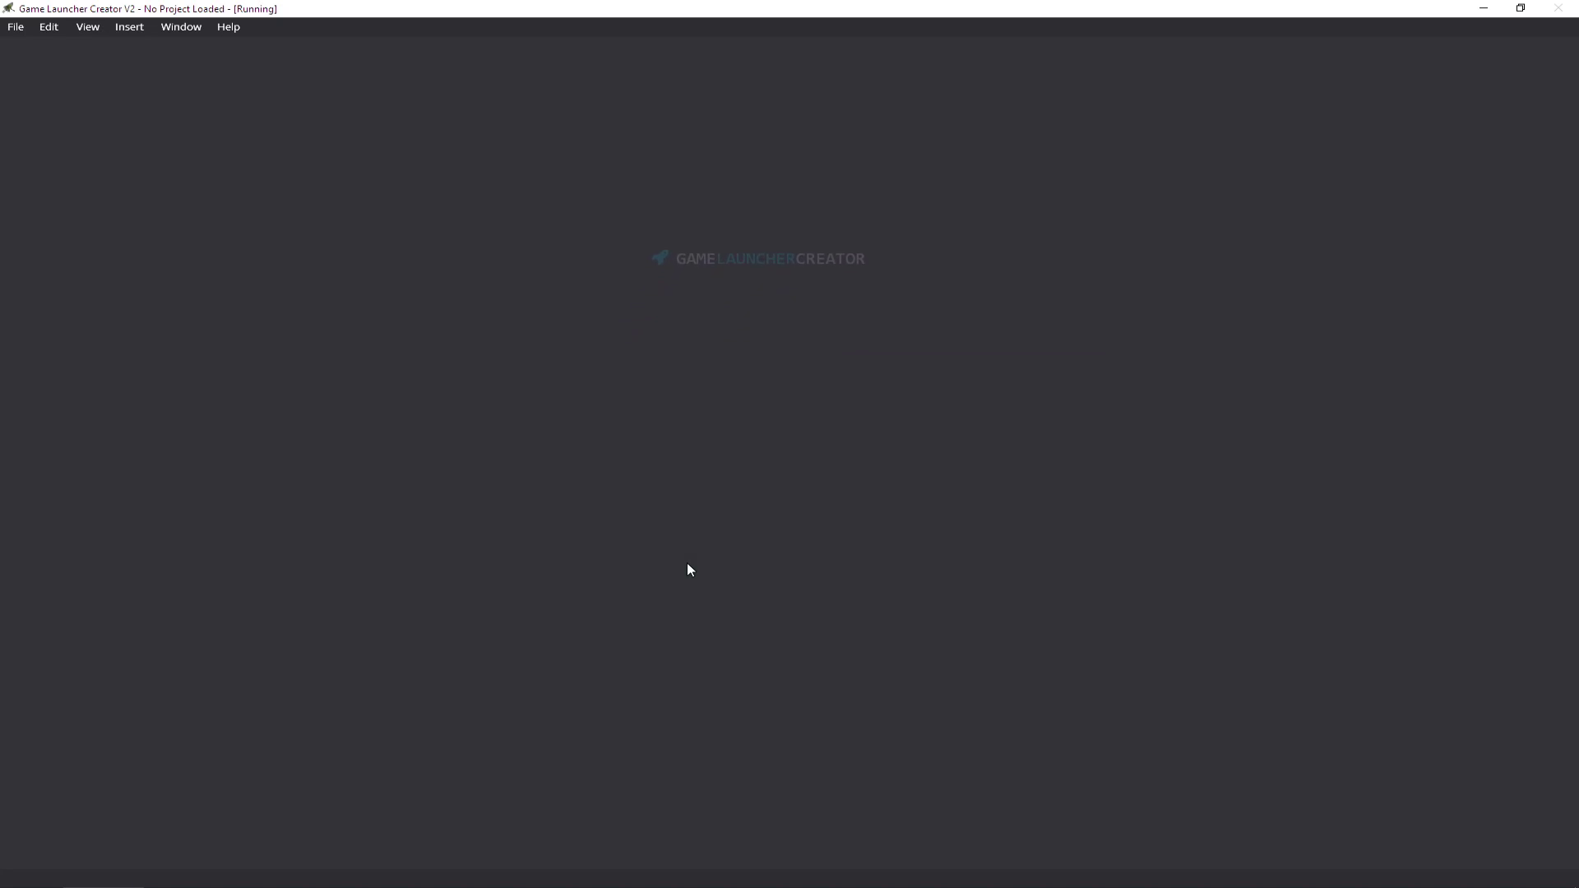
Step: Create project StandaloneTest, author bbm, from the SwordCraft template
left_click(15, 26)
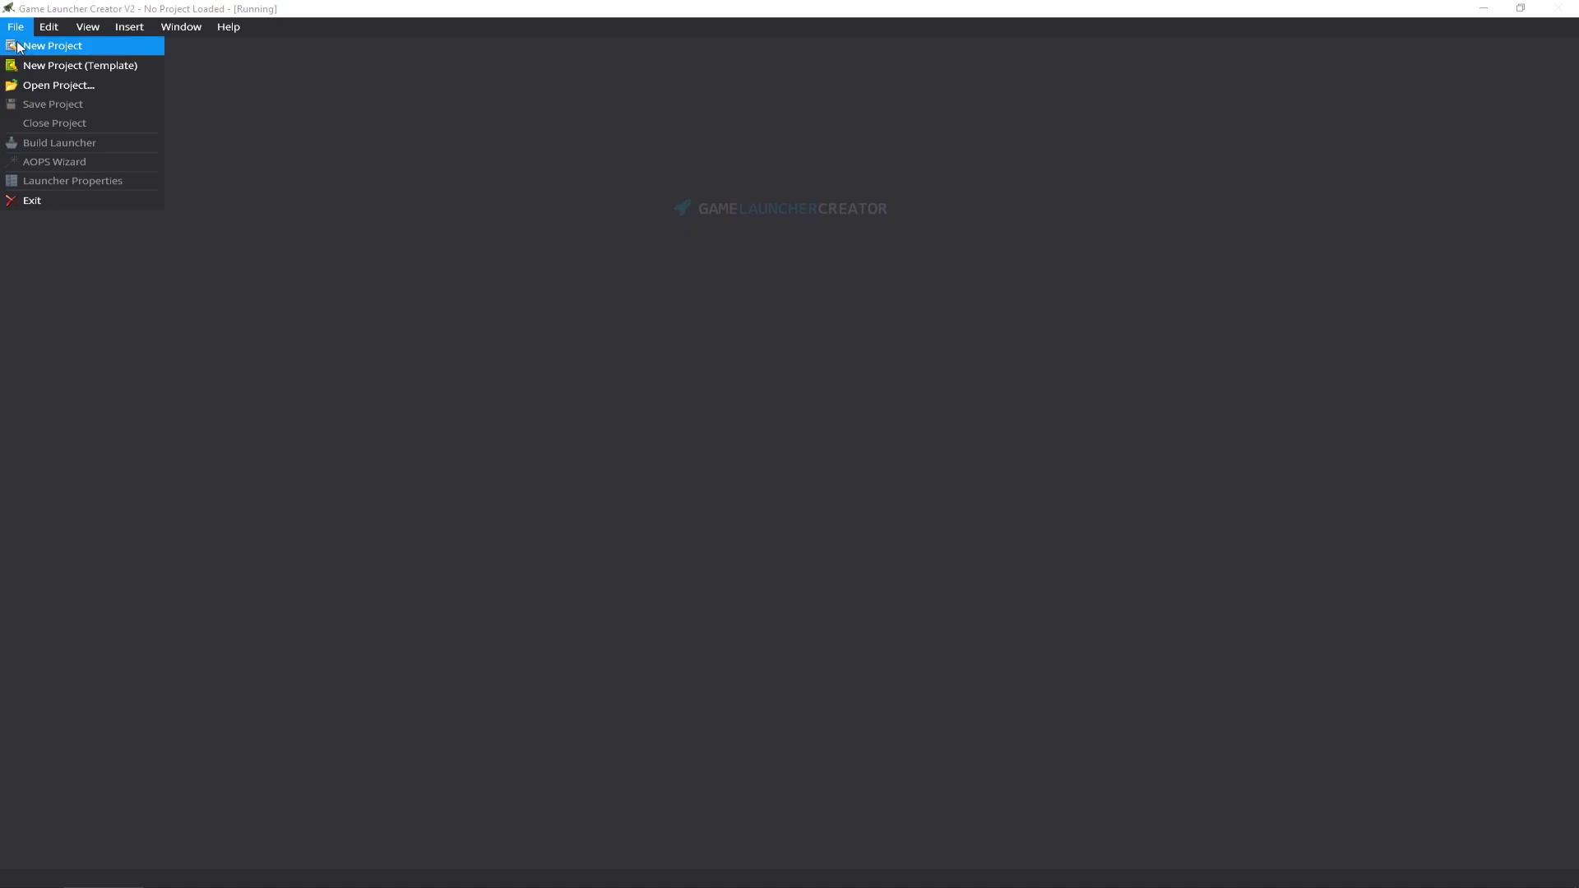
left_click(79, 64)
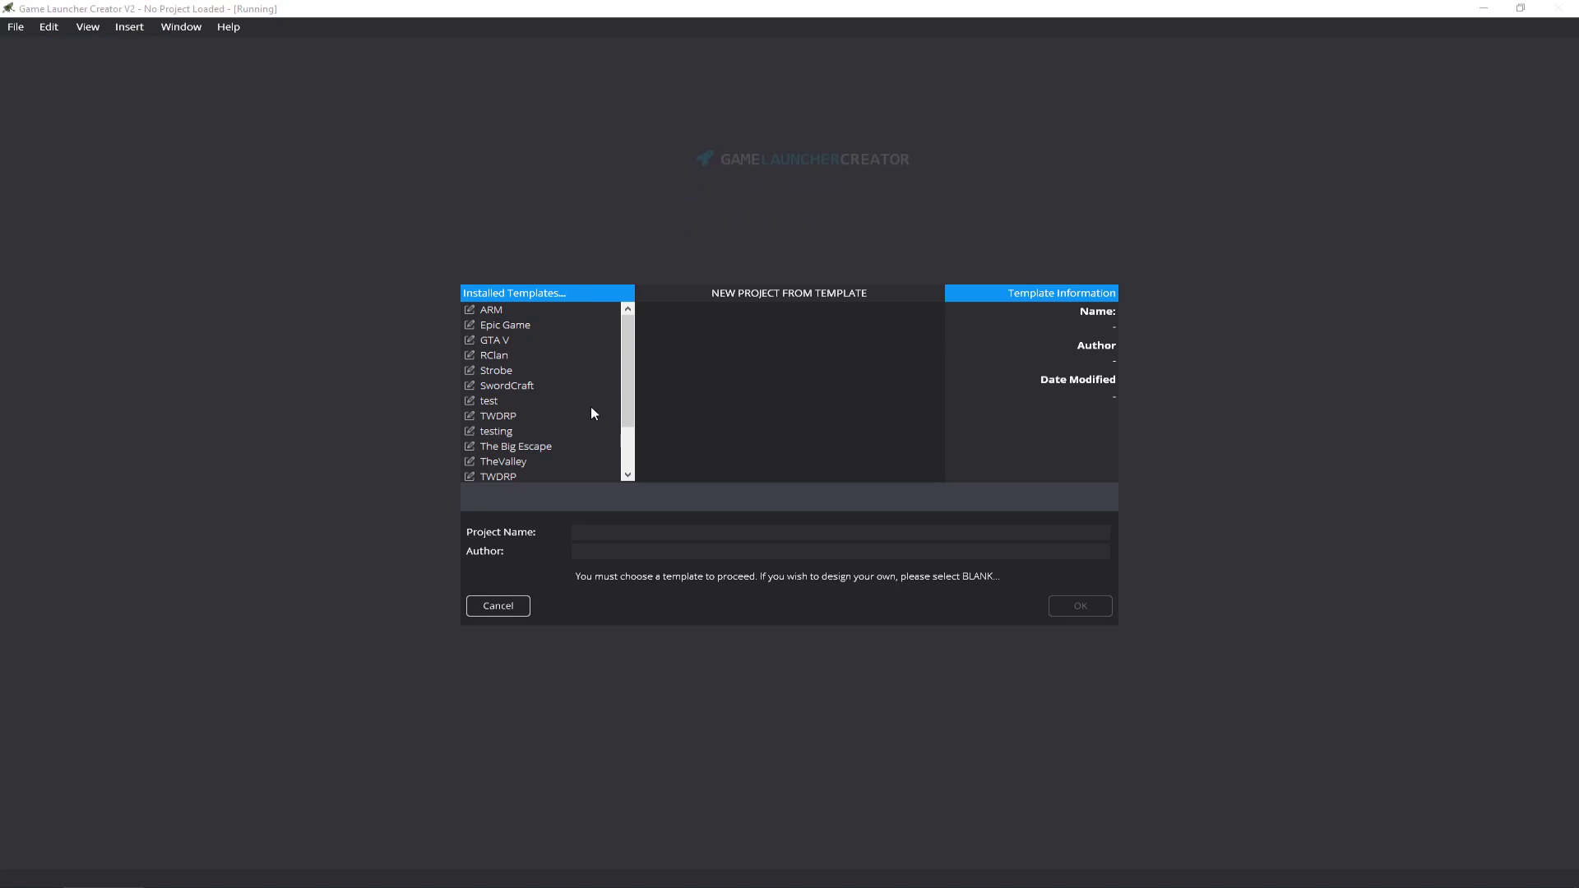
left_click(507, 385)
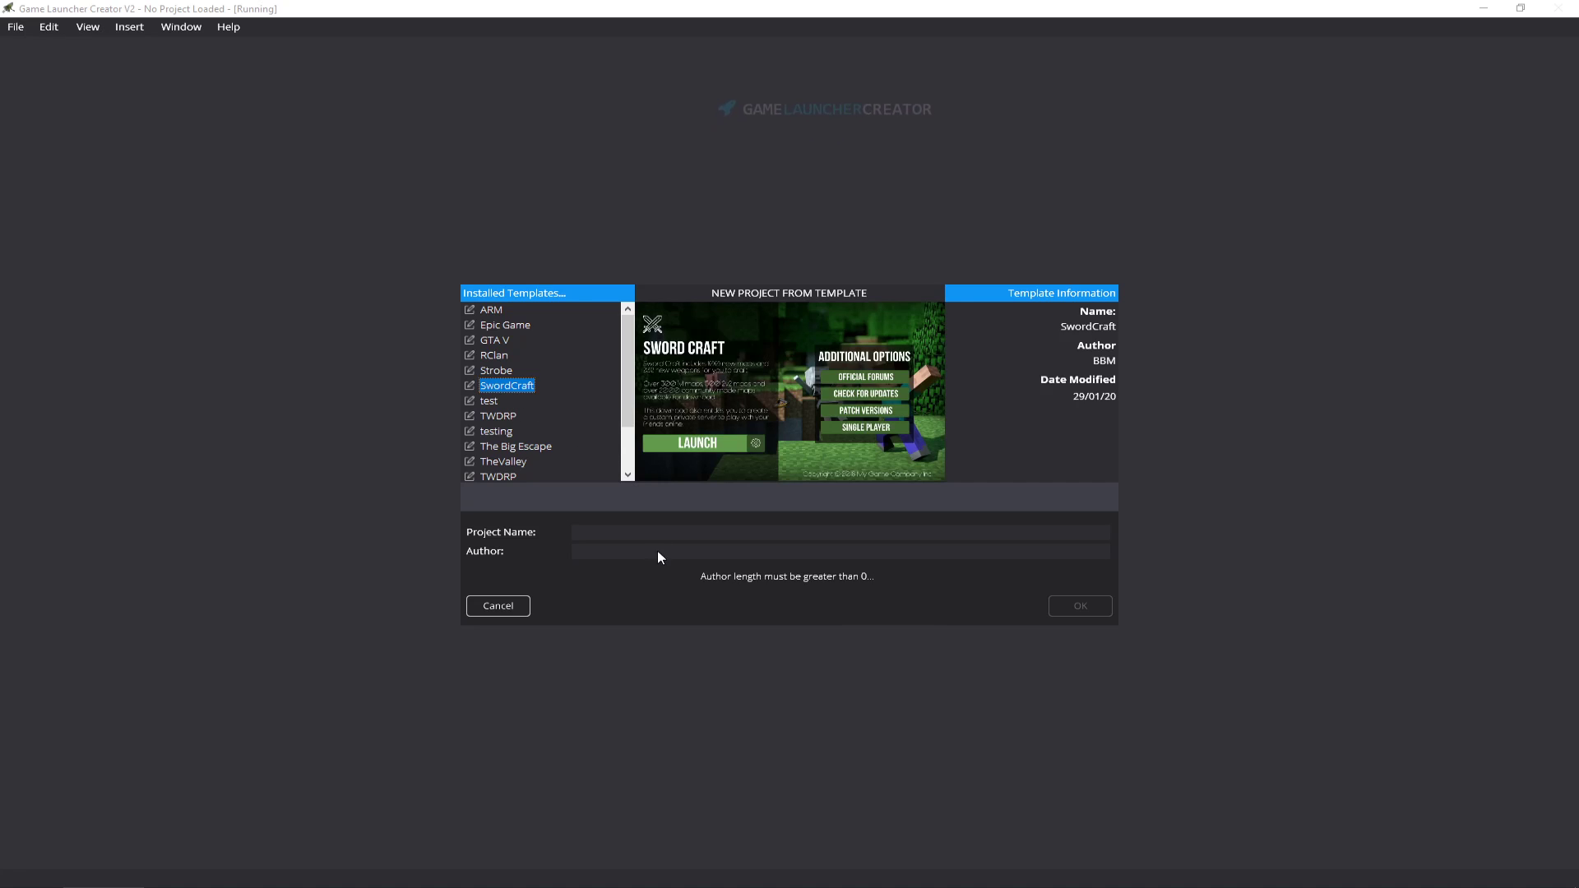
type("StandaloneTest")
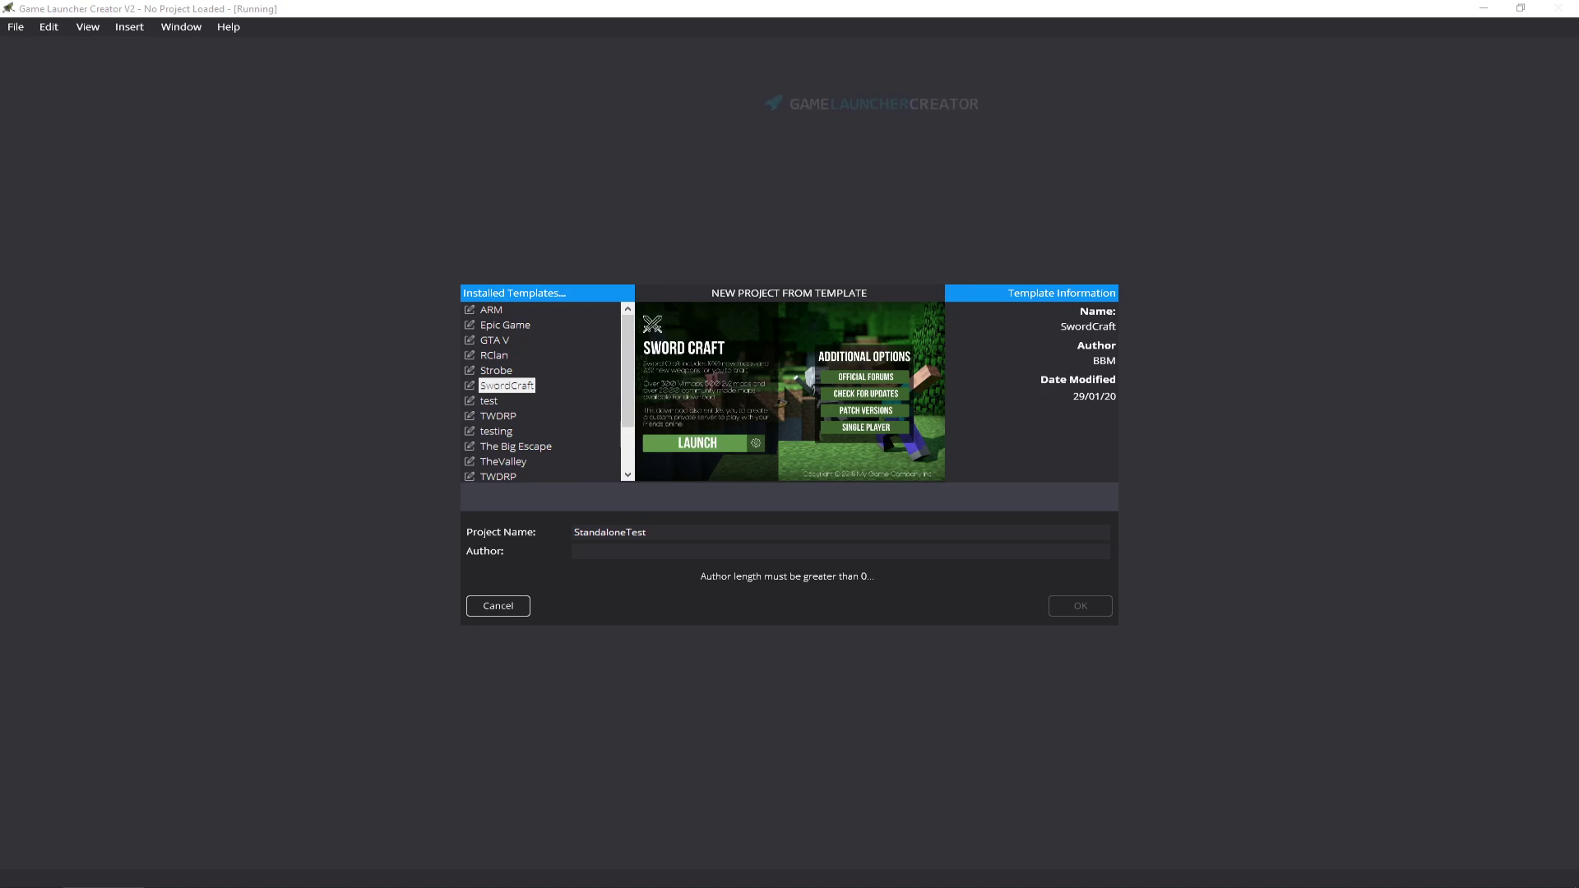
type("bb")
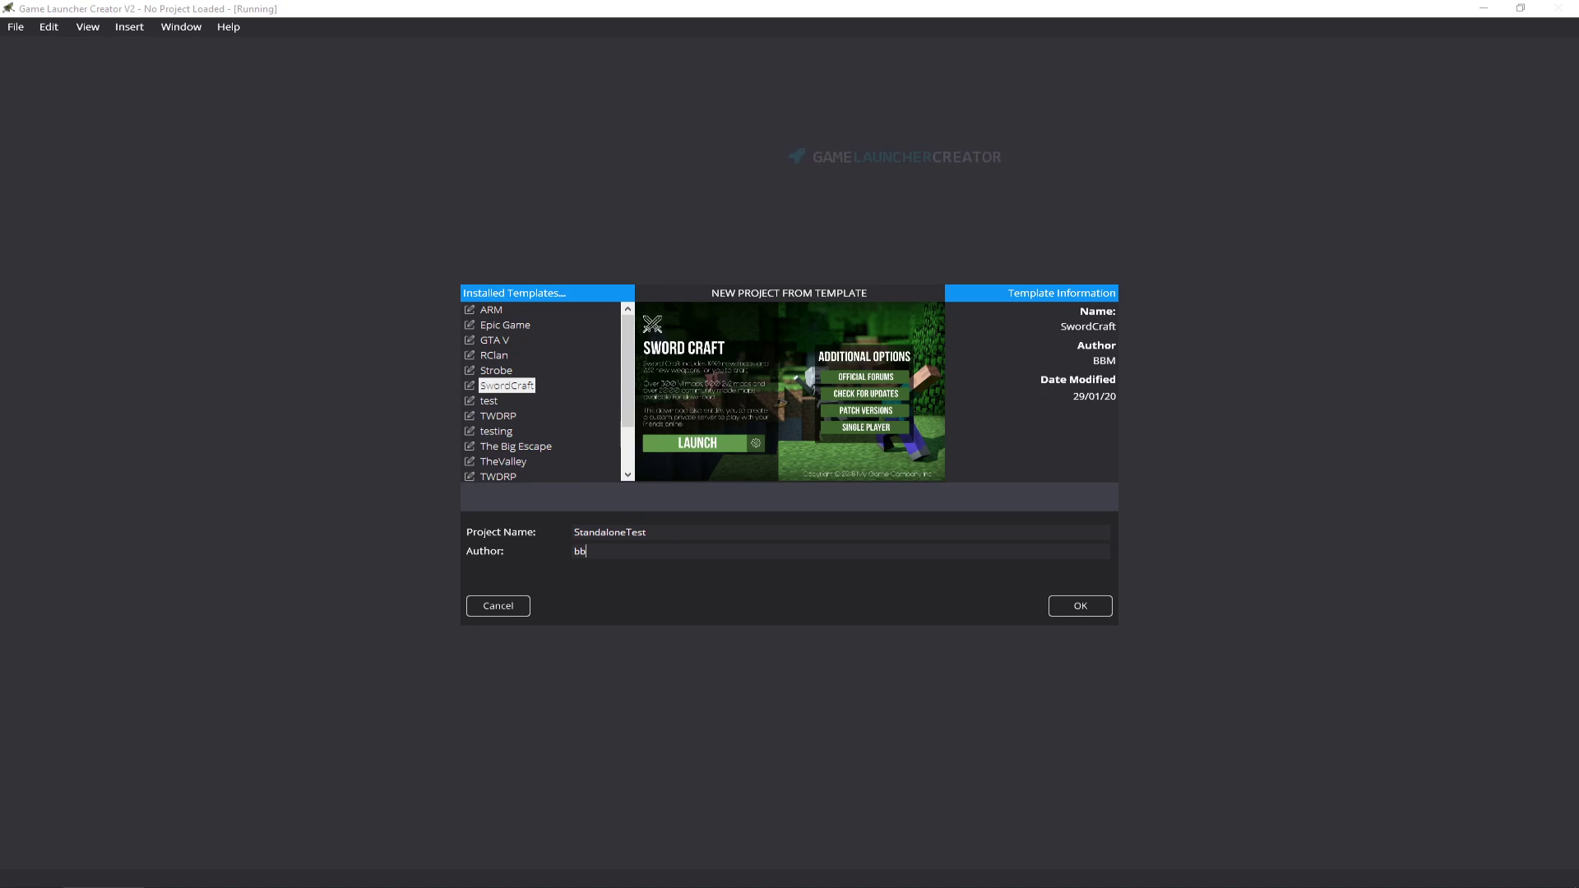
left_click(1078, 605)
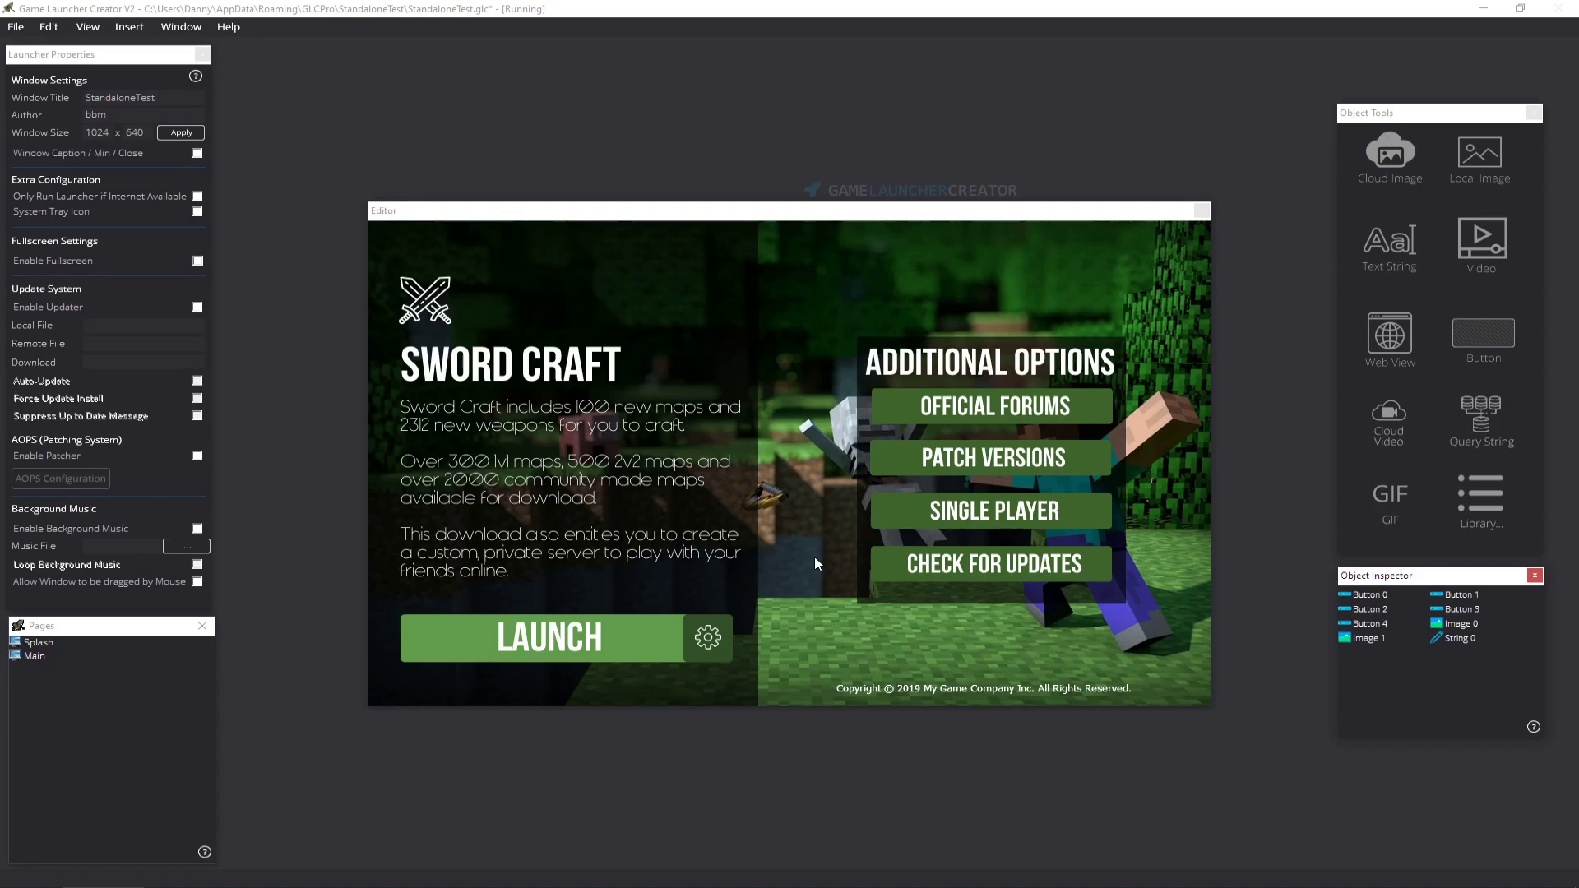
mouse_move(1057, 489)
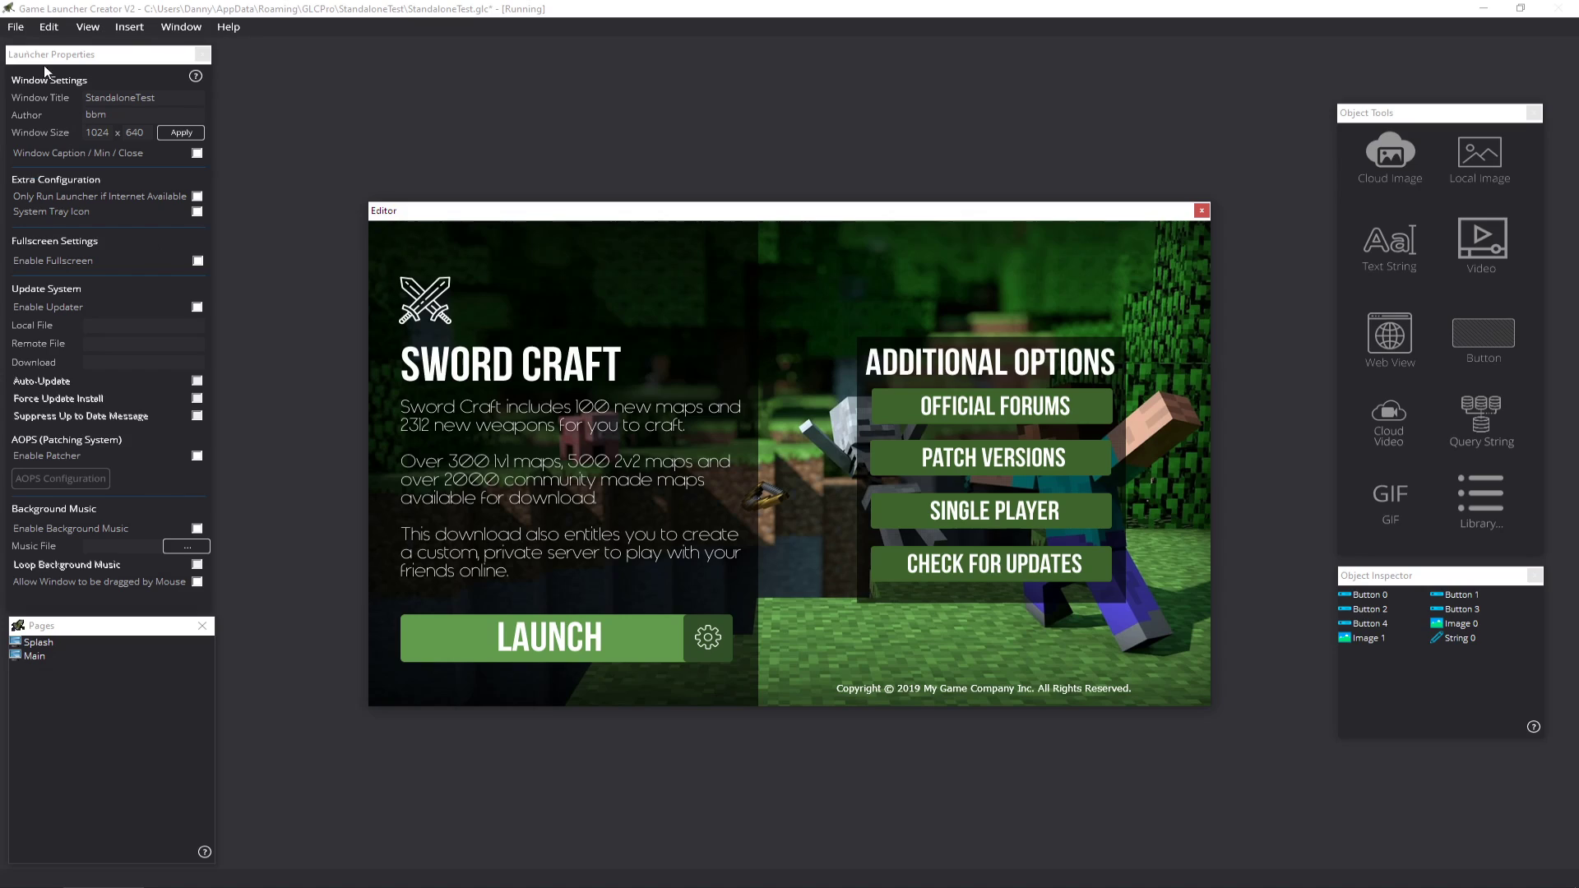
mouse_move(39, 169)
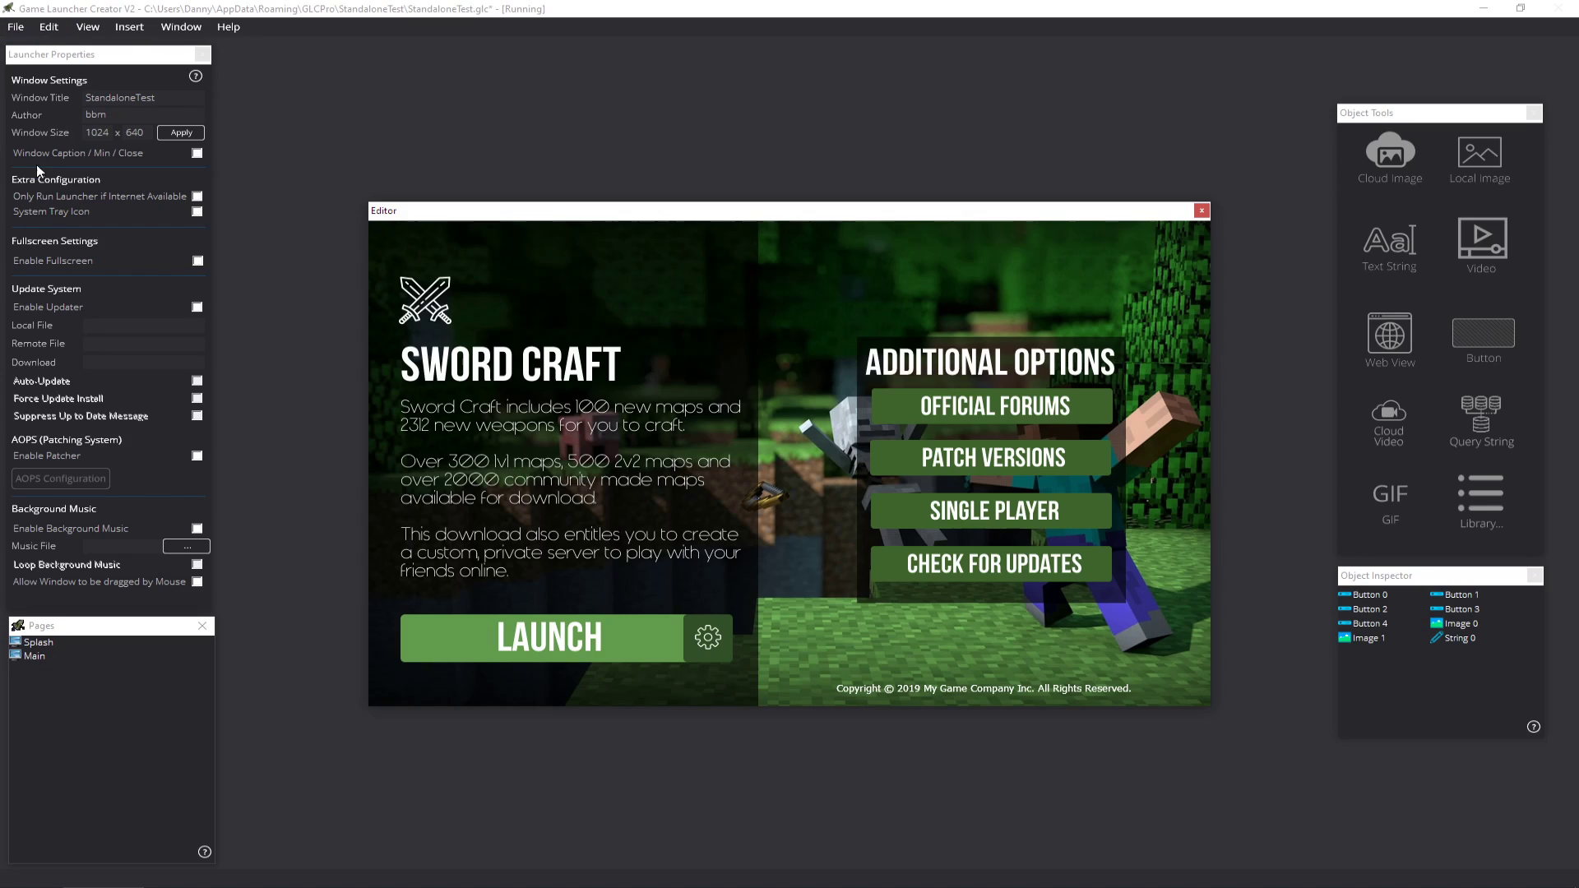
Step: Open the Build Launcher window for StandaloneTest from the File menu
left_click(14, 26)
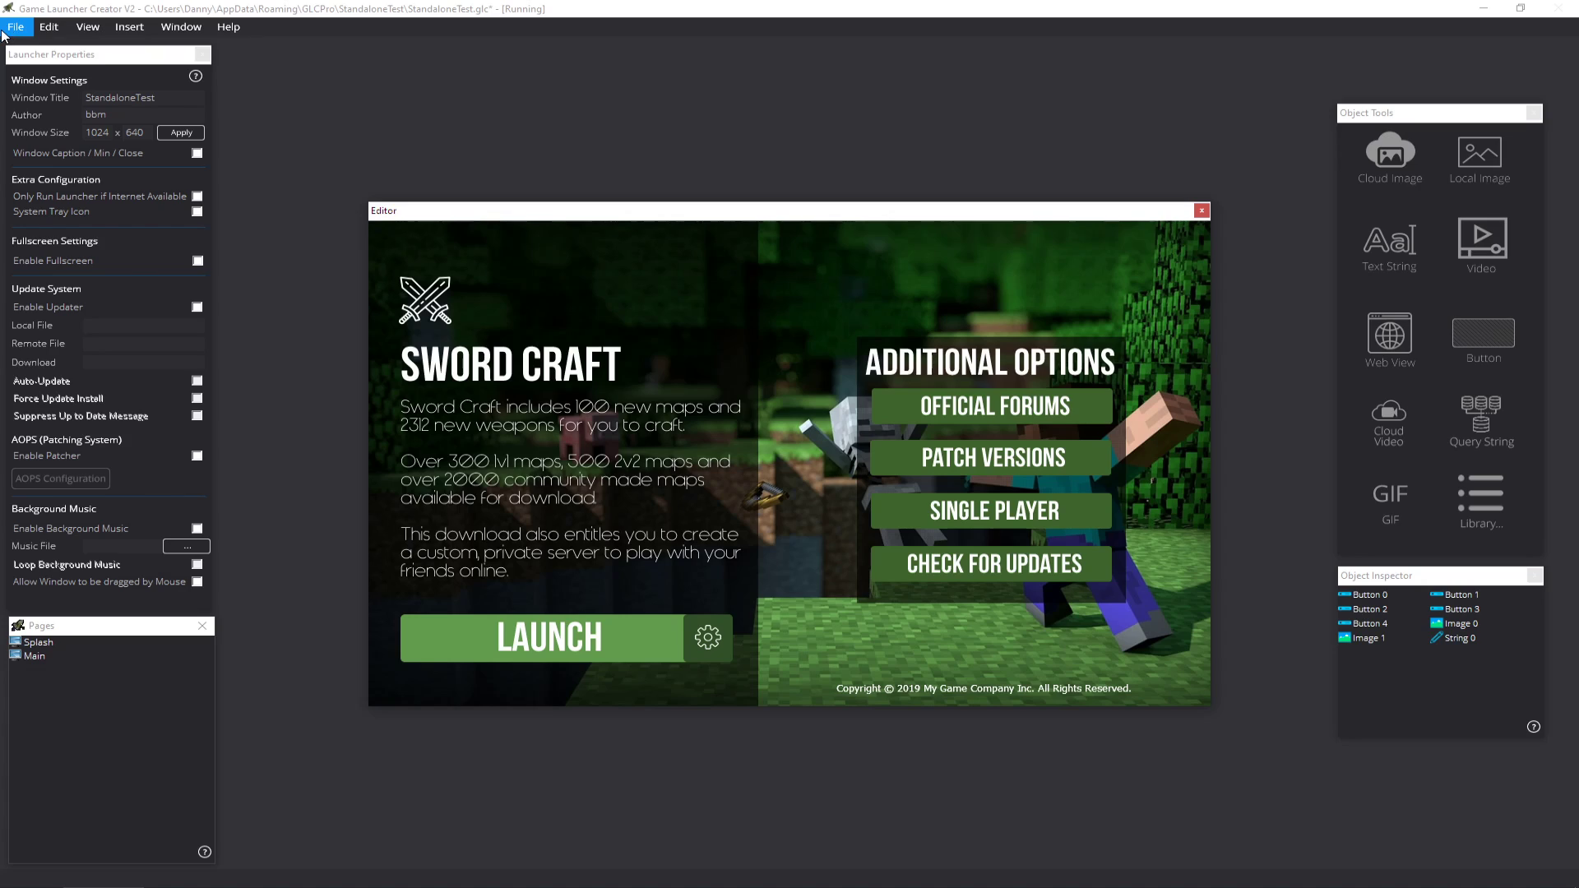
left_click(16, 26)
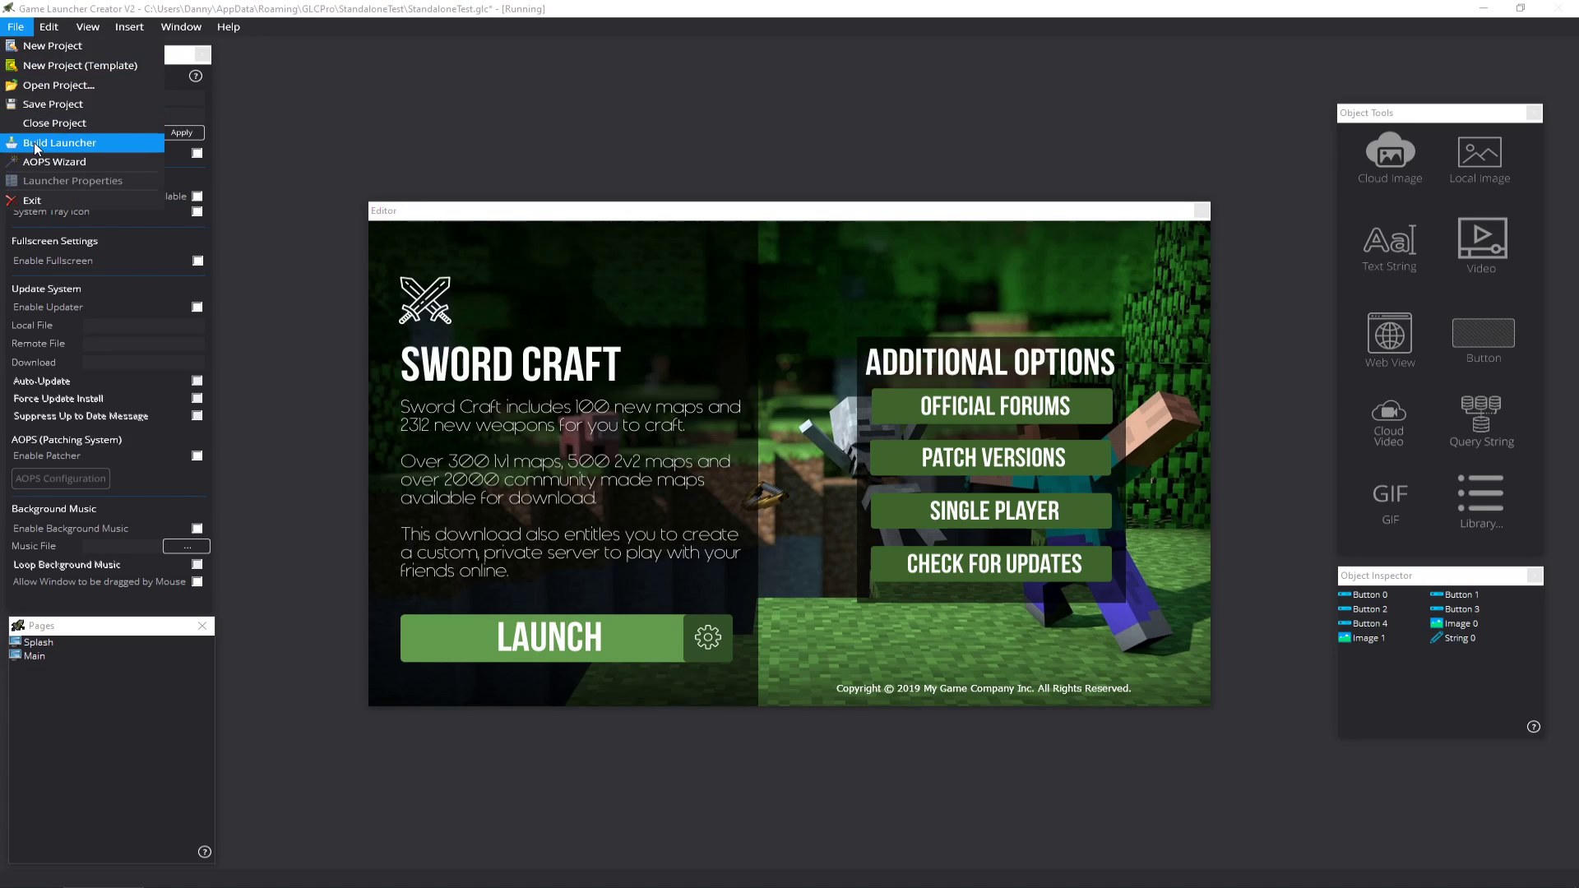
left_click(59, 142)
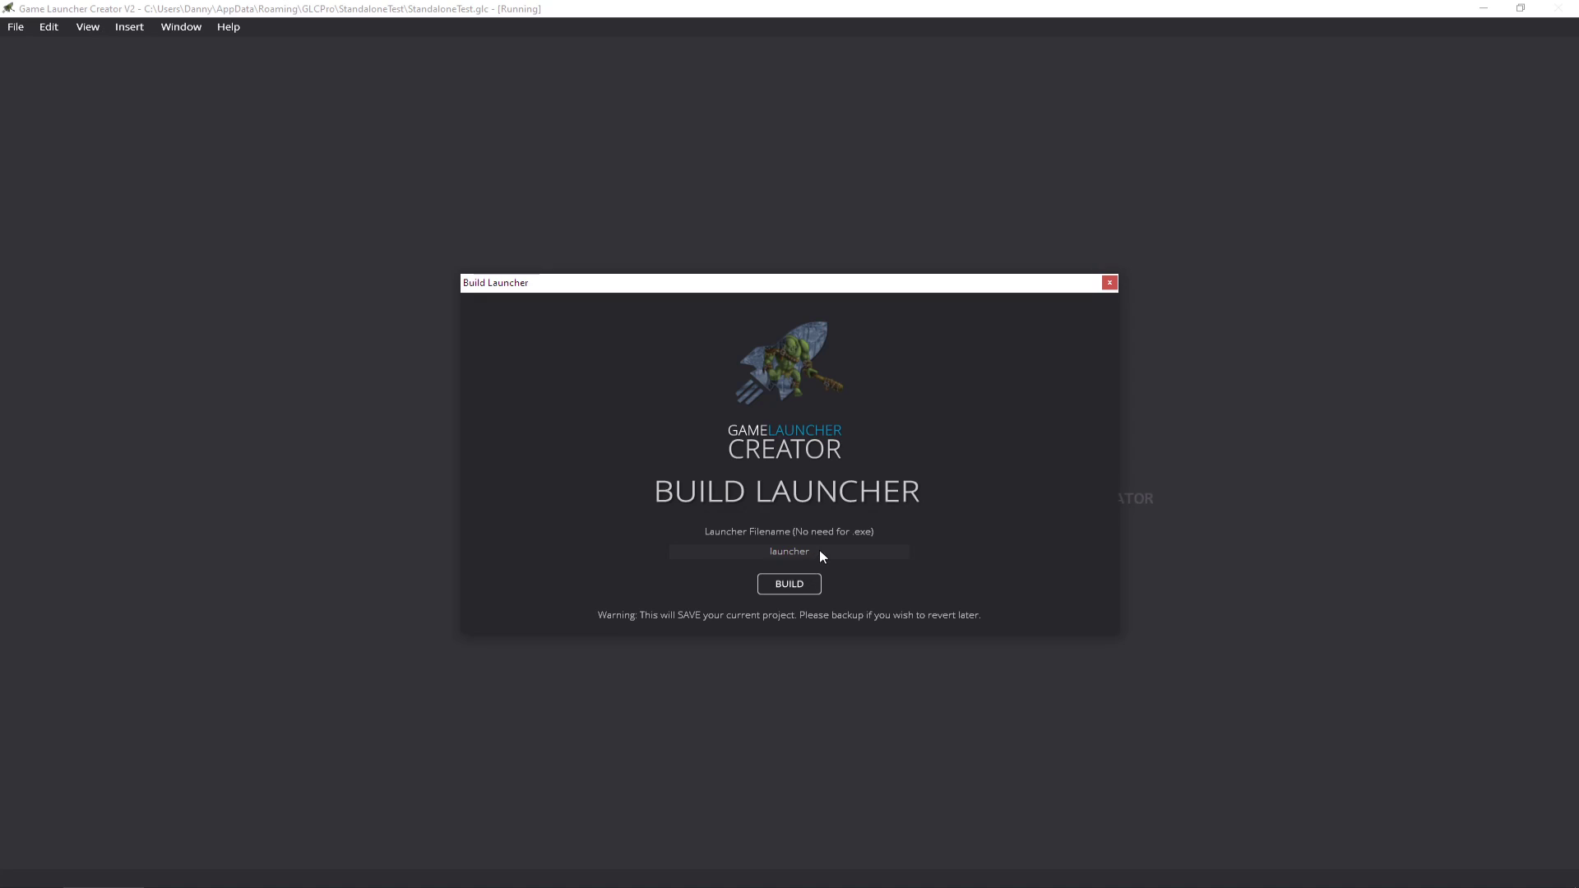
left_click(789, 584)
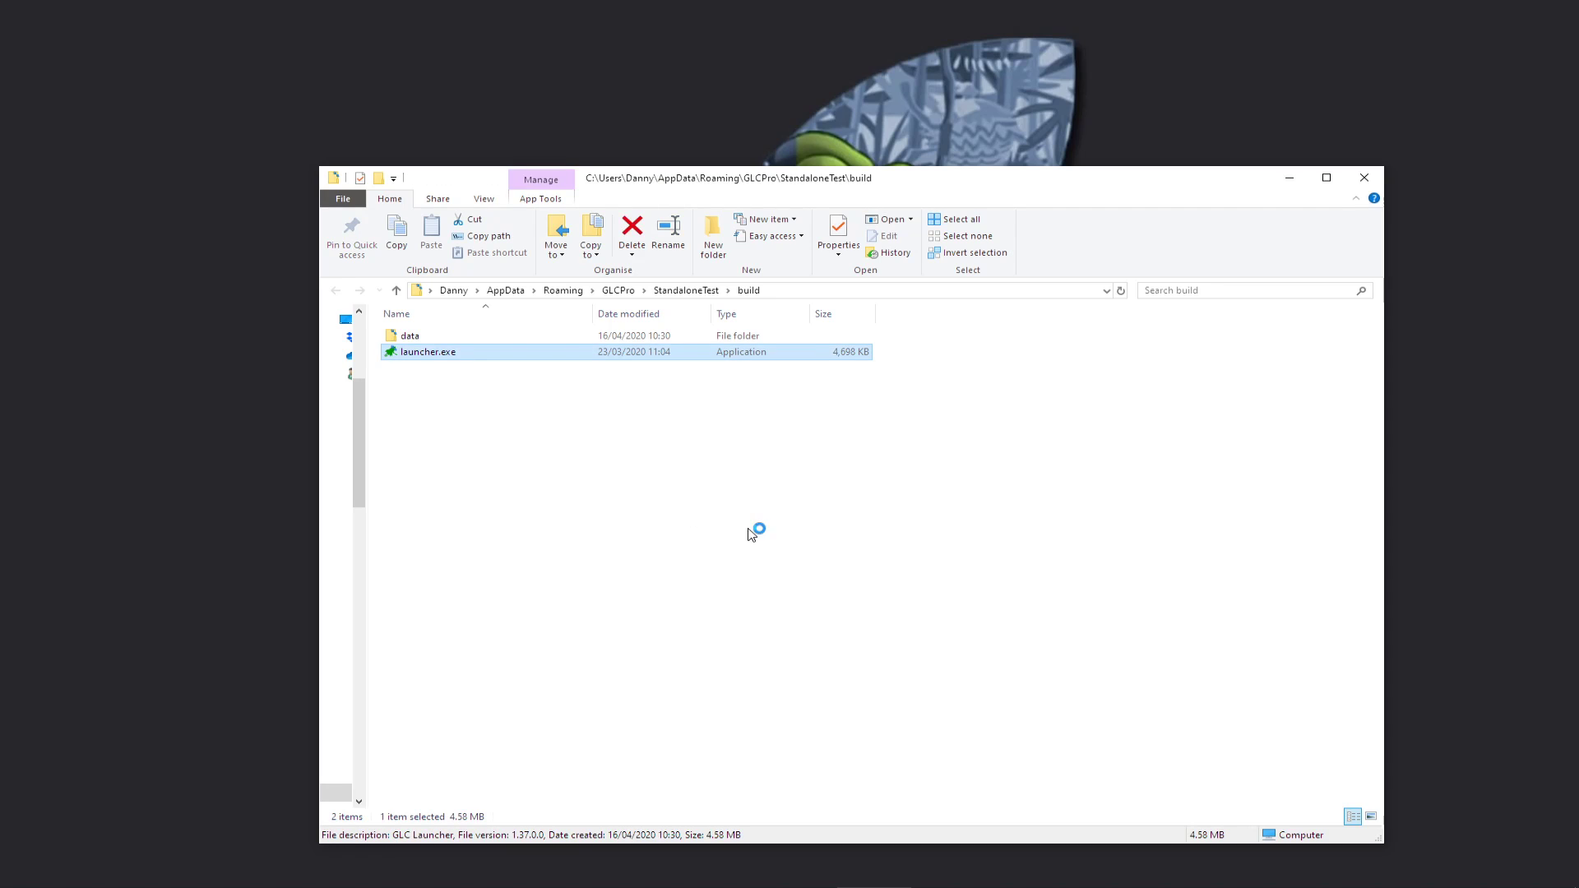
double_click(426, 351)
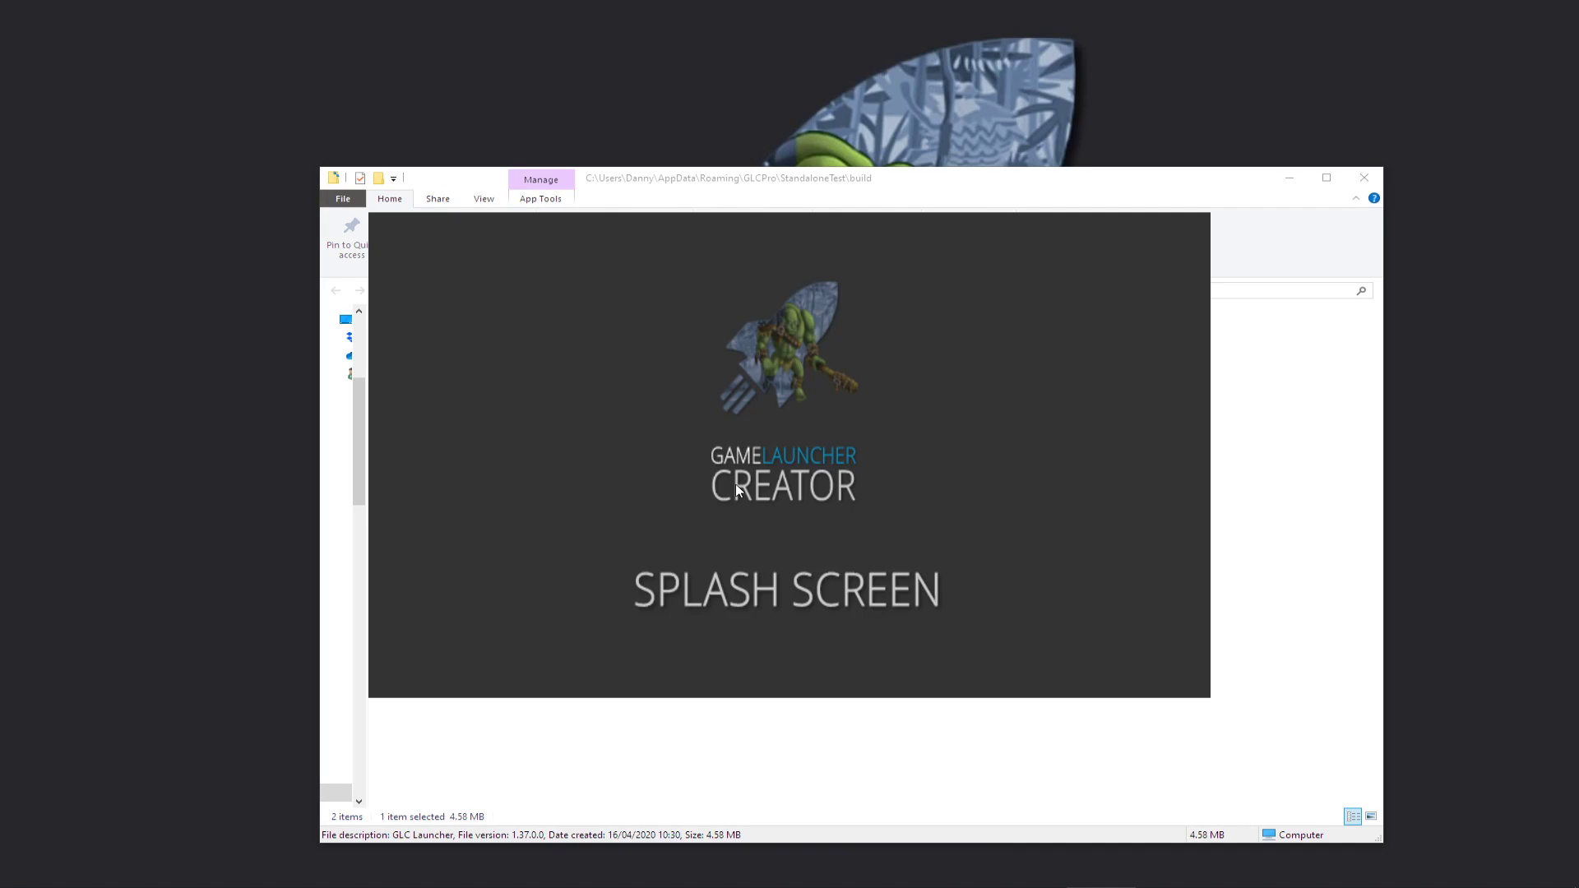
mouse_move(701, 493)
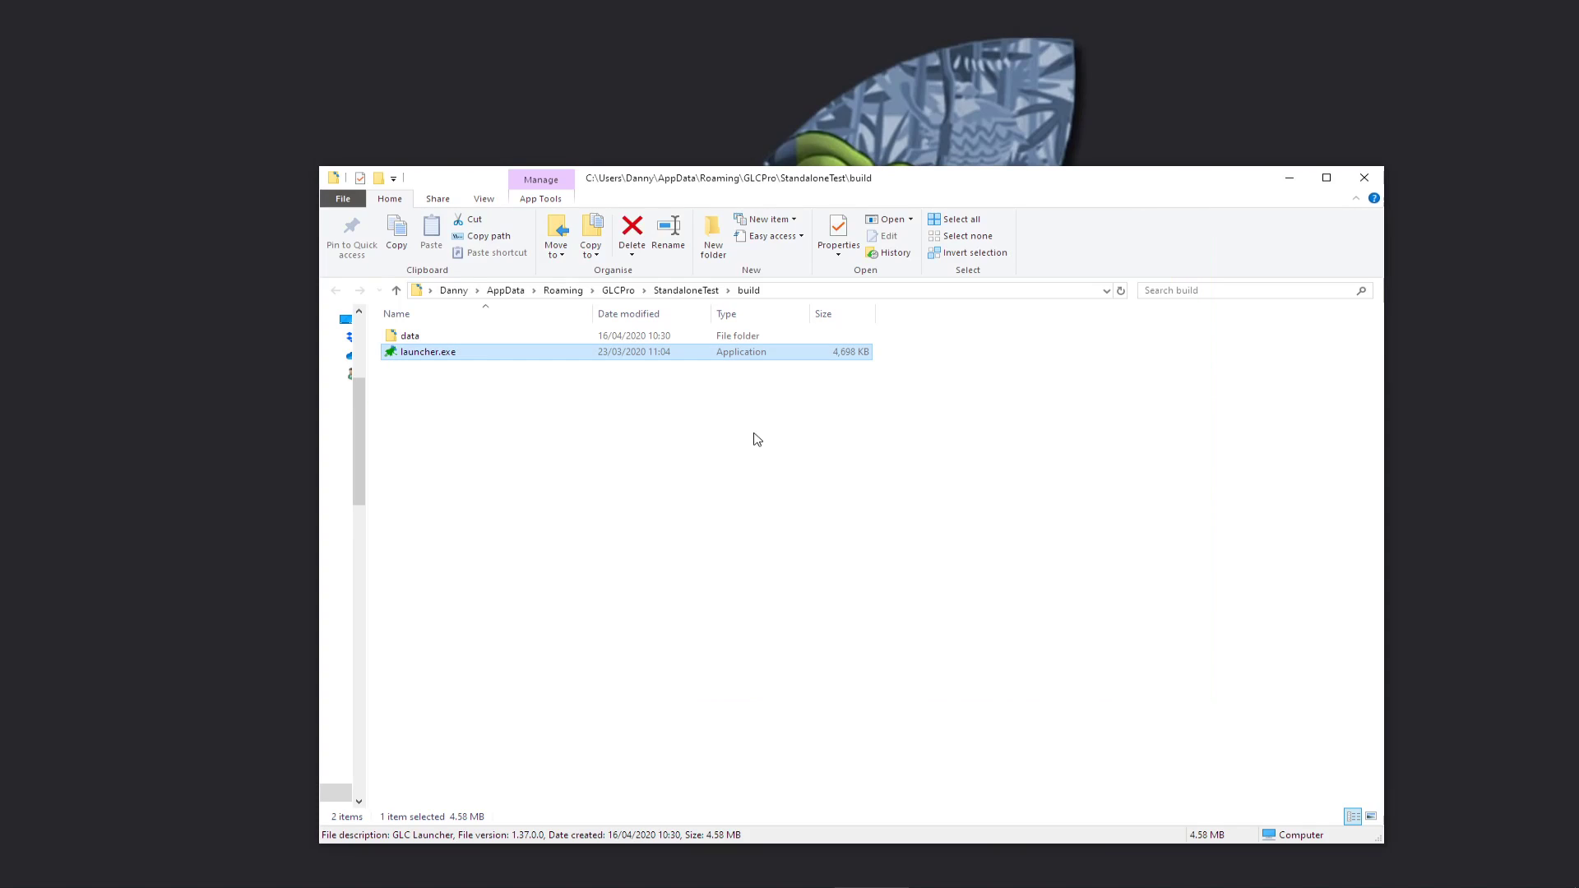
Step: View the data folder's launch.ins and button images, then select data and launcher.exe in build
double_click(408, 336)
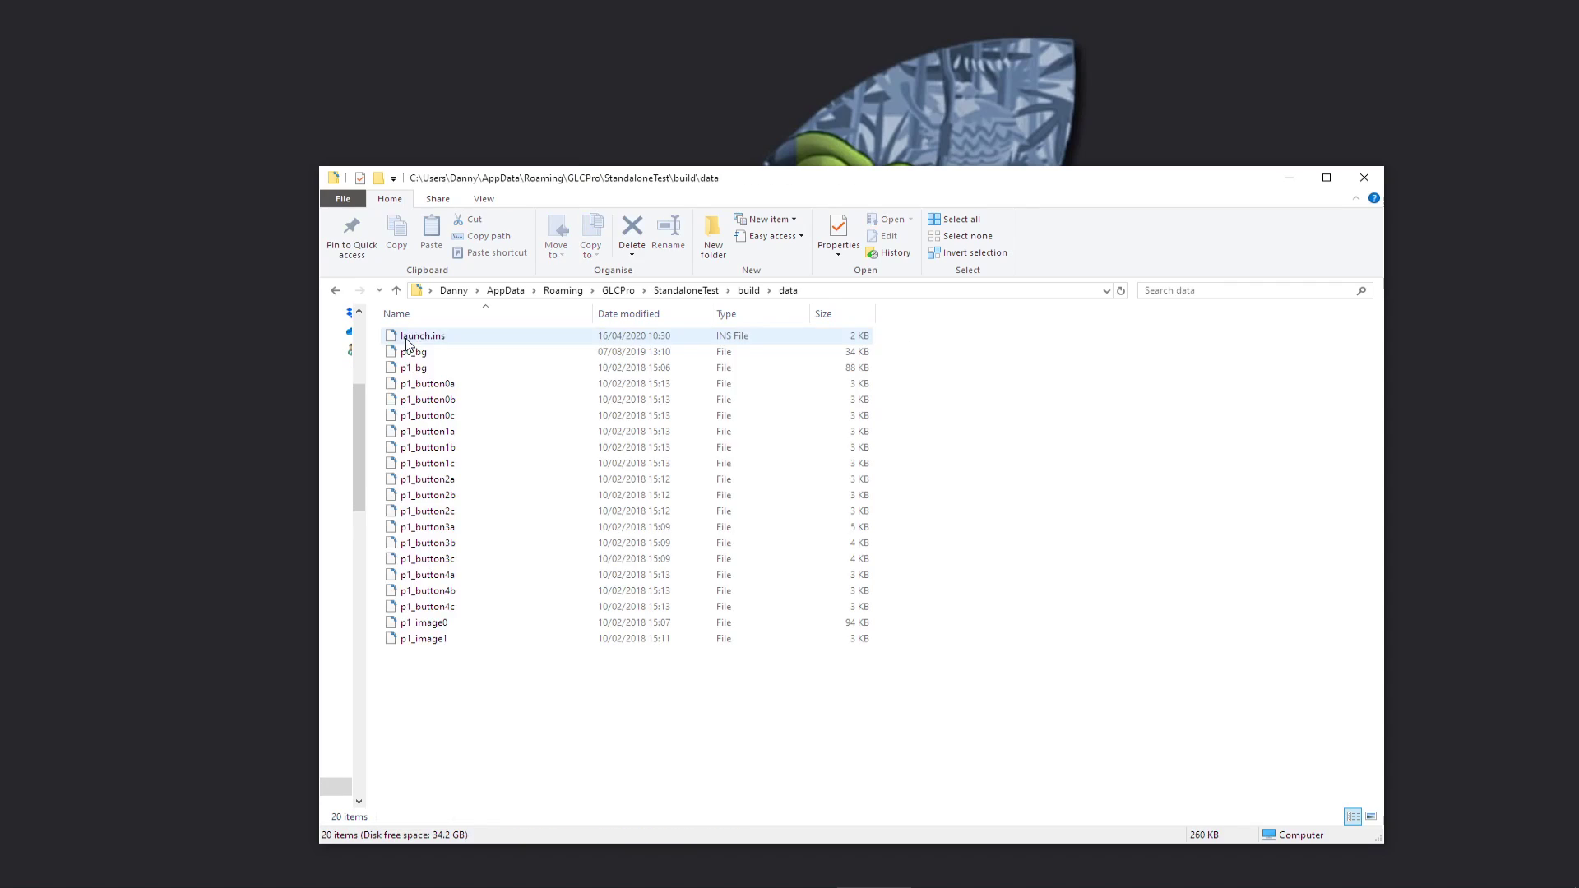
left_click(749, 290)
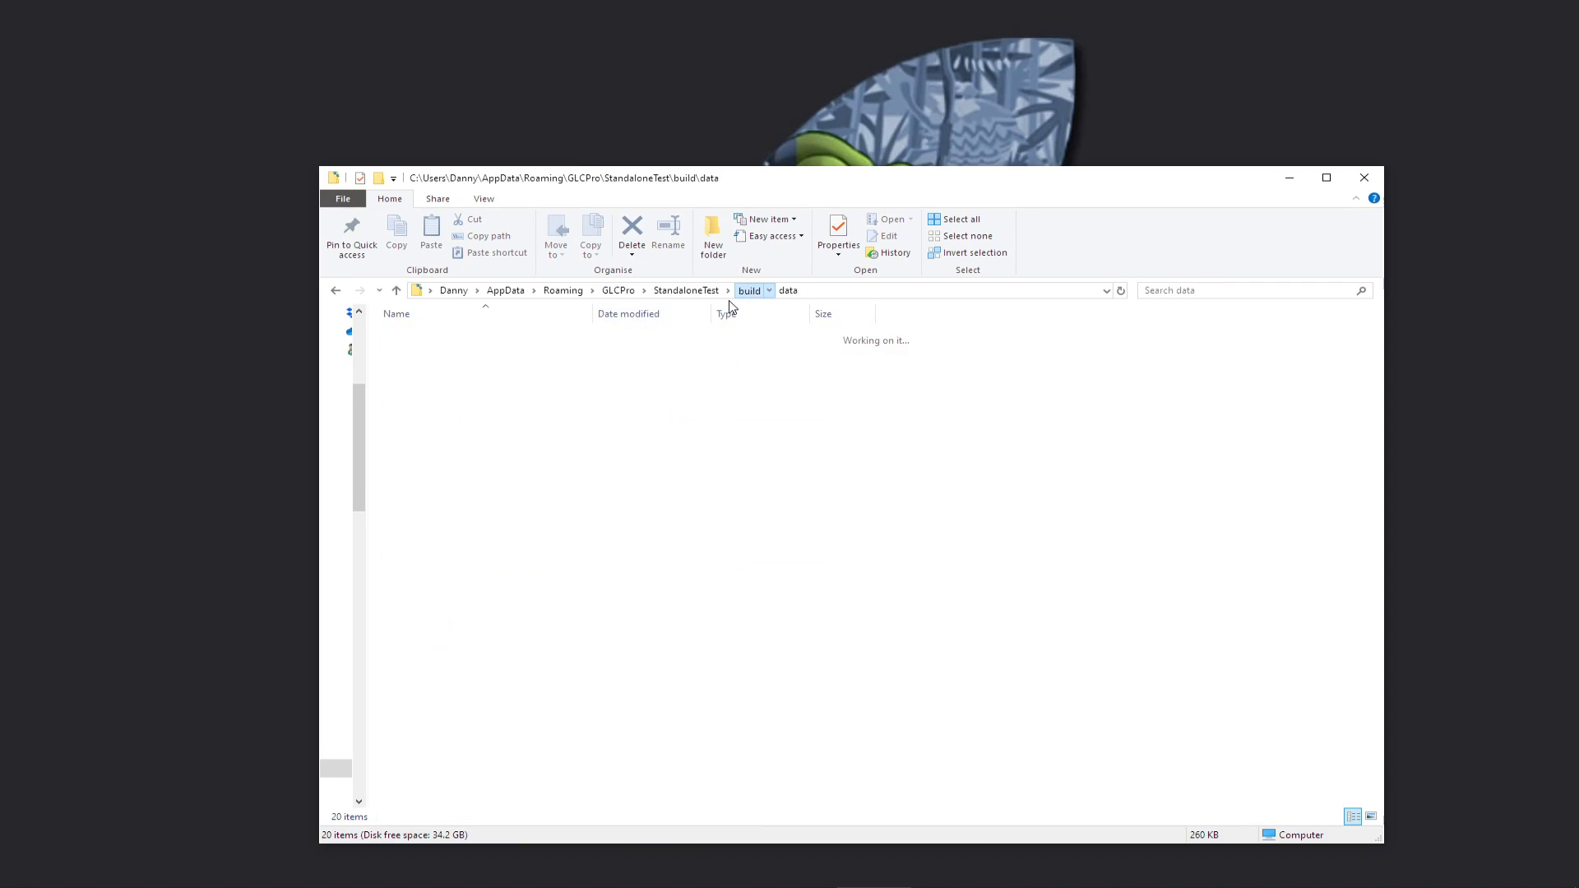
left_click(749, 290)
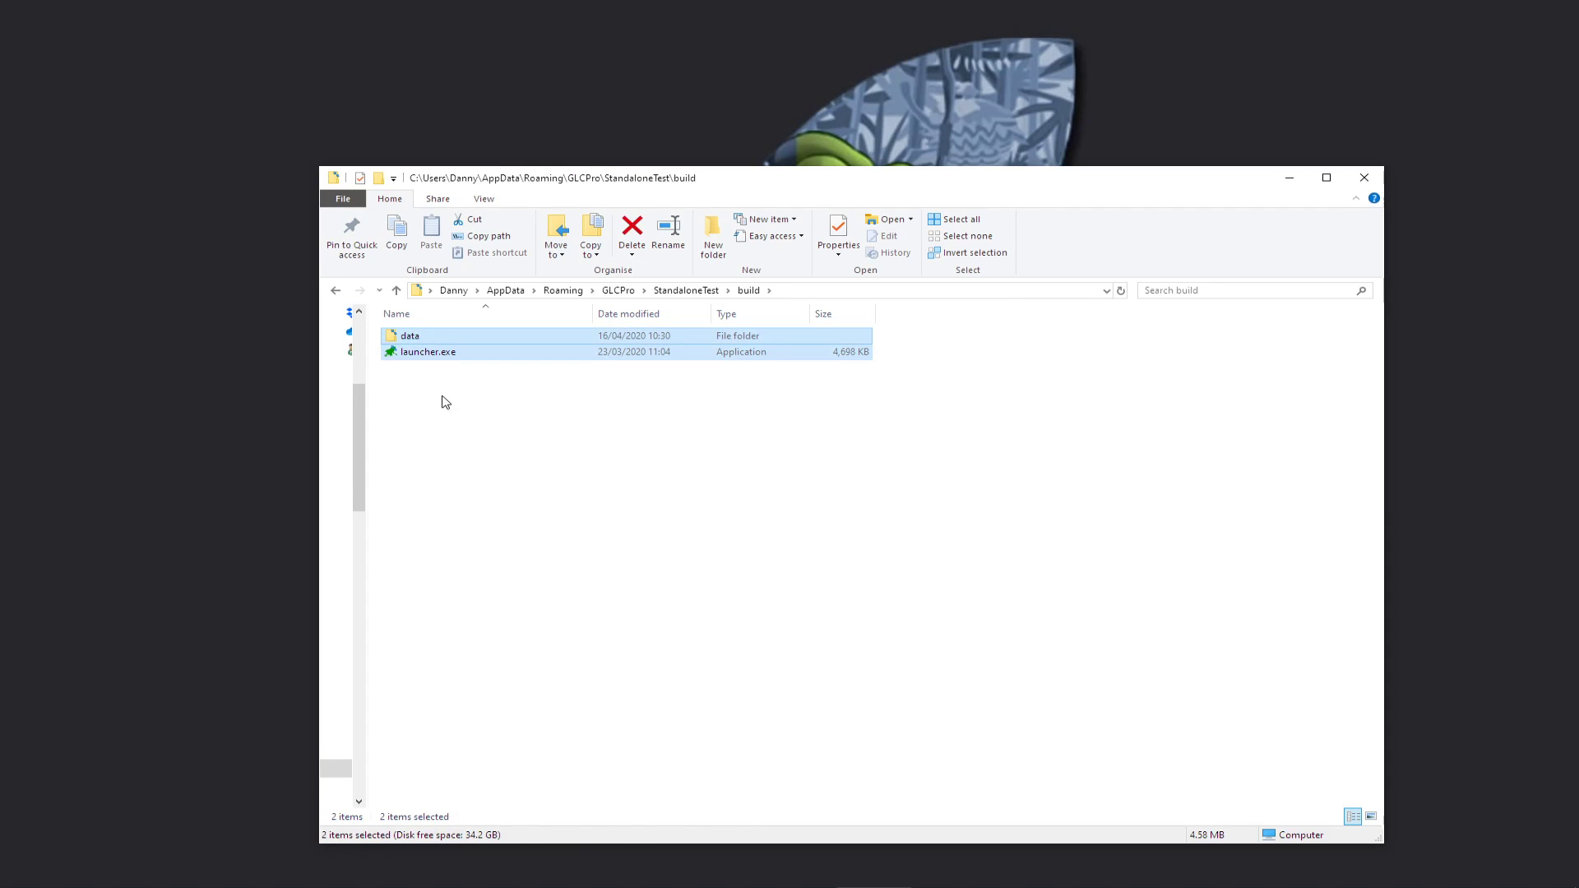
mouse_move(508, 659)
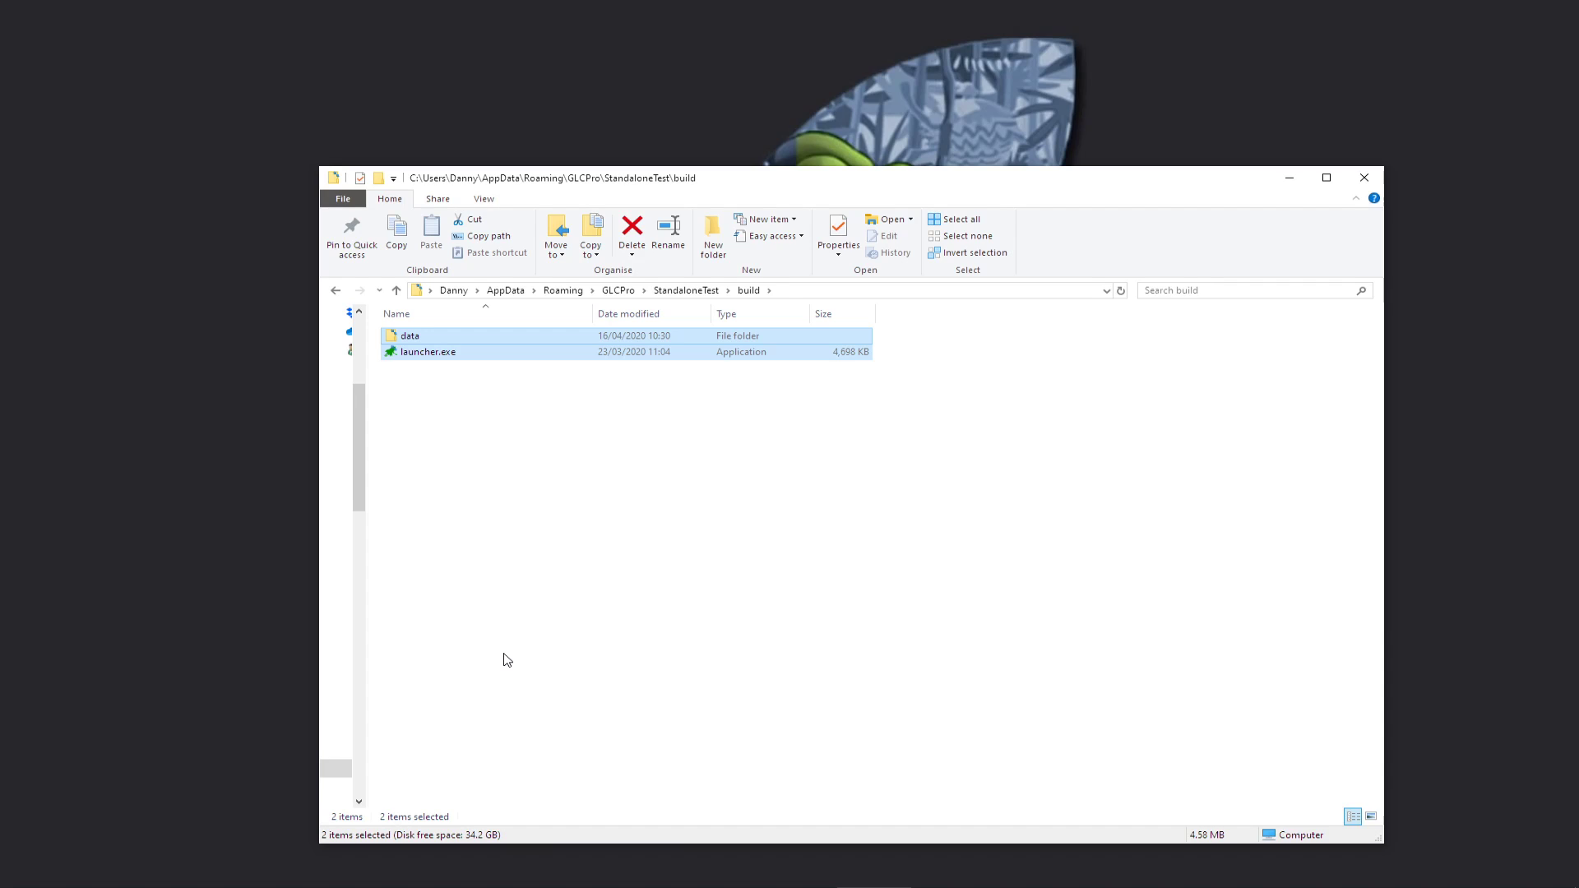
mouse_move(523, 511)
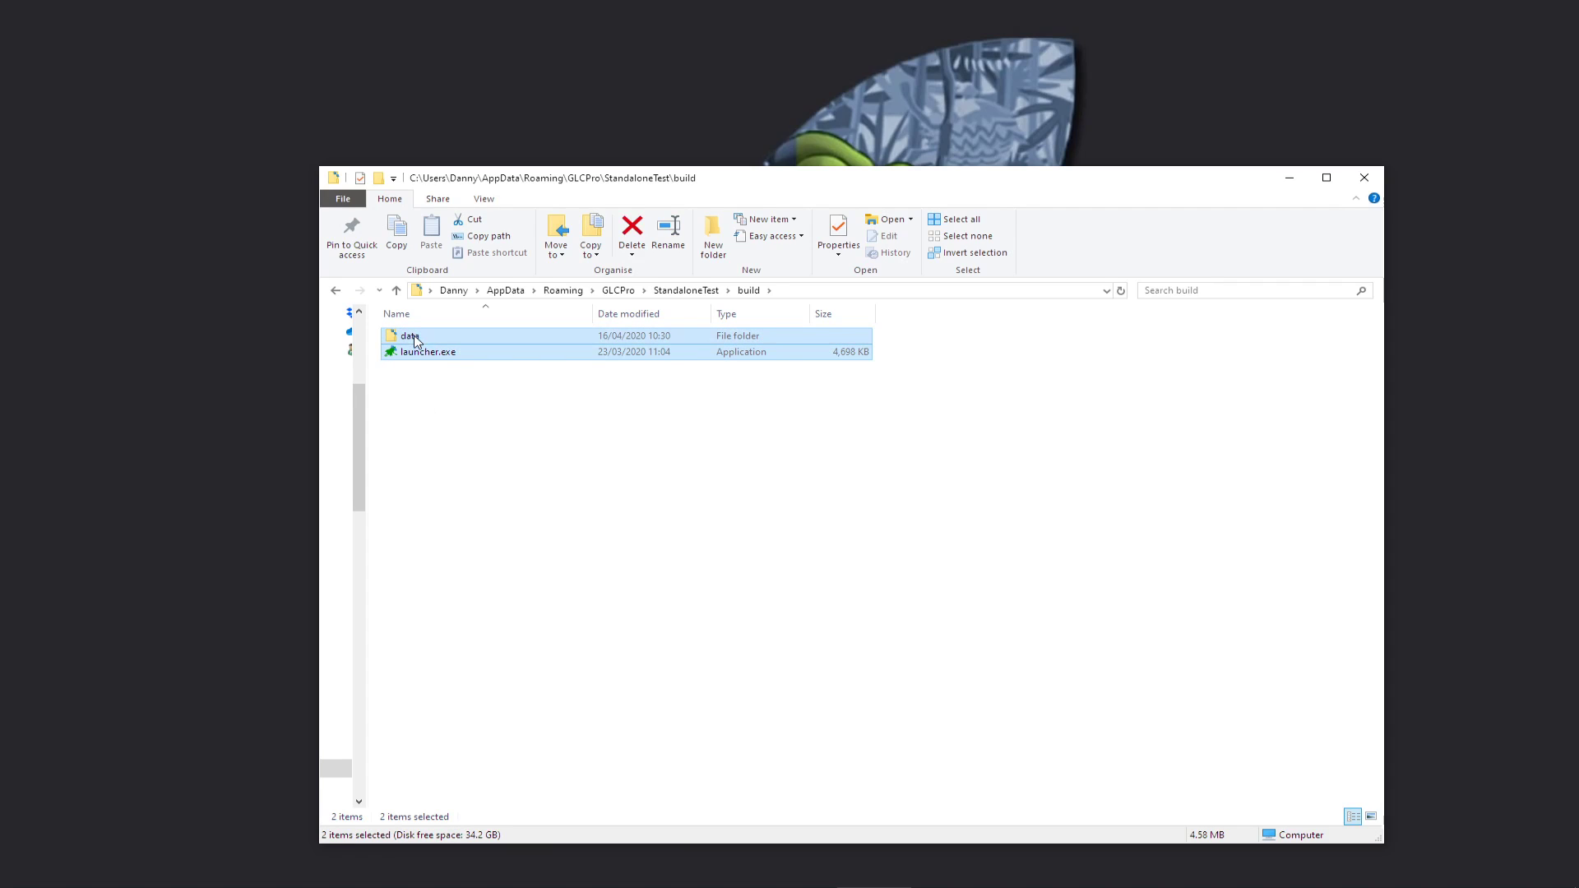
Step: Add data and launcher.exe to build.rar via the WinRAR context menu
right_click(427, 351)
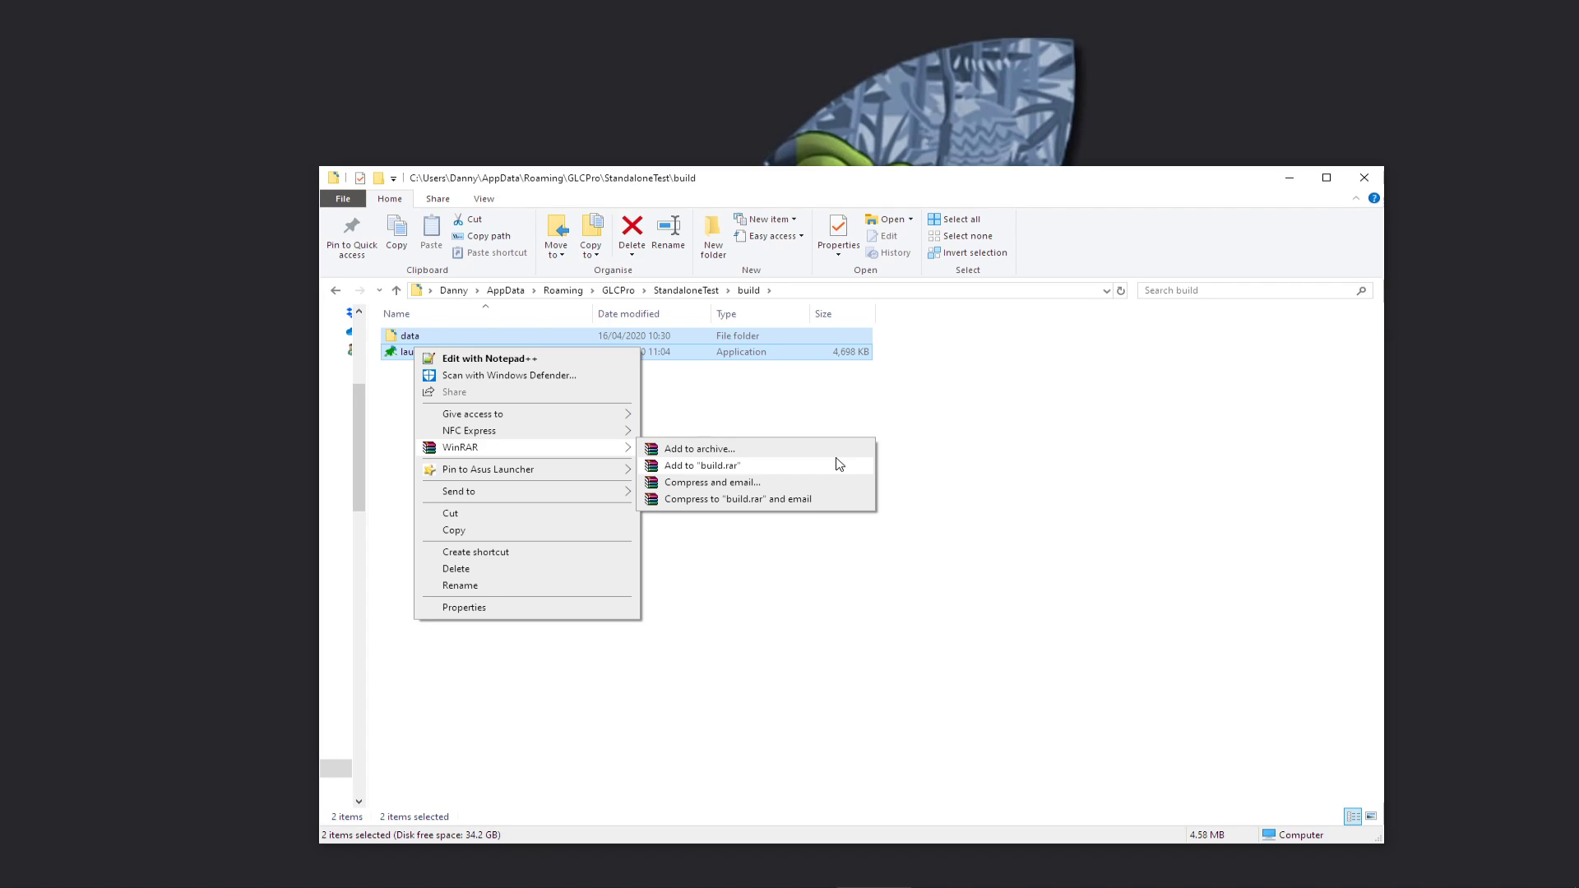
mouse_move(834, 469)
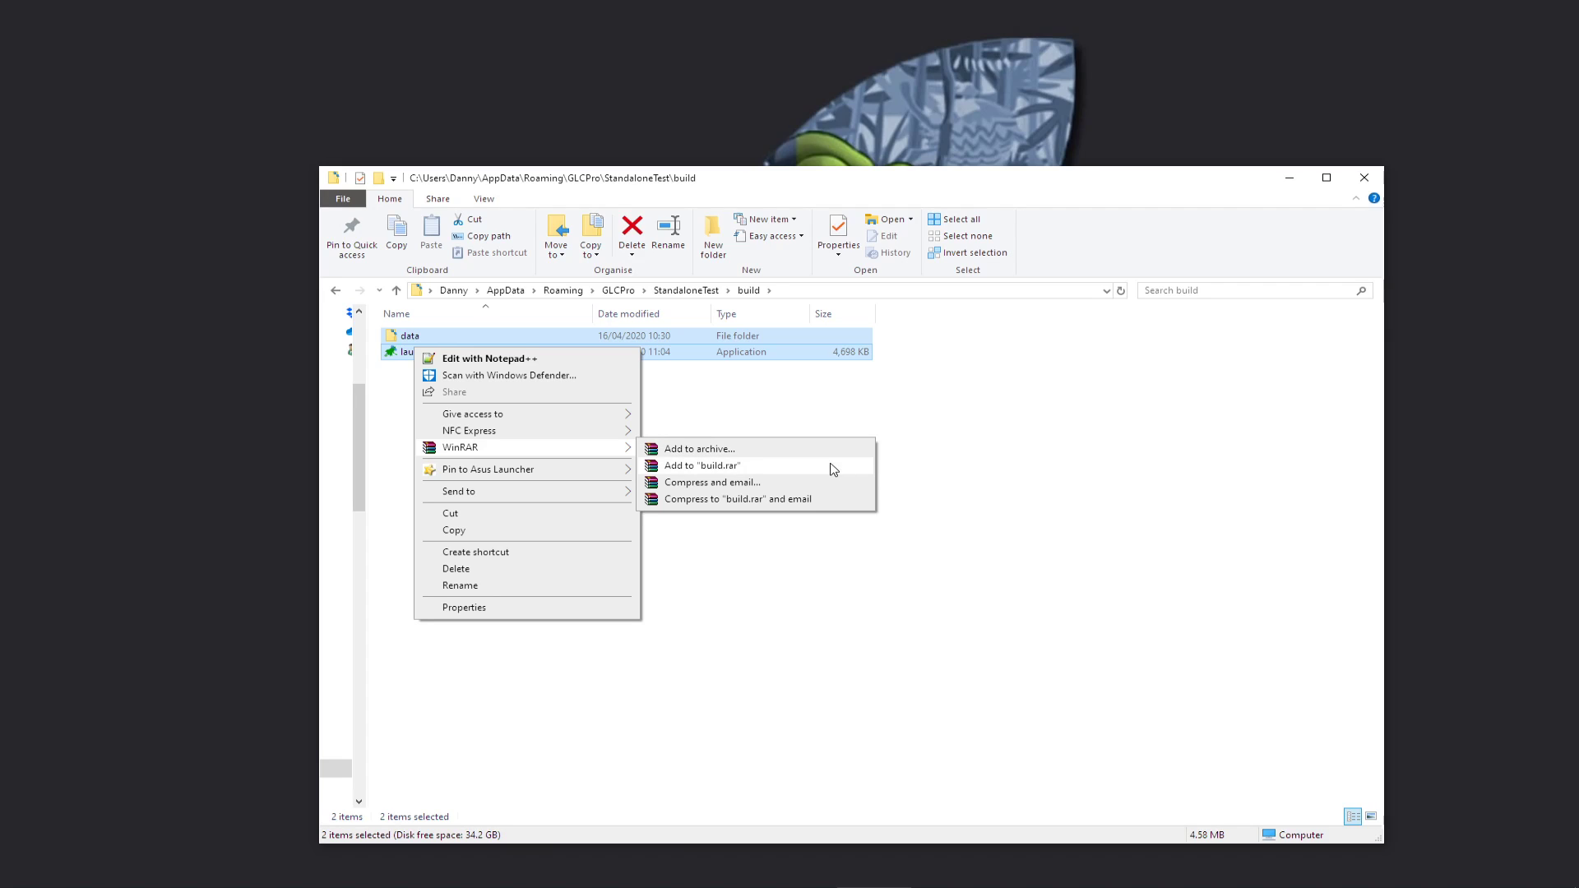
left_click(701, 465)
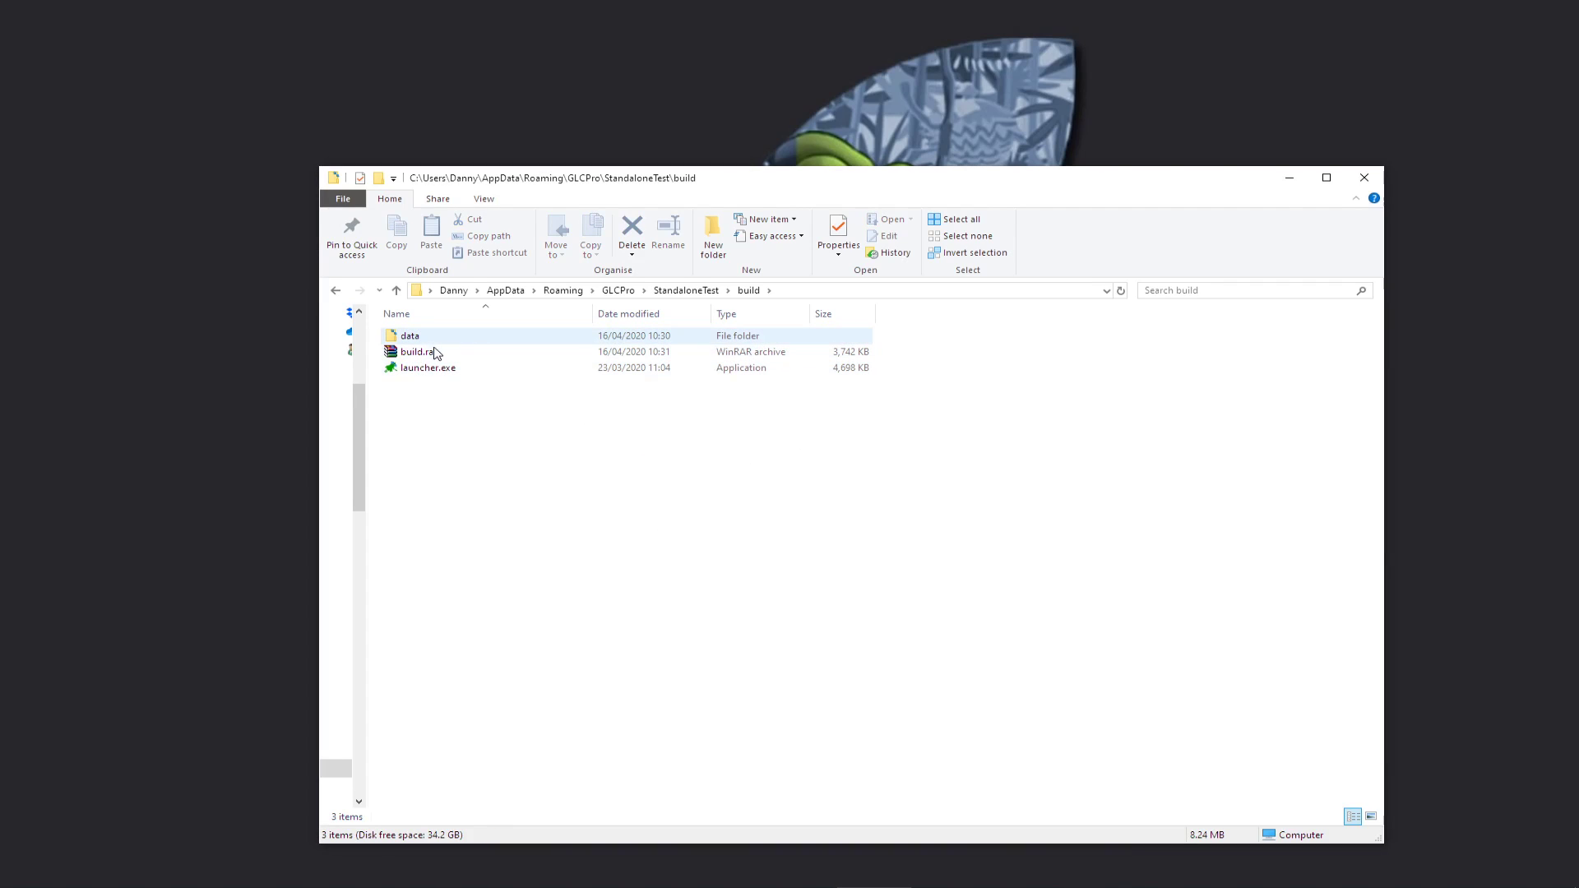
Step: Open build.rar in WinRAR and show the Tools menu with Convert archive to SFX
double_click(418, 351)
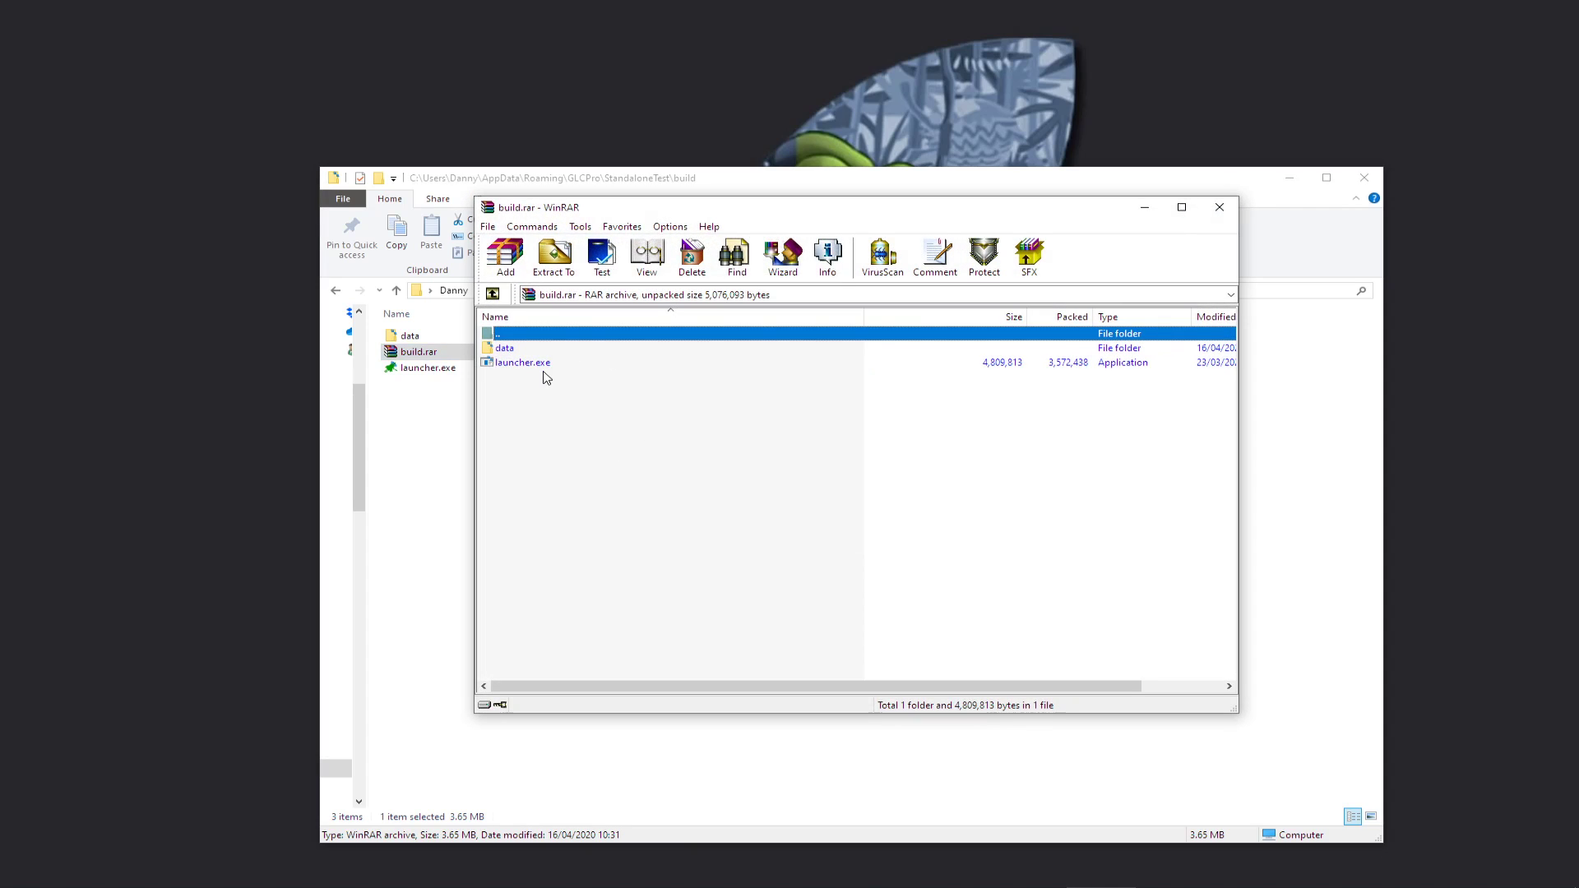
double_click(504, 347)
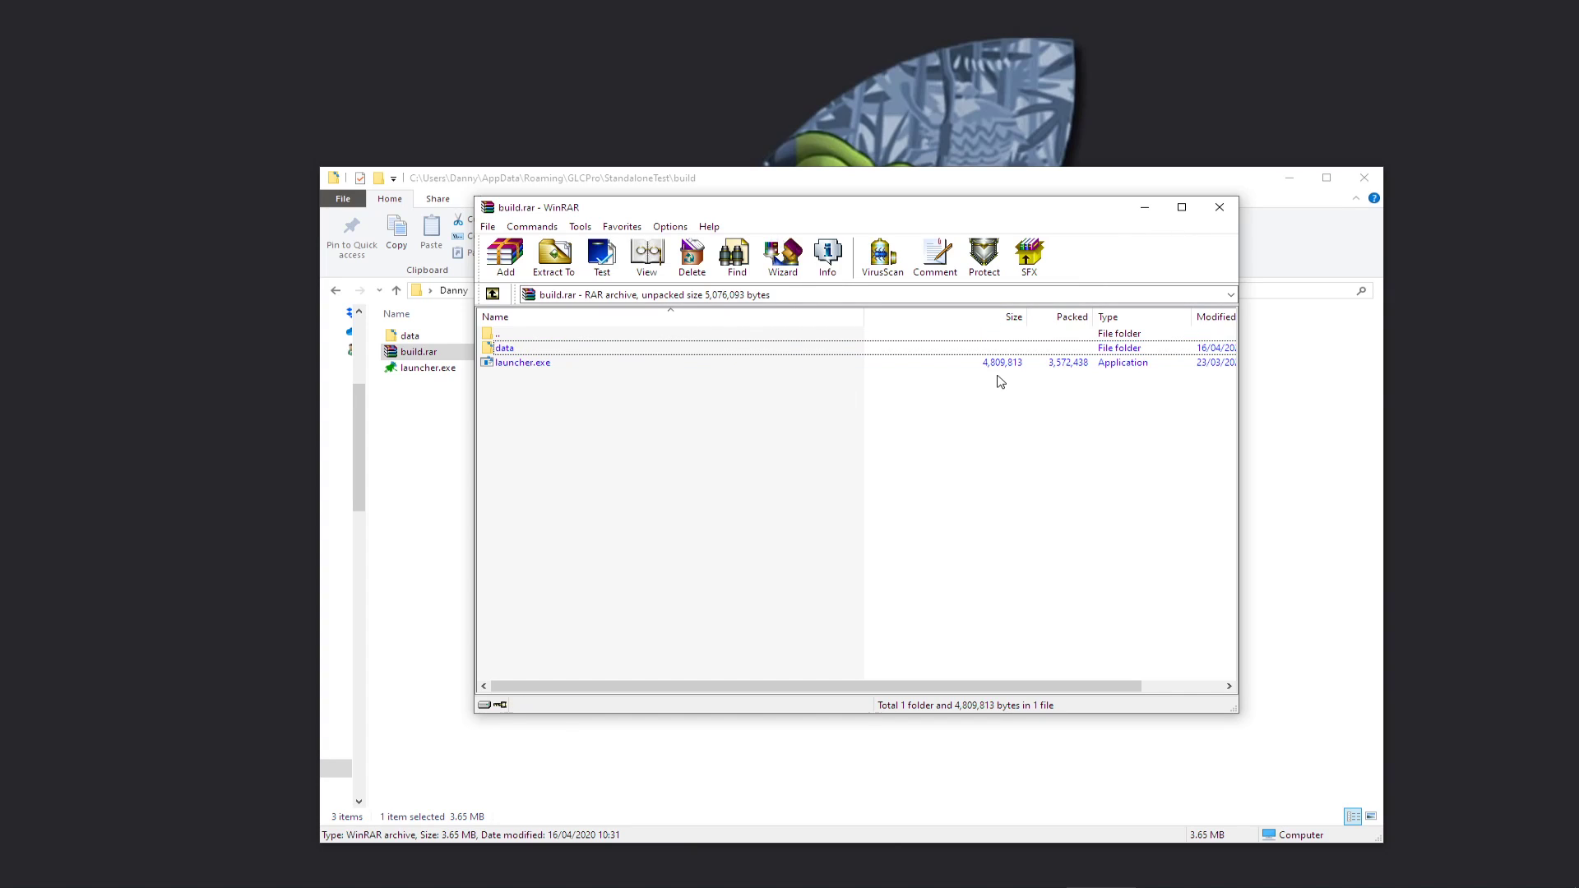
mouse_move(1028, 257)
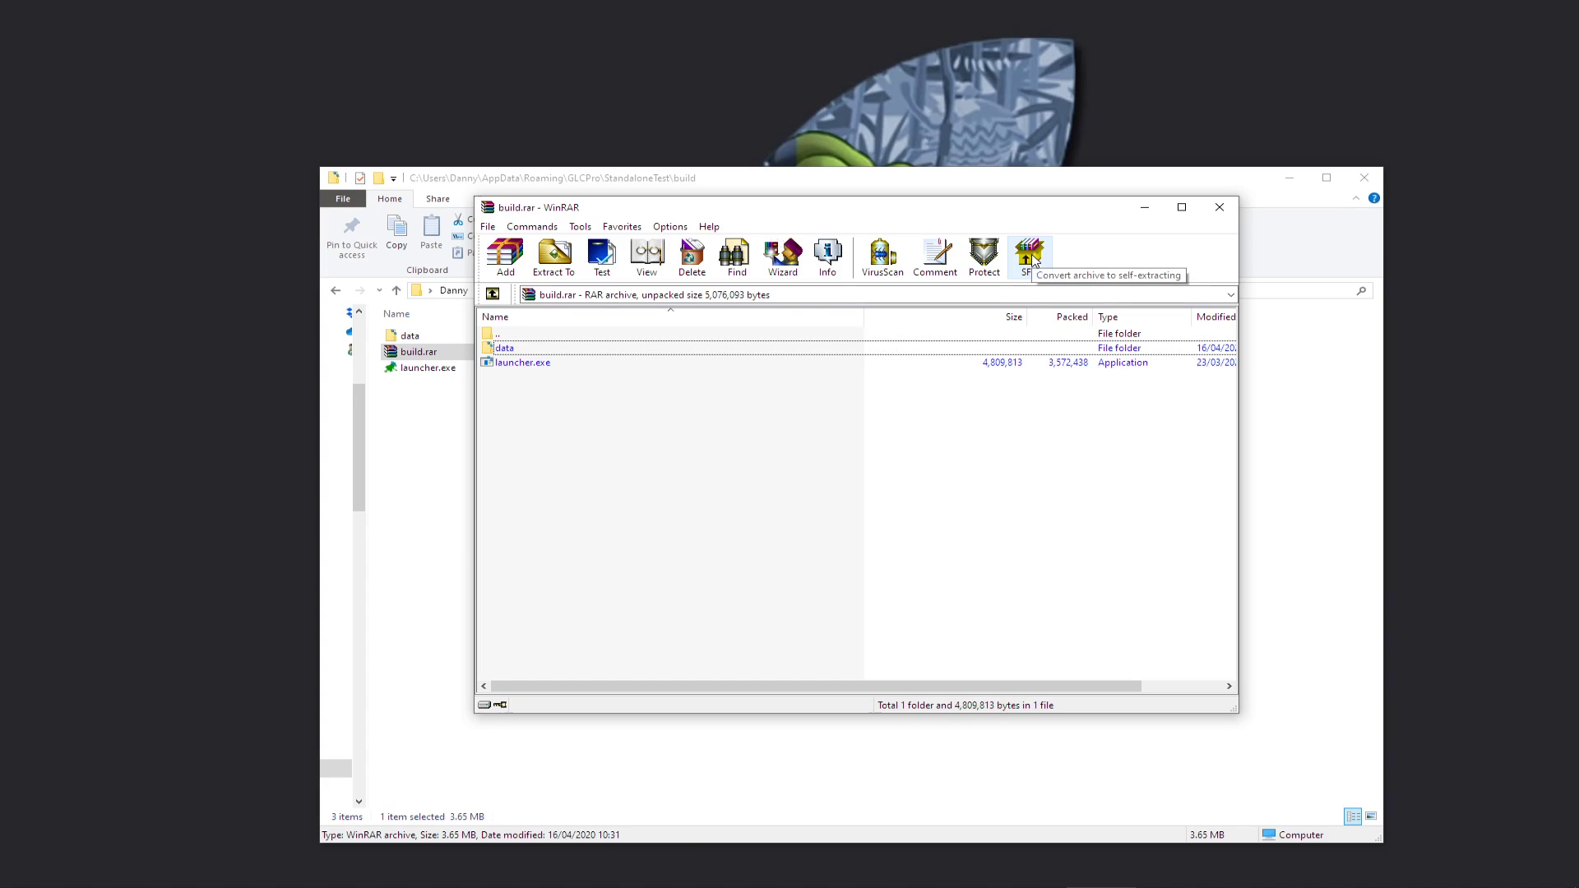
left_click(670, 225)
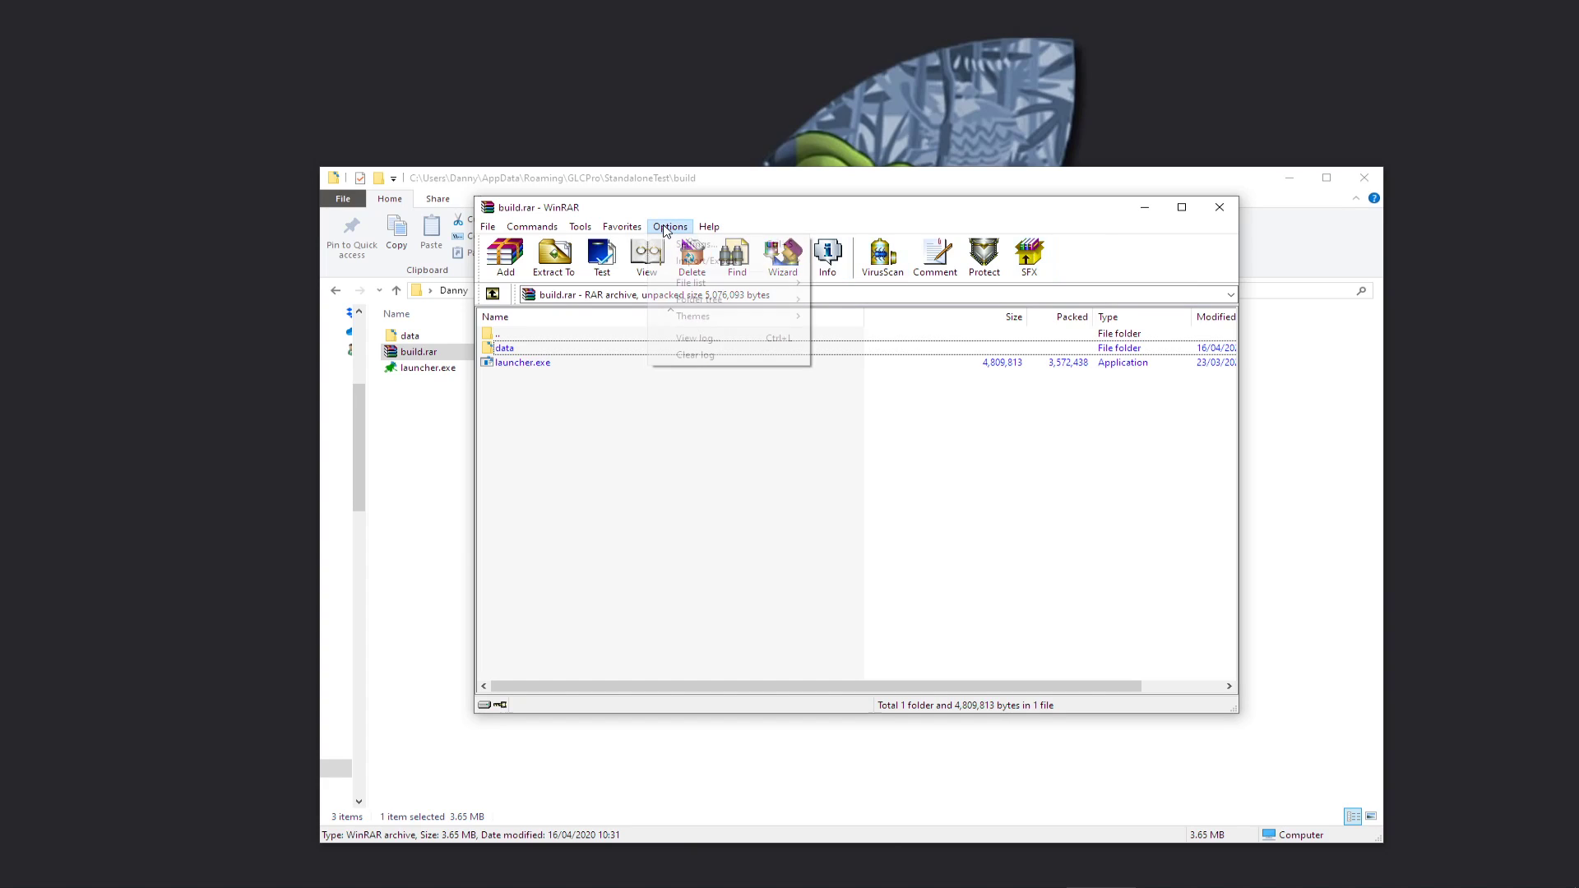
left_click(579, 225)
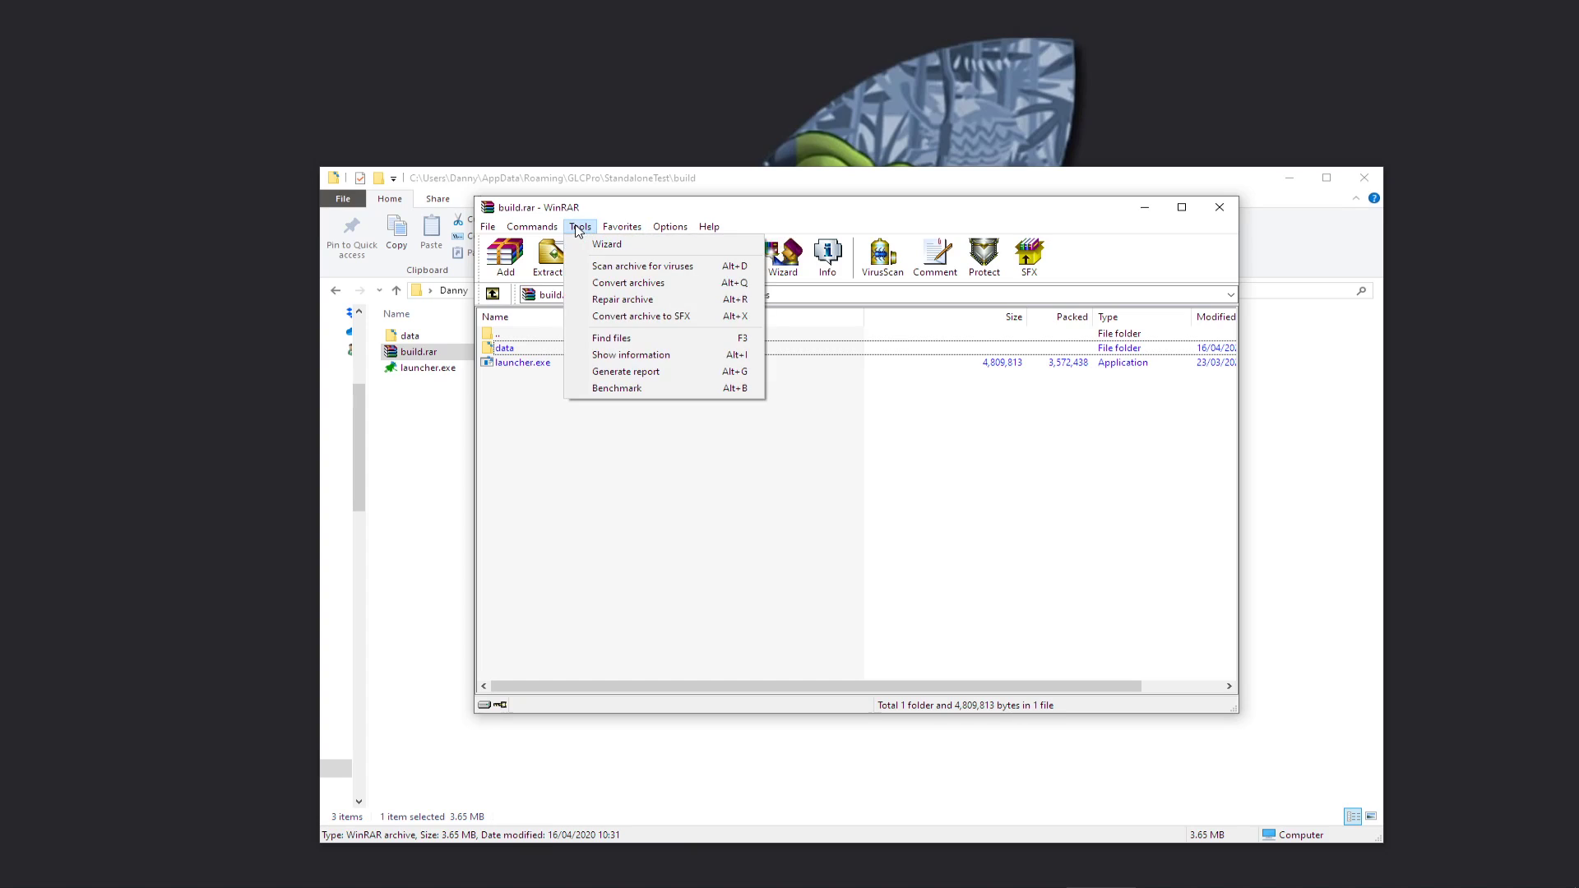
mouse_move(641, 316)
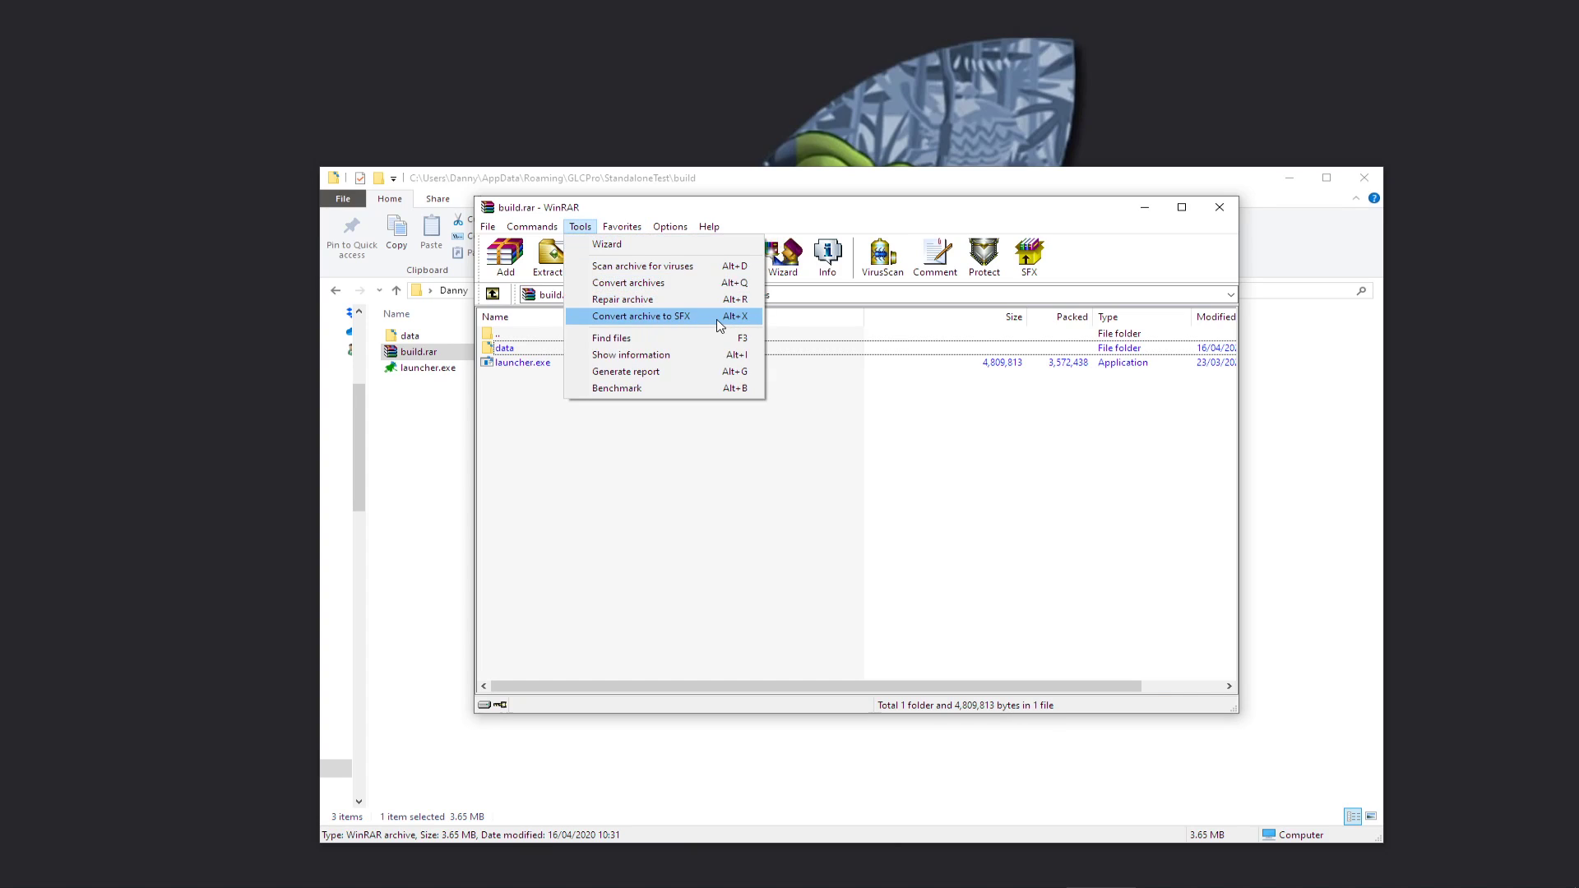
Step: Convert build.rar to SFX, adding a new Default.SFX Windows GUI module
left_click(641, 315)
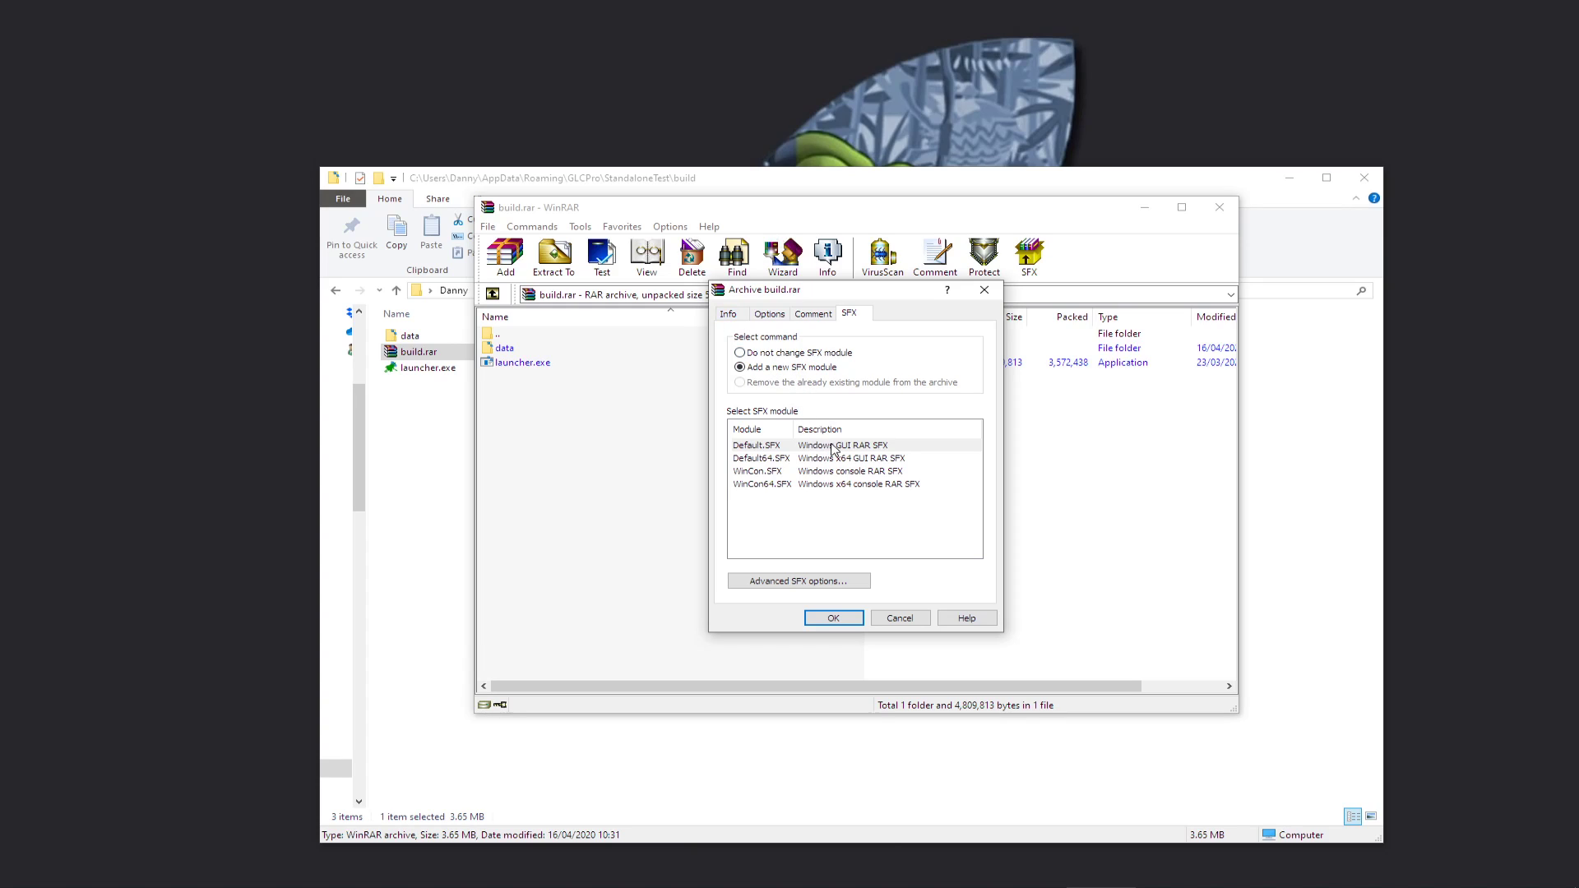
left_click(803, 470)
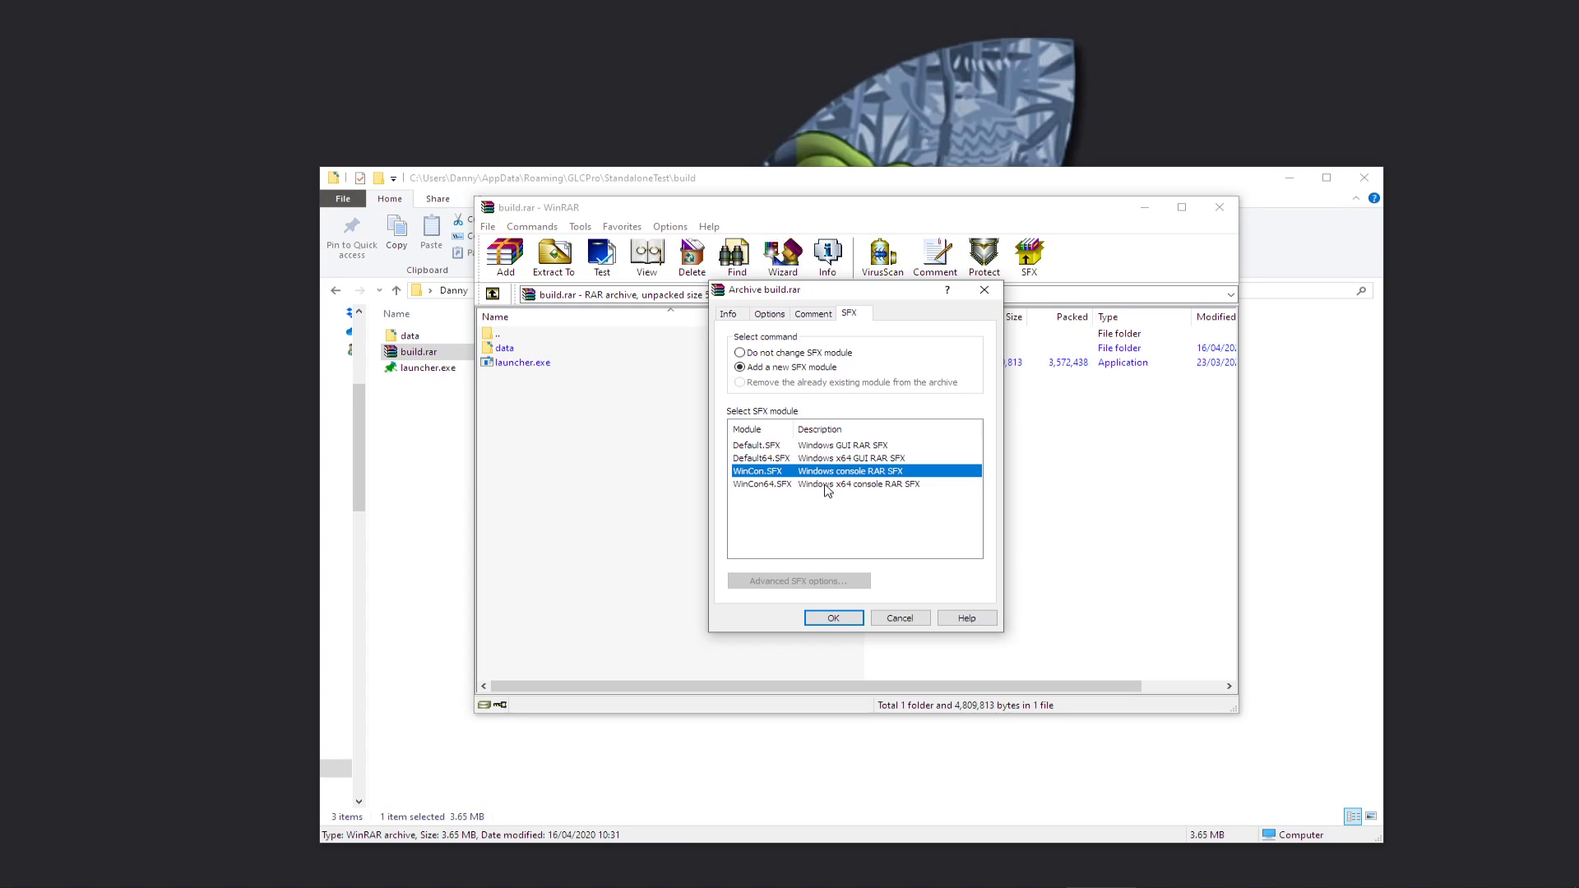
left_click(785, 445)
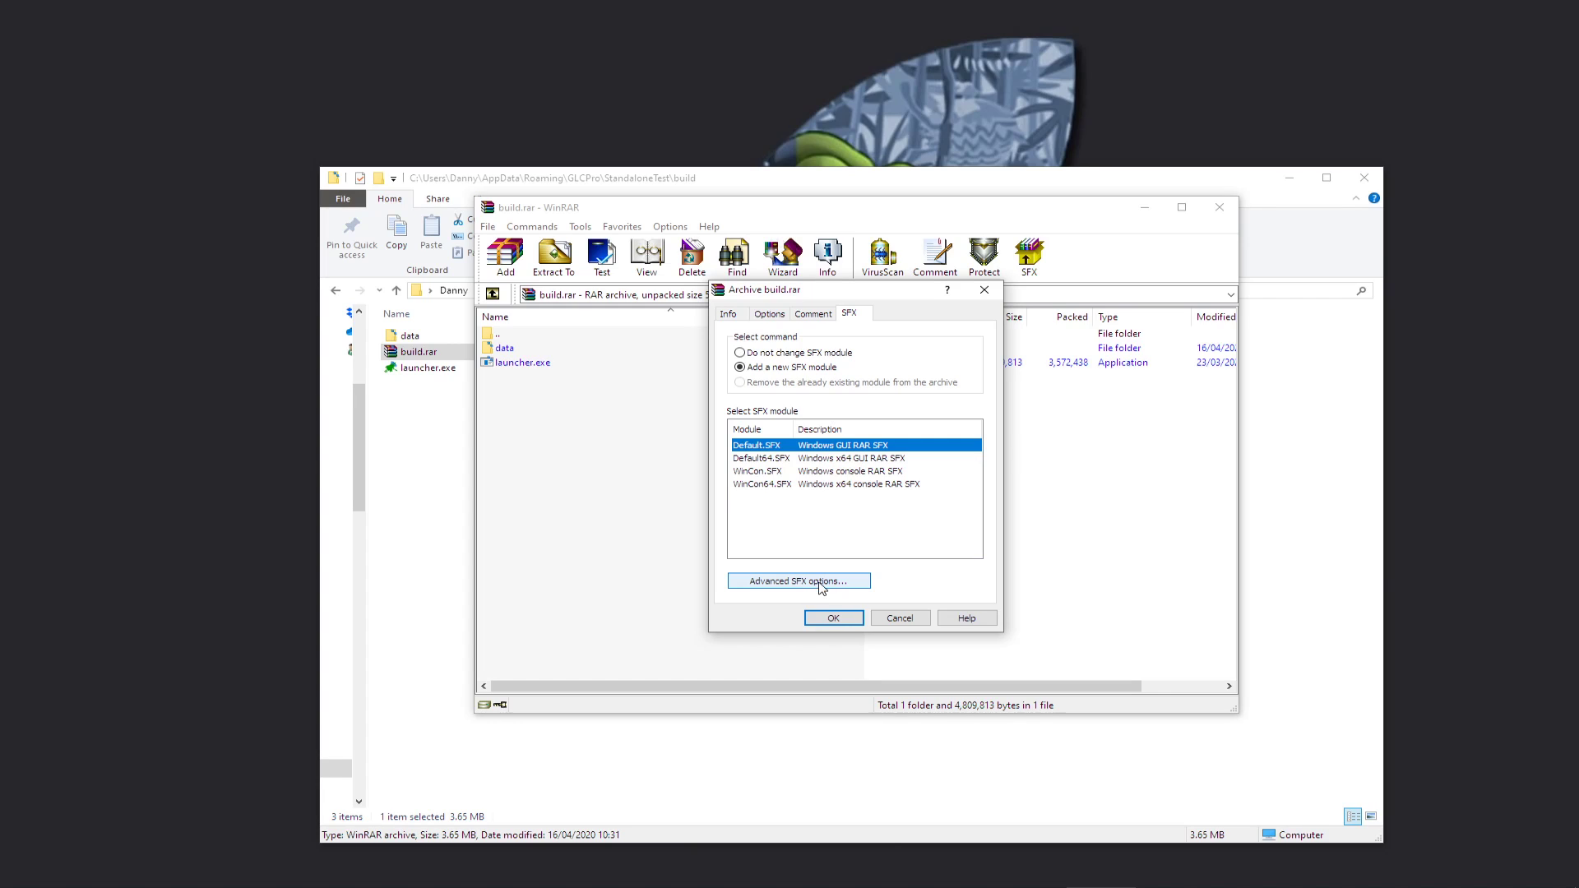
Step: Open Advanced SFX options for build.rar and move the dialog aside
left_click(797, 580)
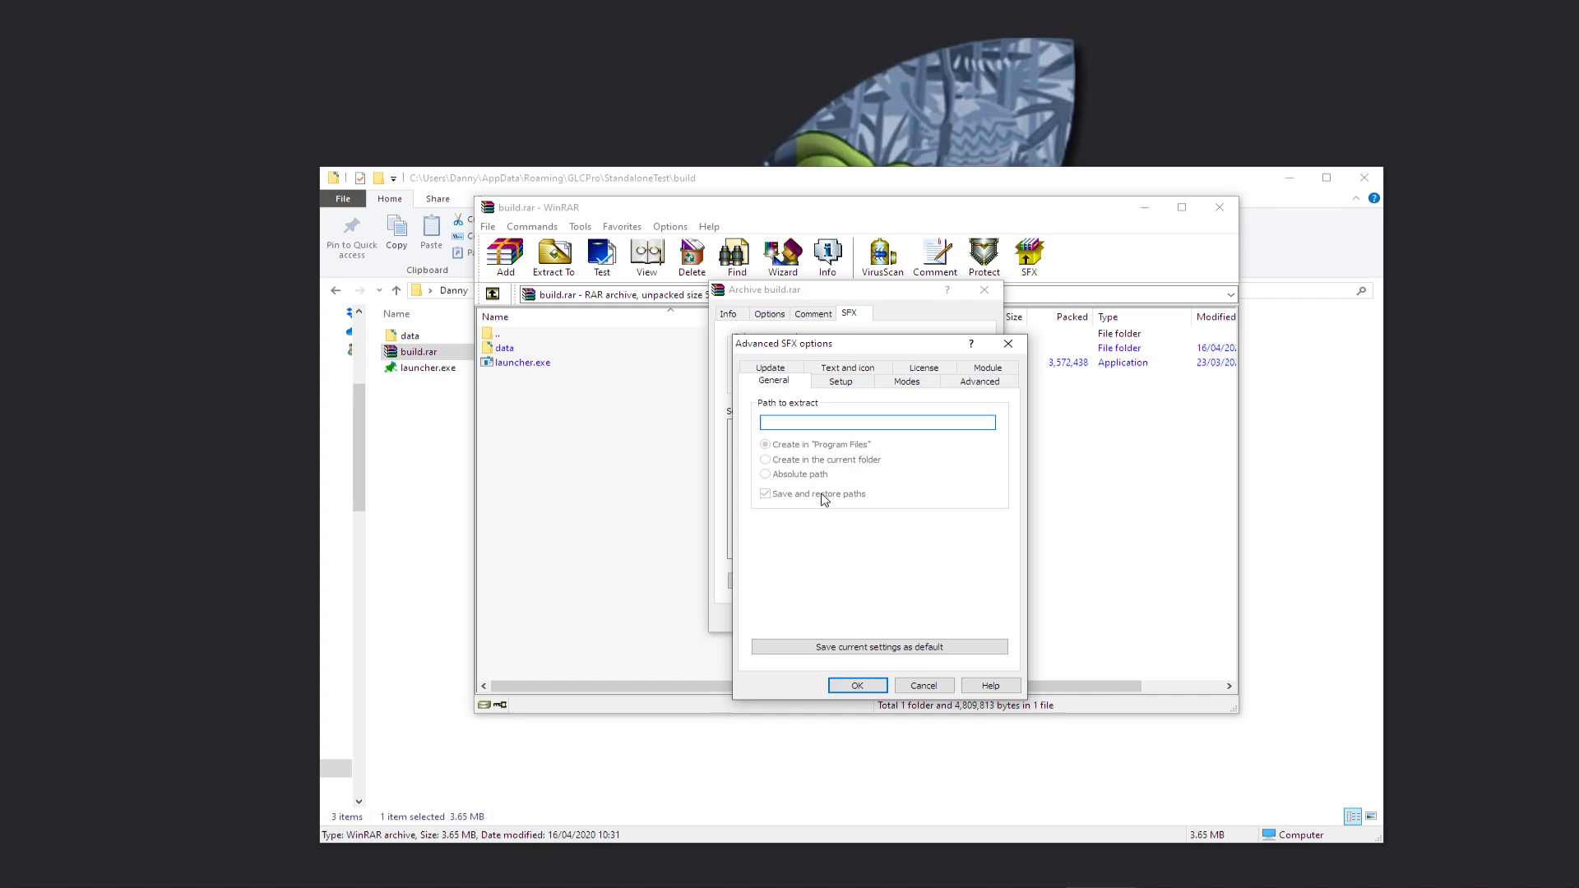
left_click_drag(784, 344, 584, 246)
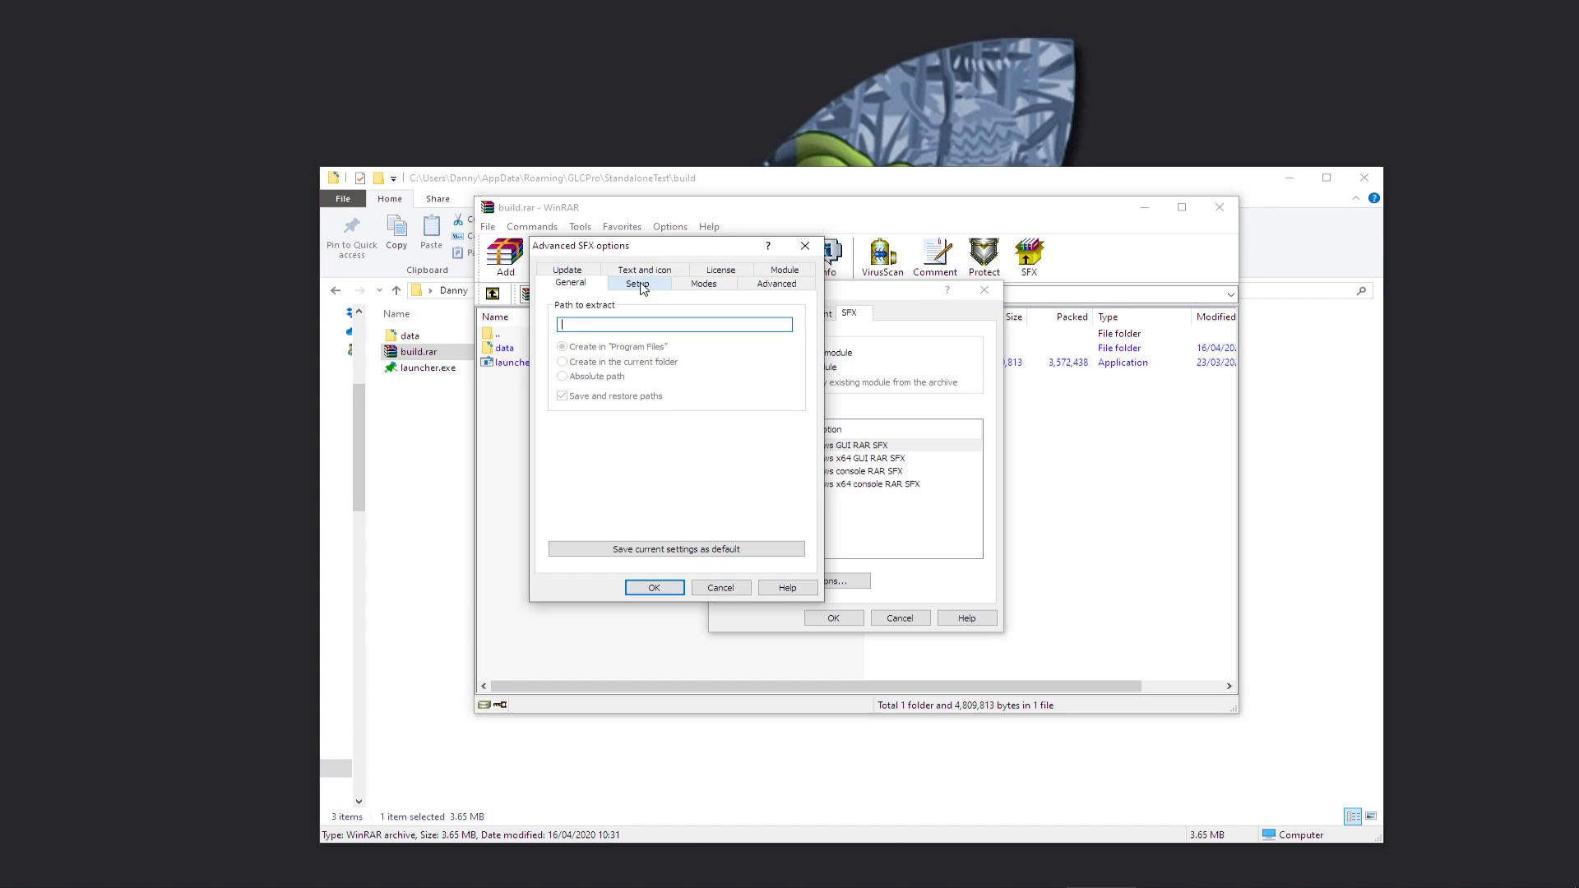
Step: Set launcher.exe to run after extraction on the Setup tab
left_click(636, 283)
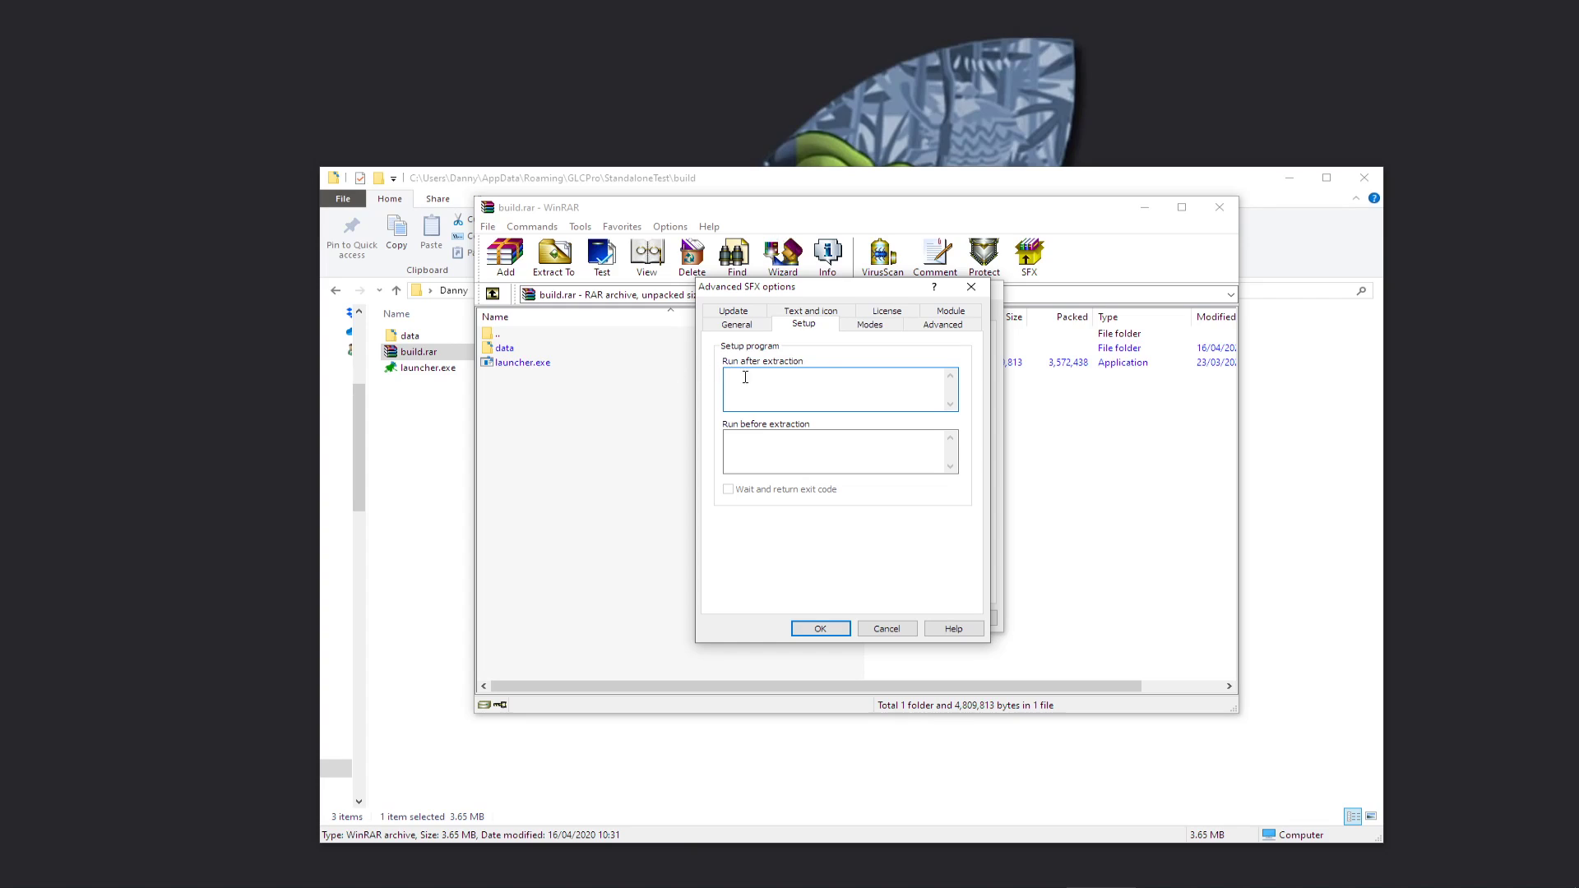
type("launcher")
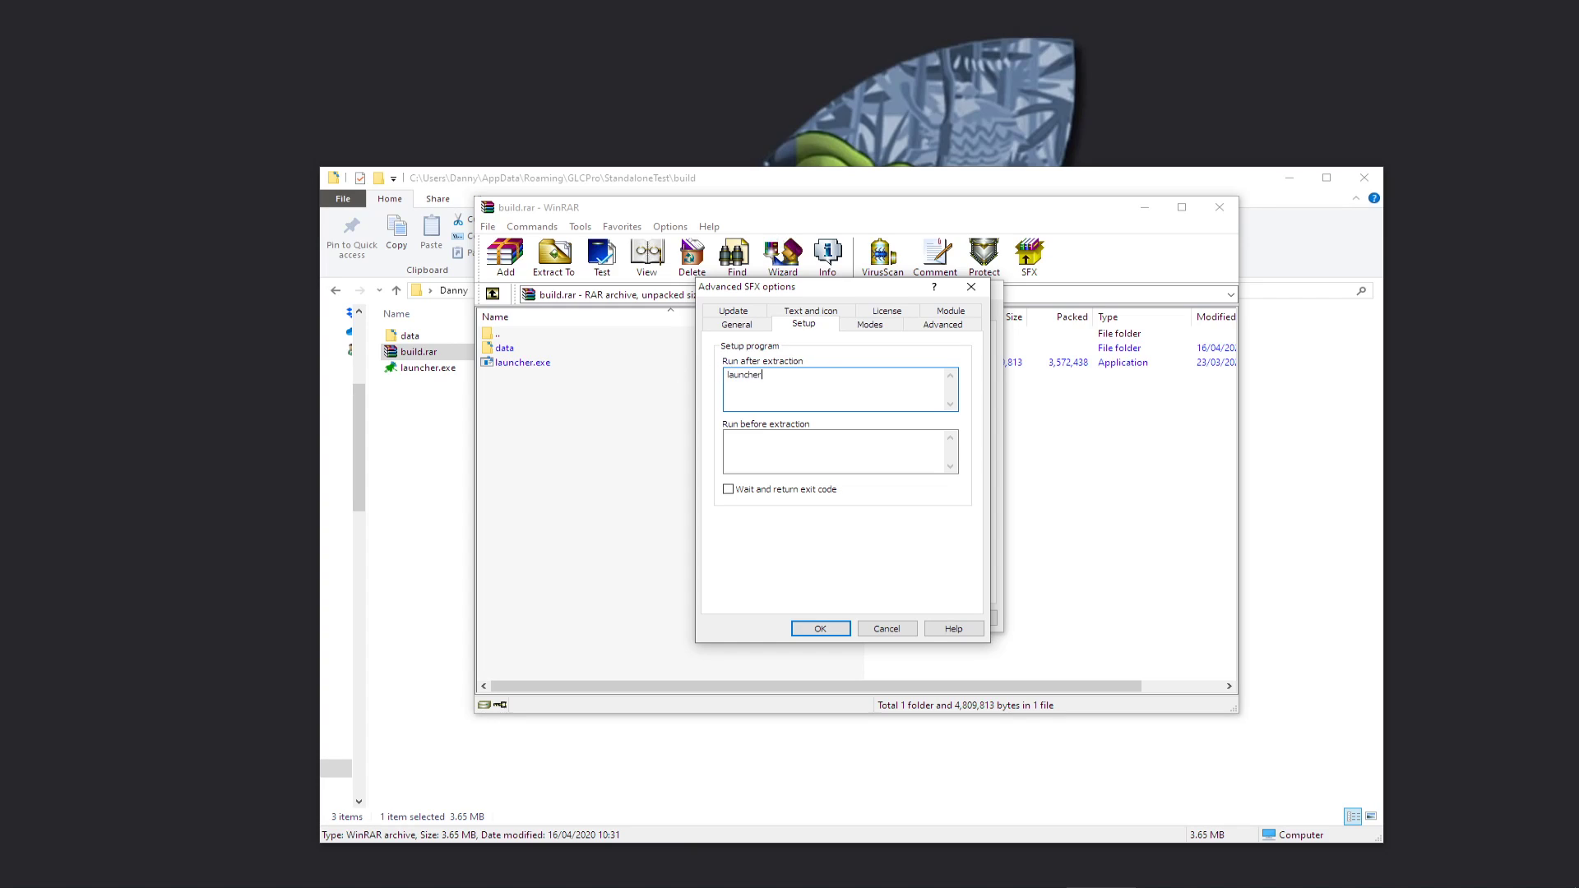
type(".exe")
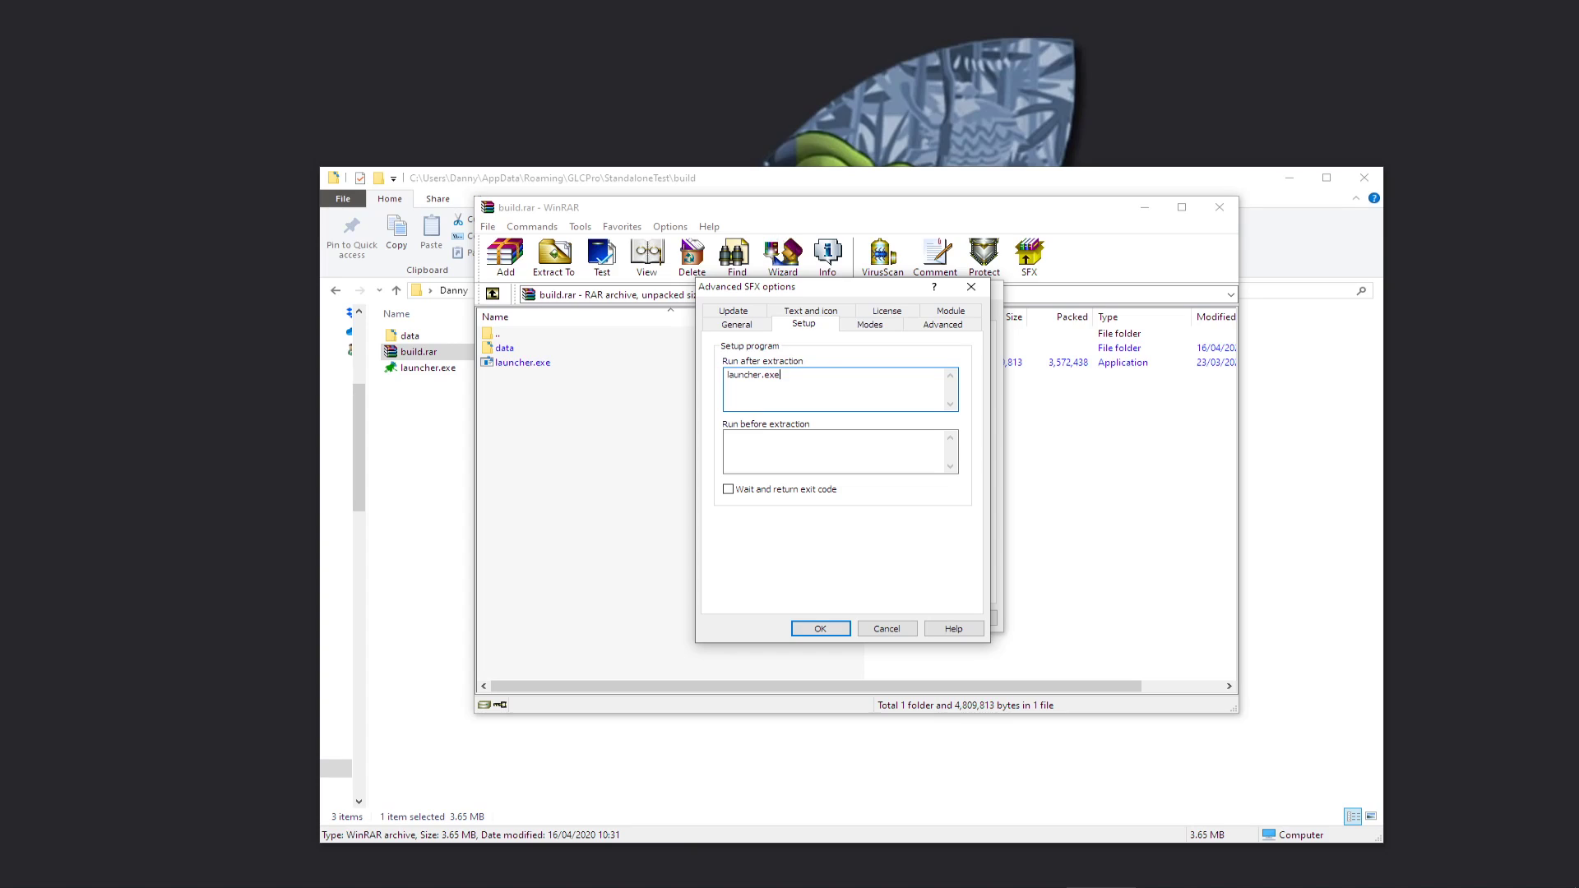
left_click(841, 450)
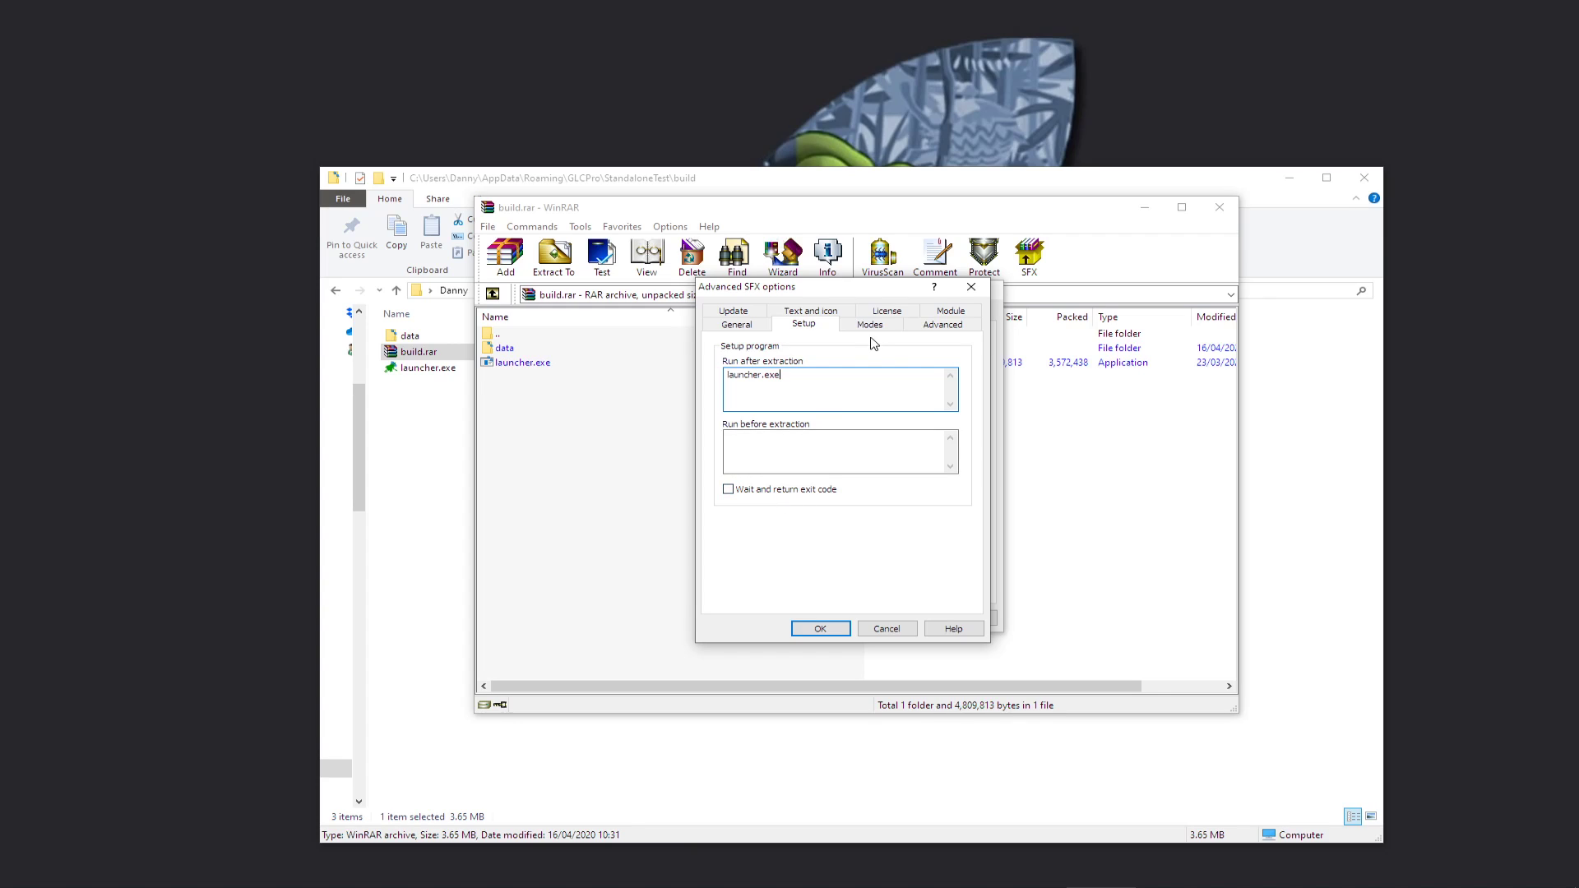
Step: Set Modes to unpack to a temporary folder and hide the start dialog
left_click(869, 323)
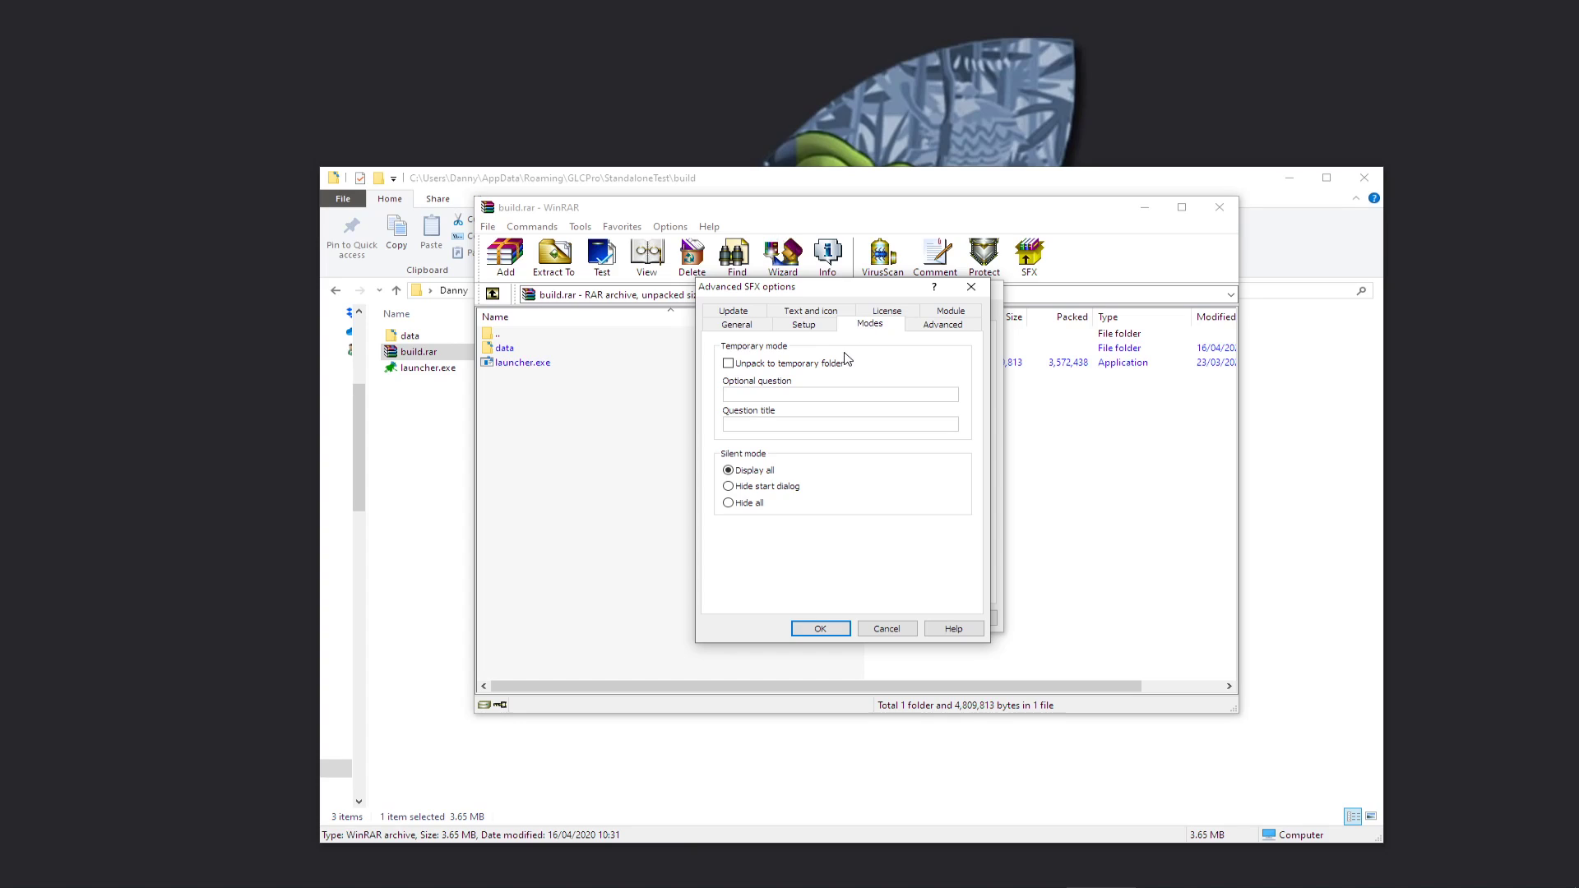
left_click(728, 364)
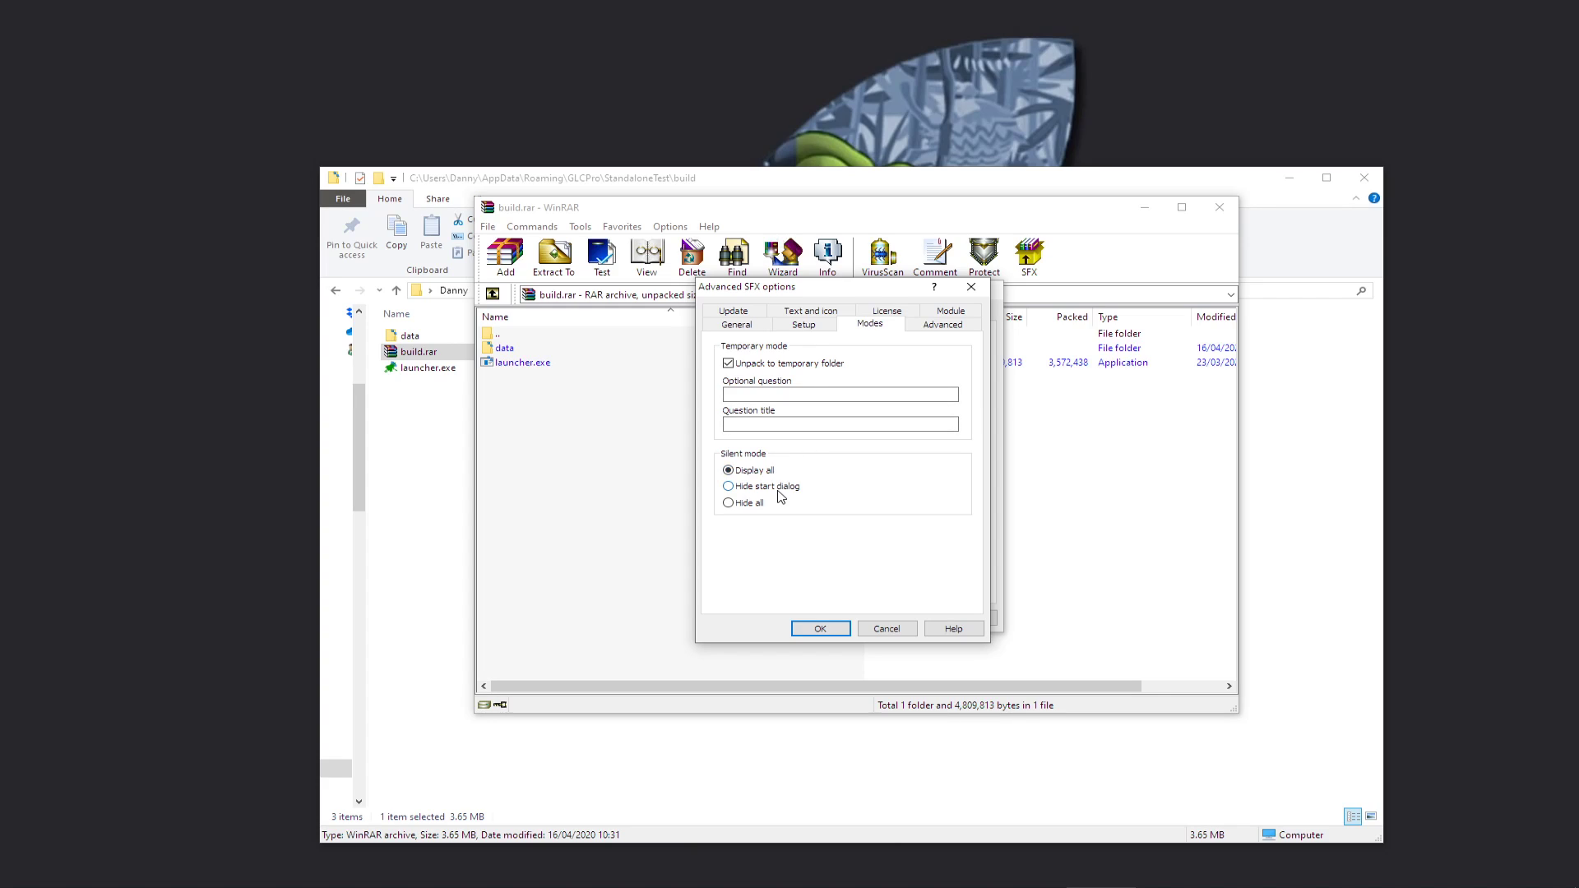
left_click(730, 486)
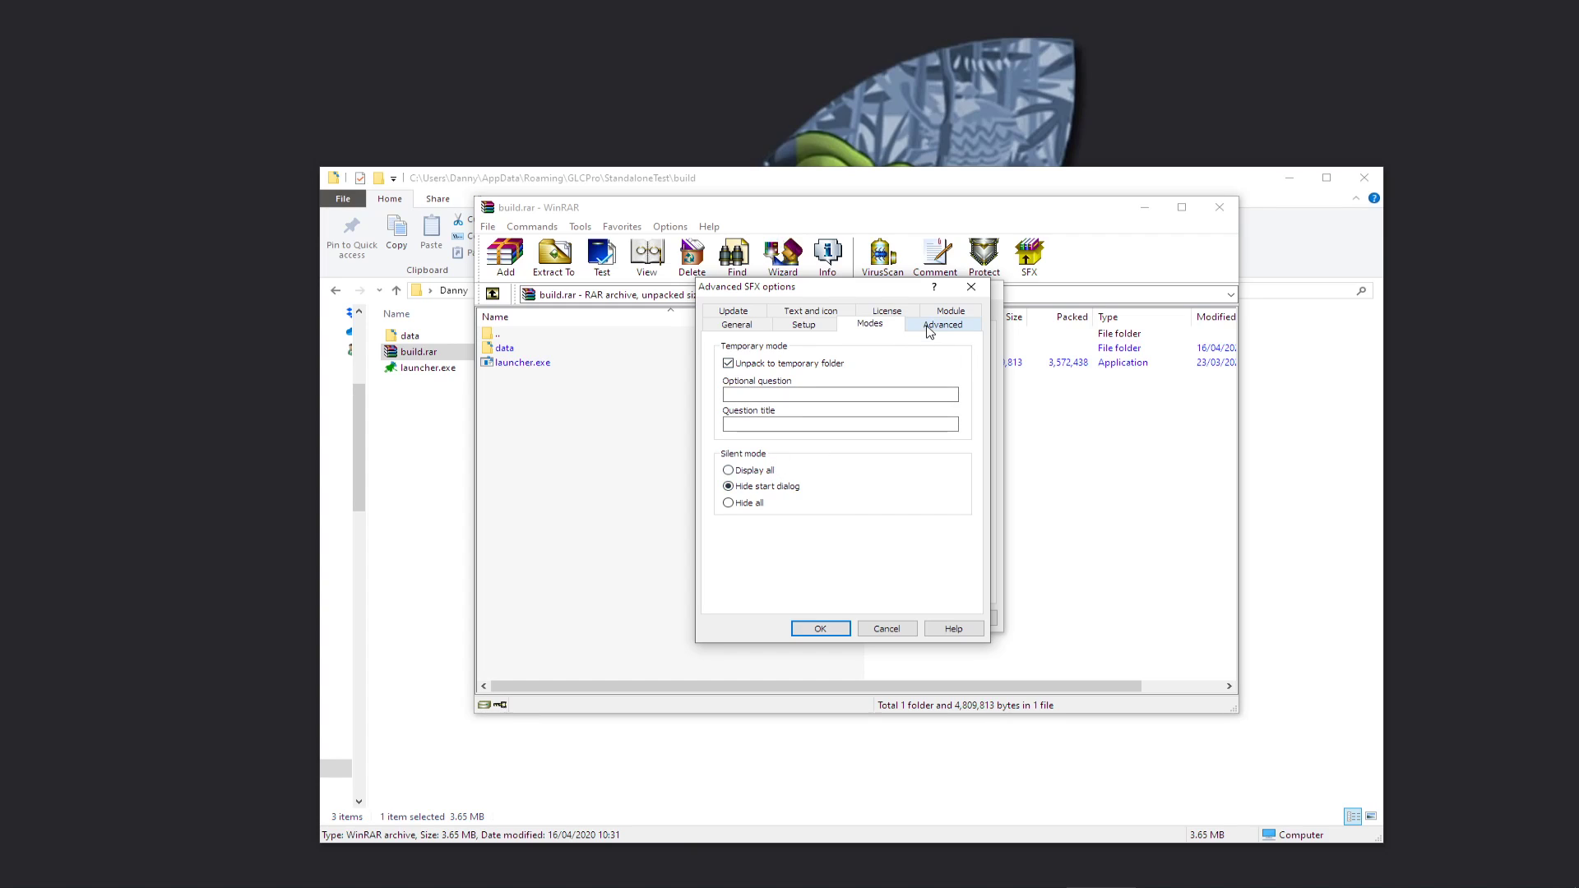
Step: Review the remaining tabs, set Update to overwrite all files, and confirm
left_click(943, 323)
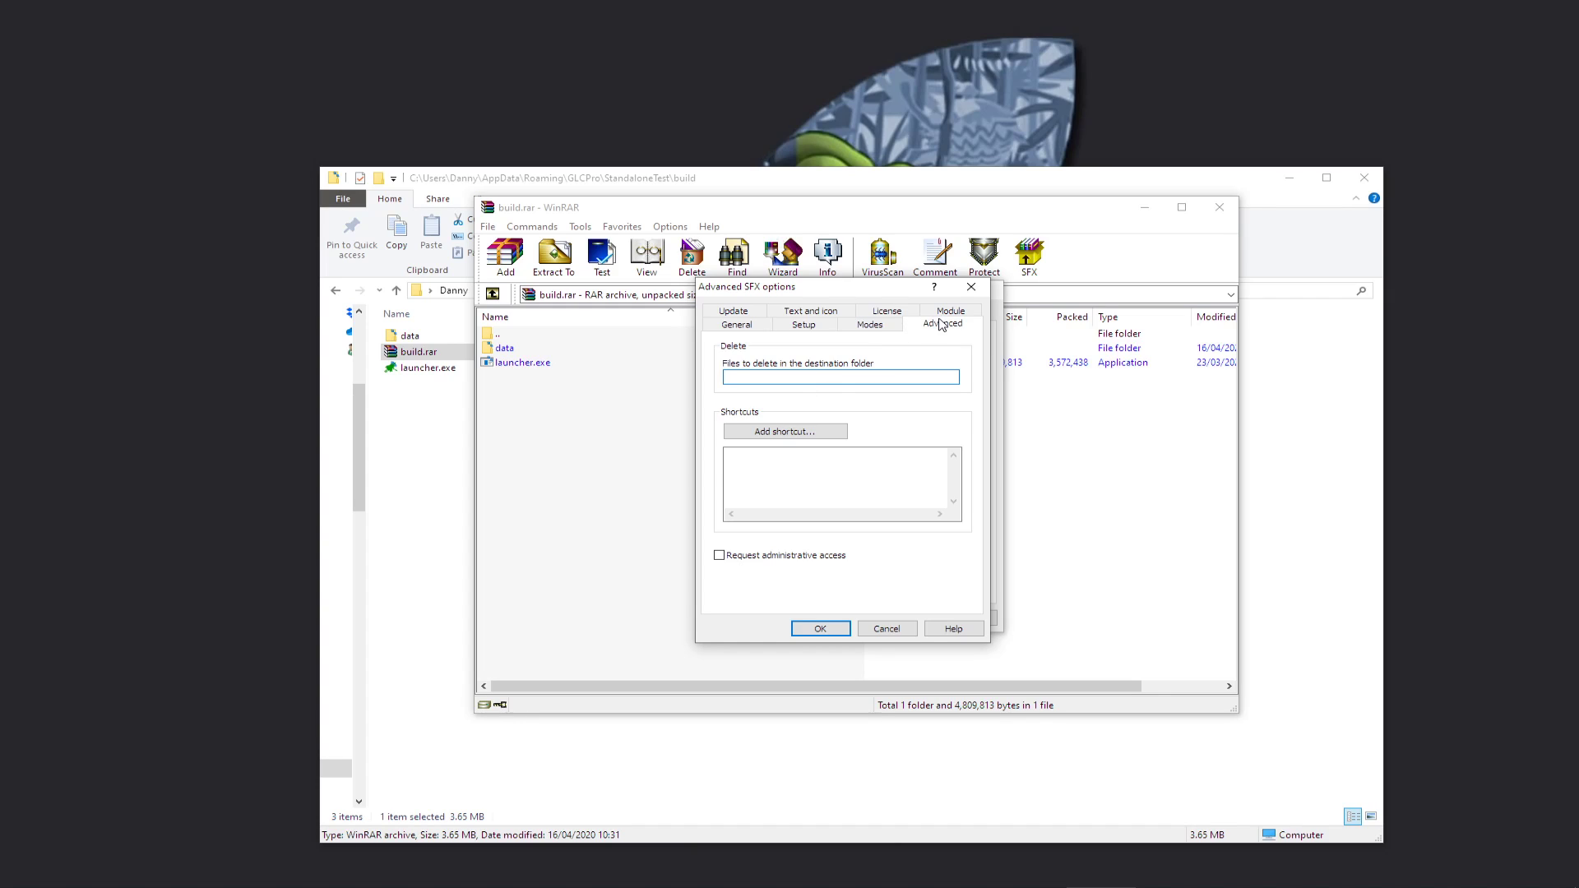
left_click(949, 324)
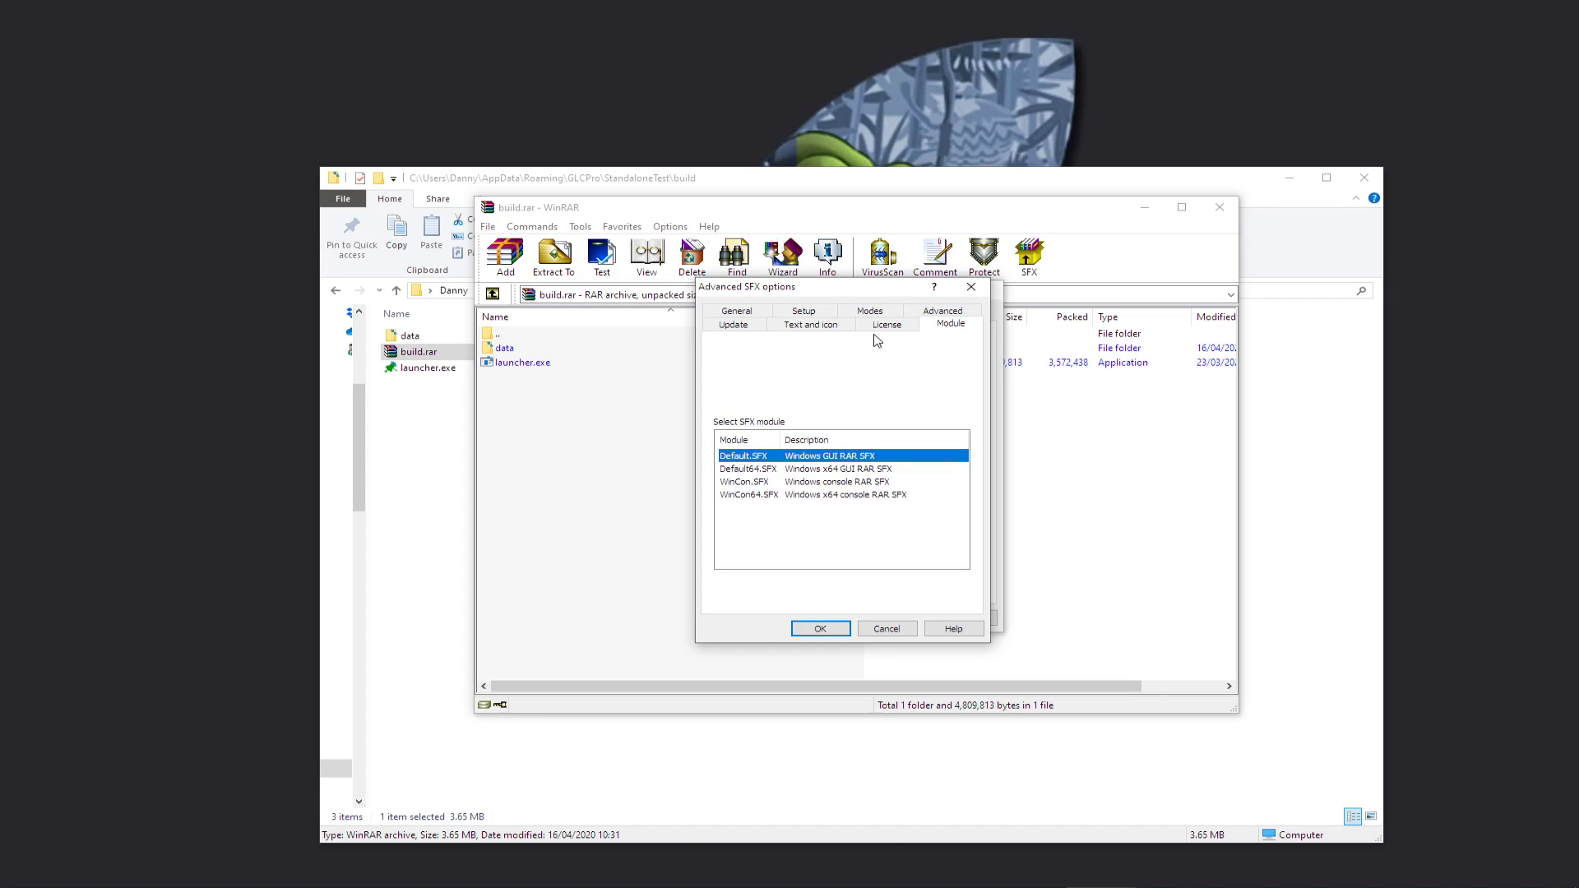
left_click(884, 324)
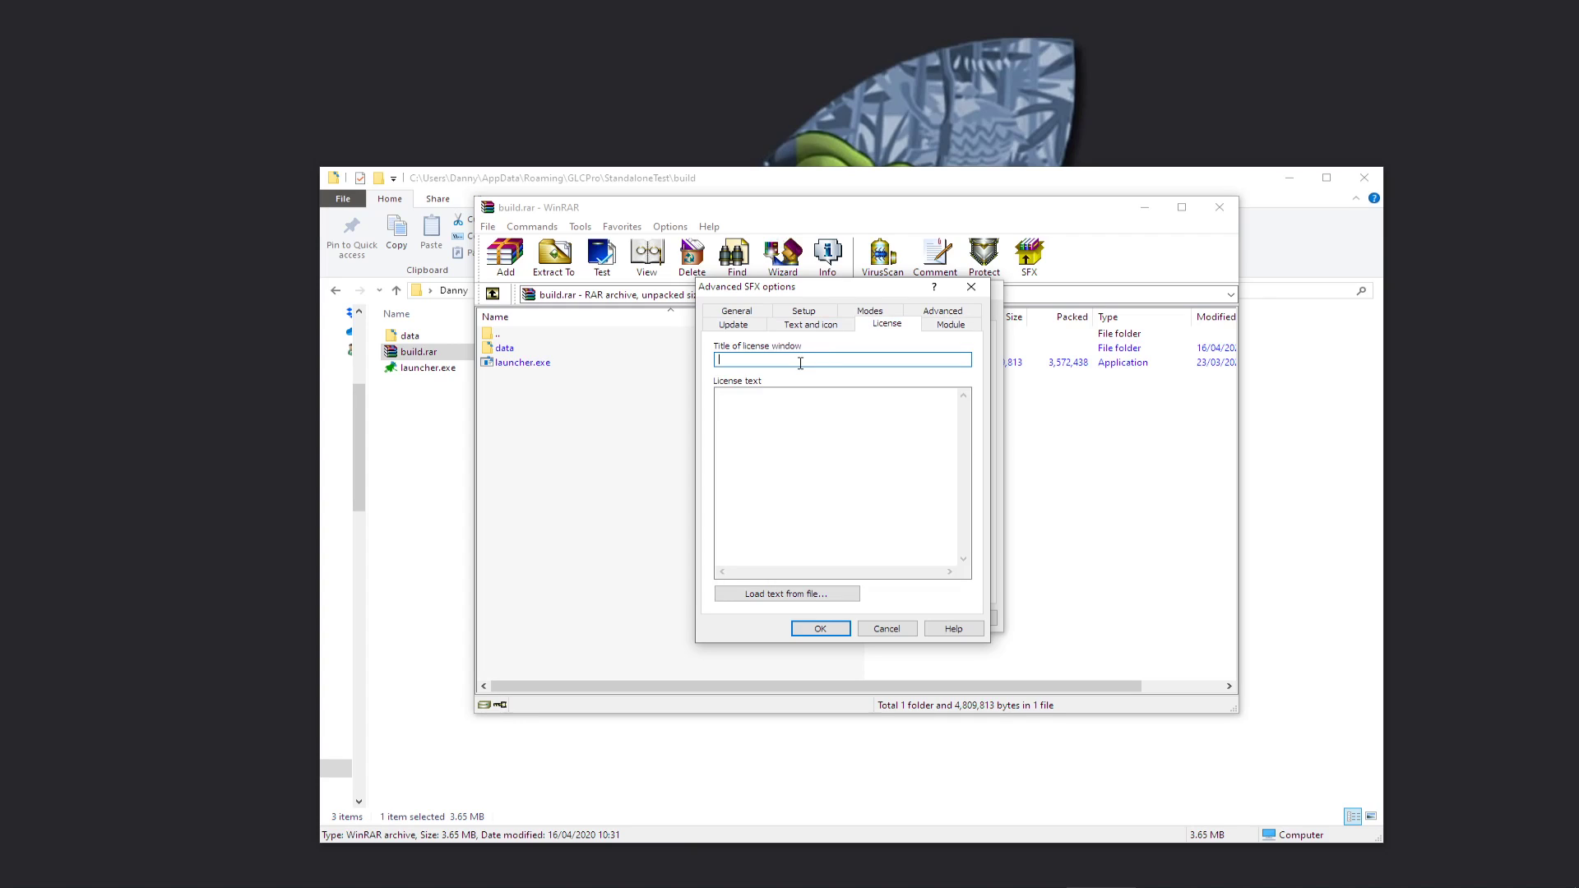
left_click(811, 324)
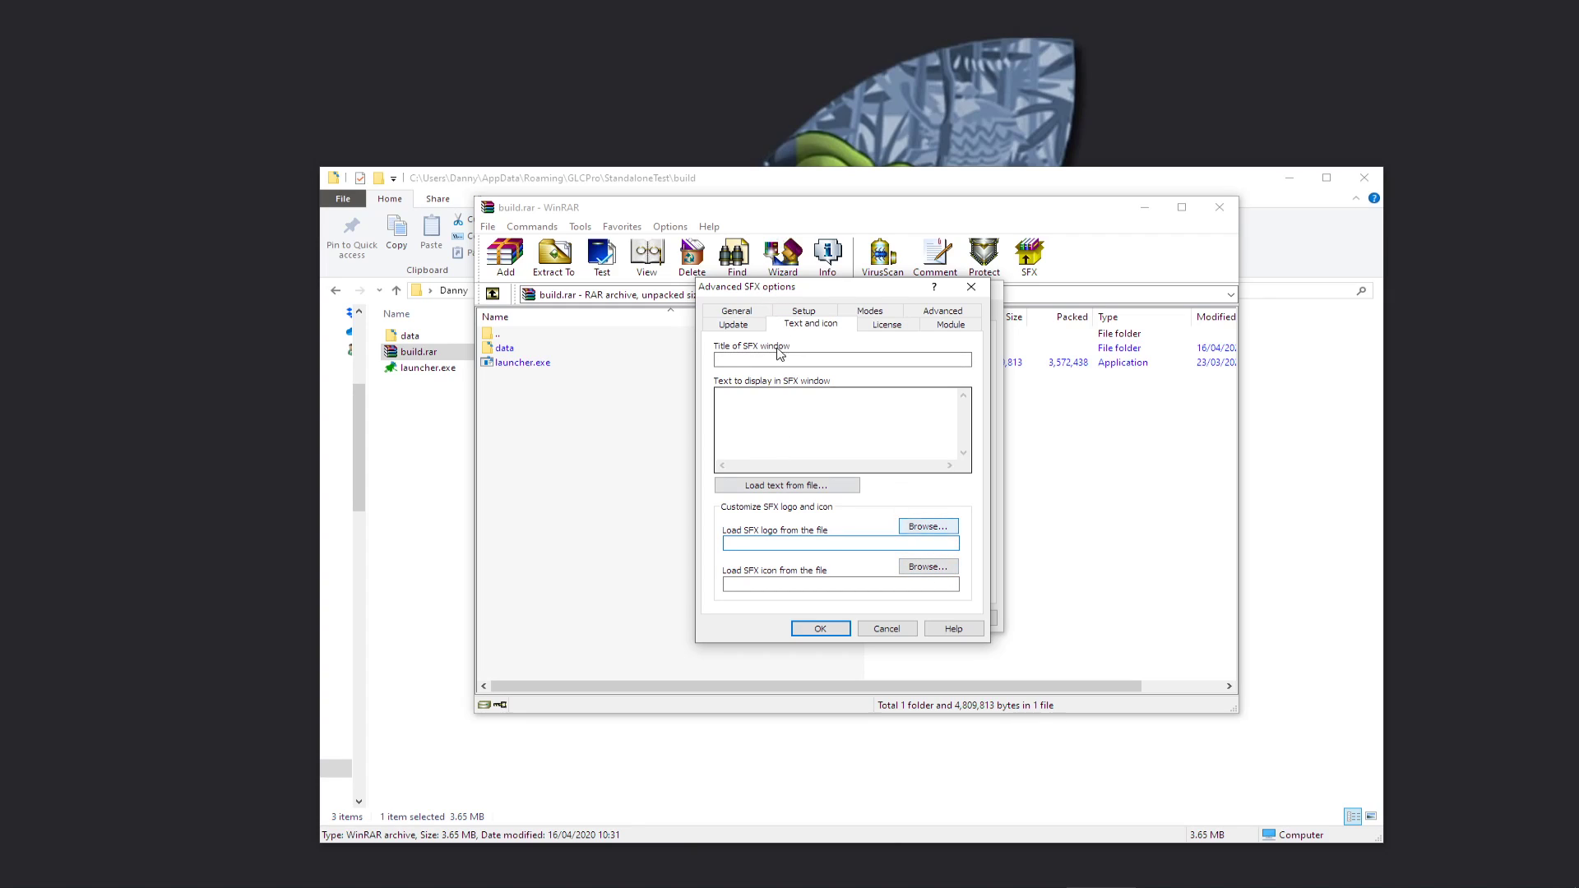
left_click(733, 324)
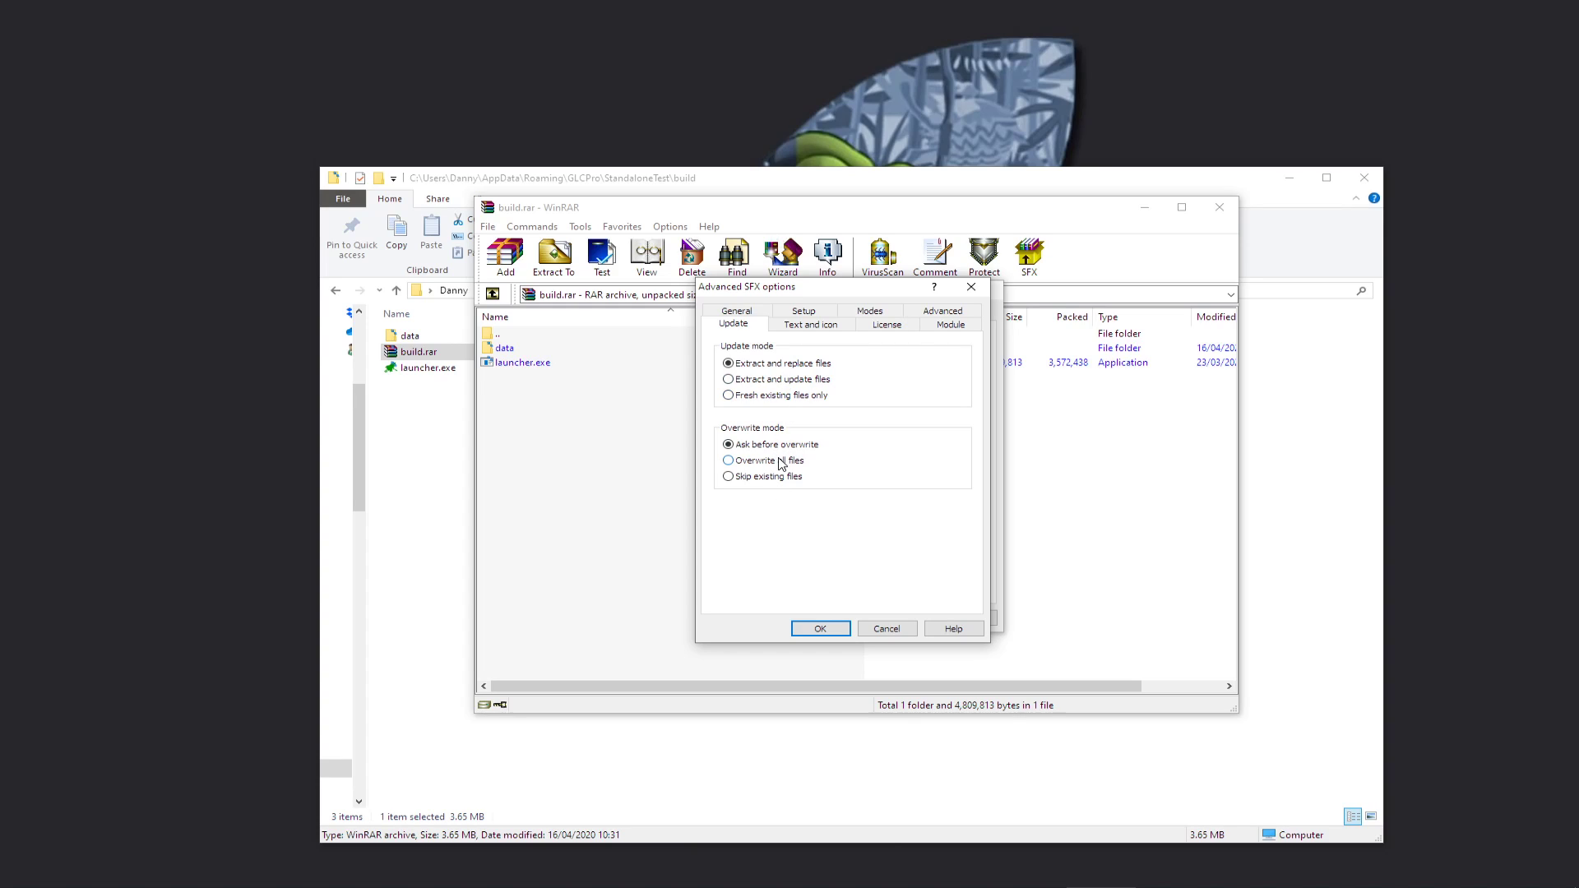
left_click(727, 461)
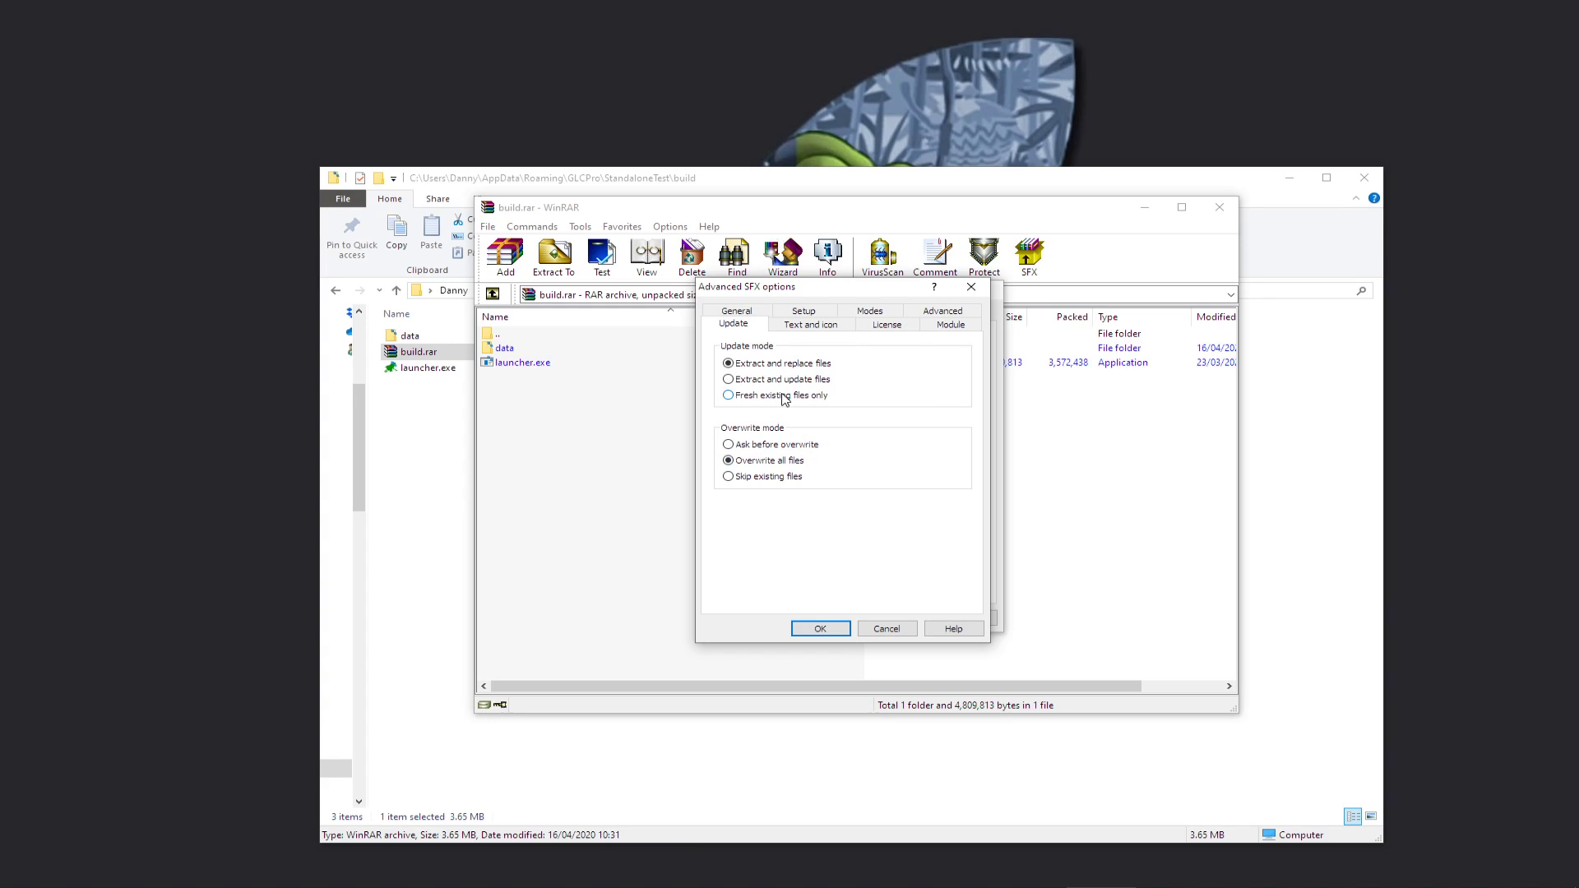
left_click(728, 378)
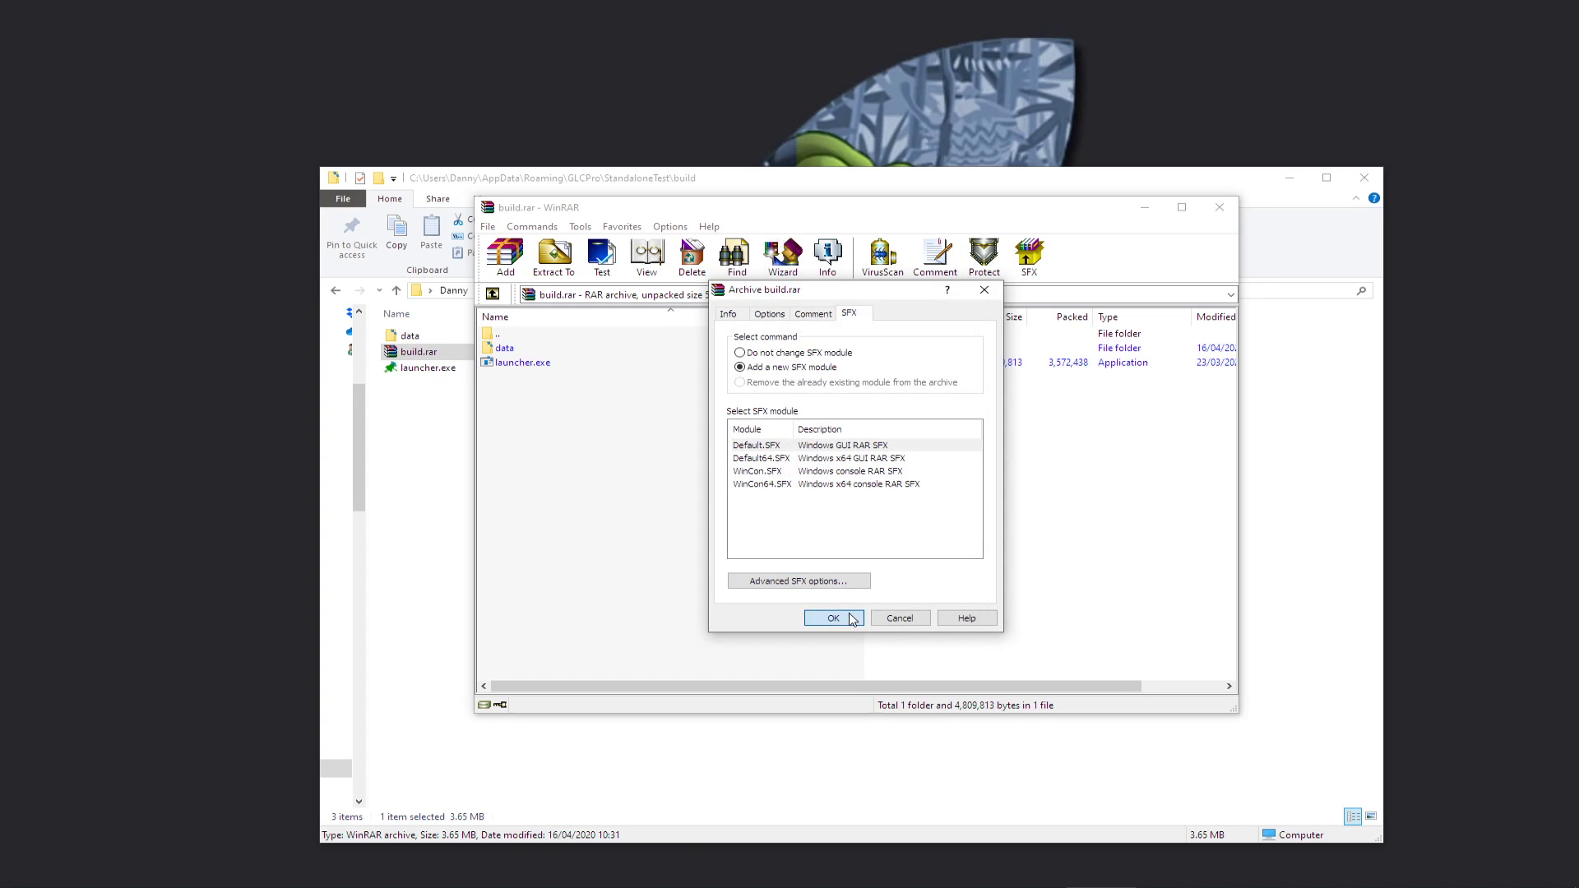
Step: Create build.exe and view the build folder as extra large icons
left_click(831, 617)
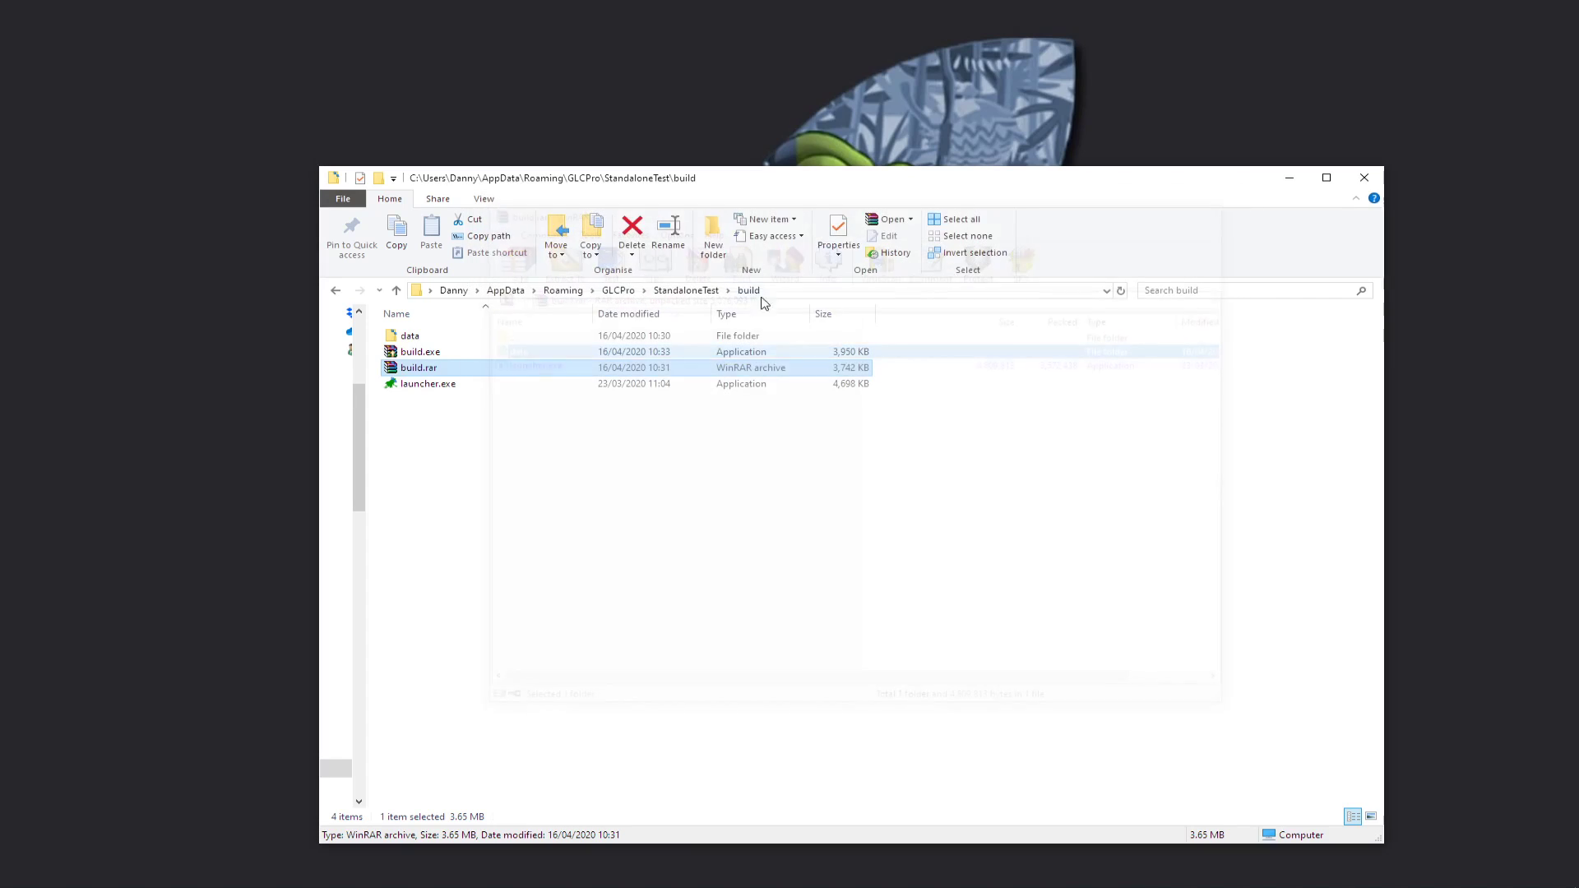
left_click(419, 351)
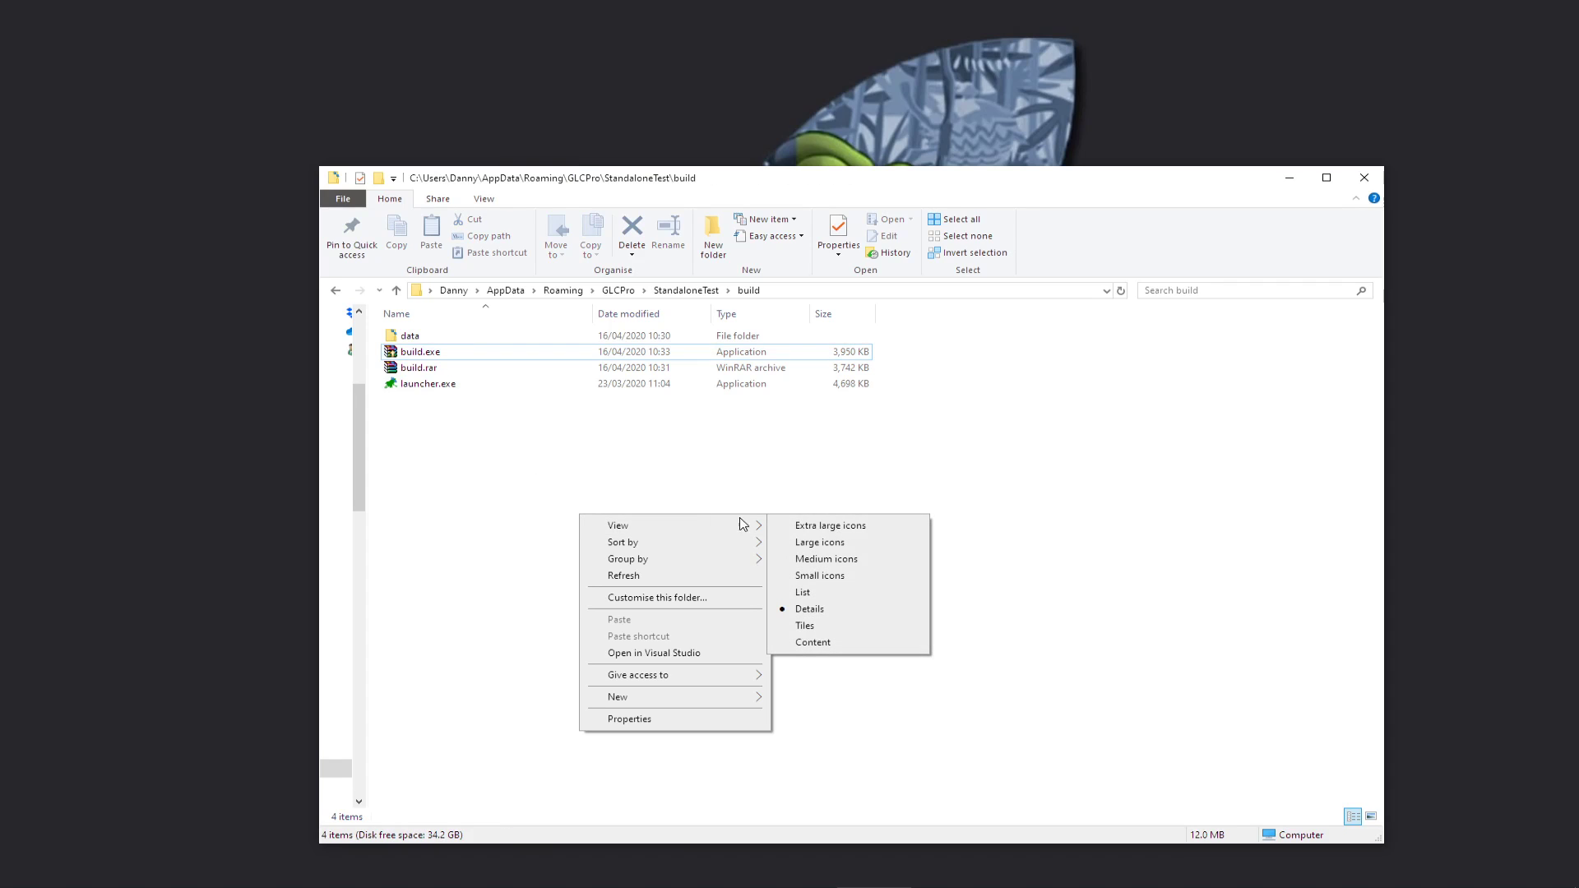
left_click(820, 542)
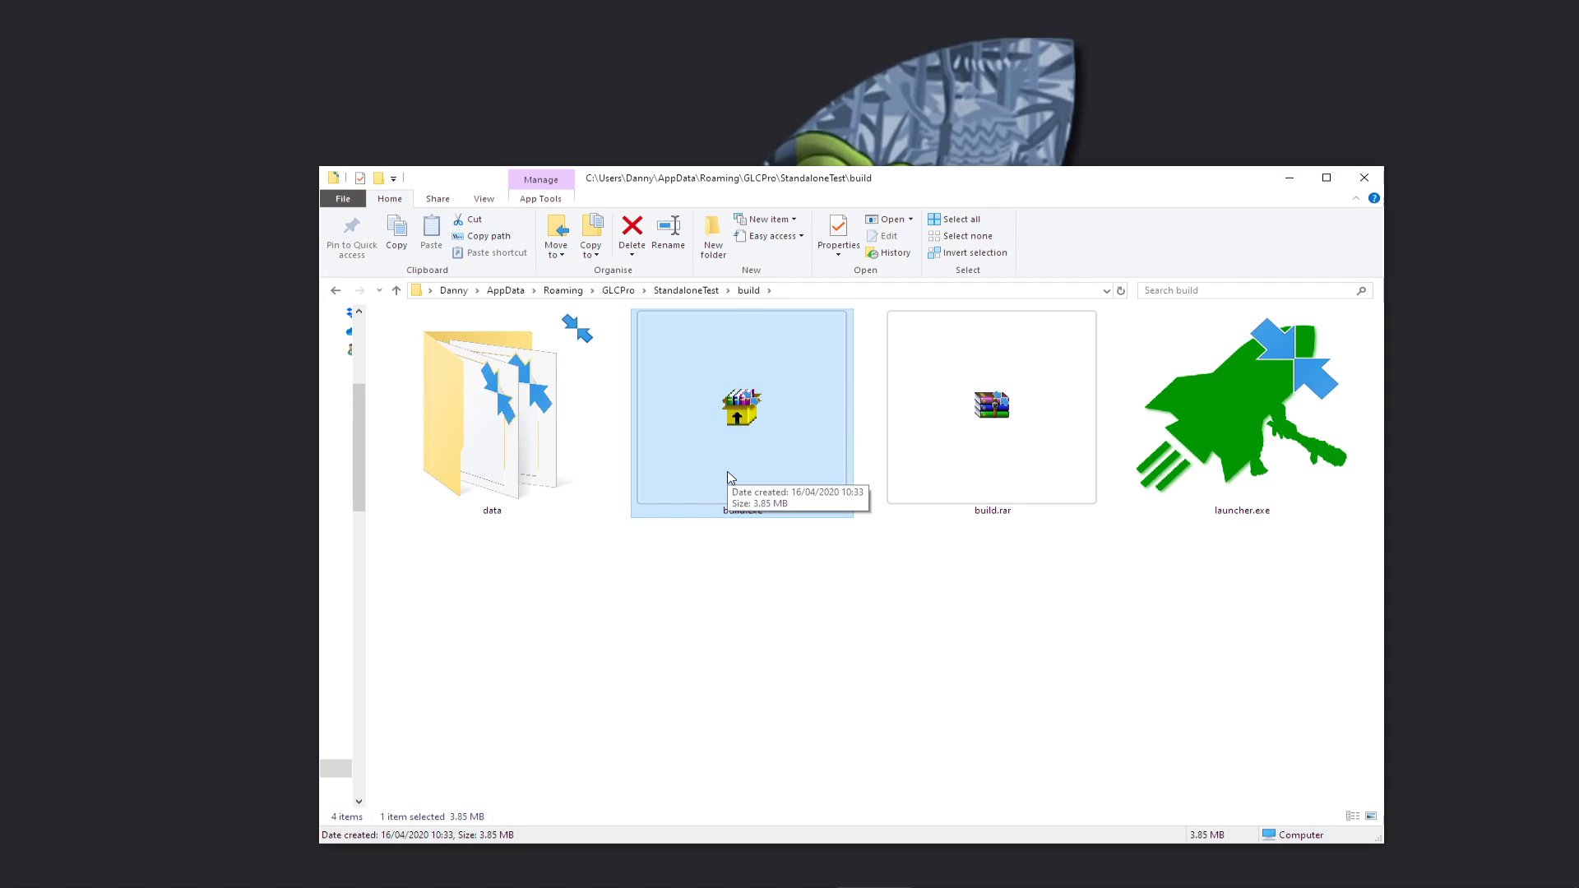
mouse_move(754, 573)
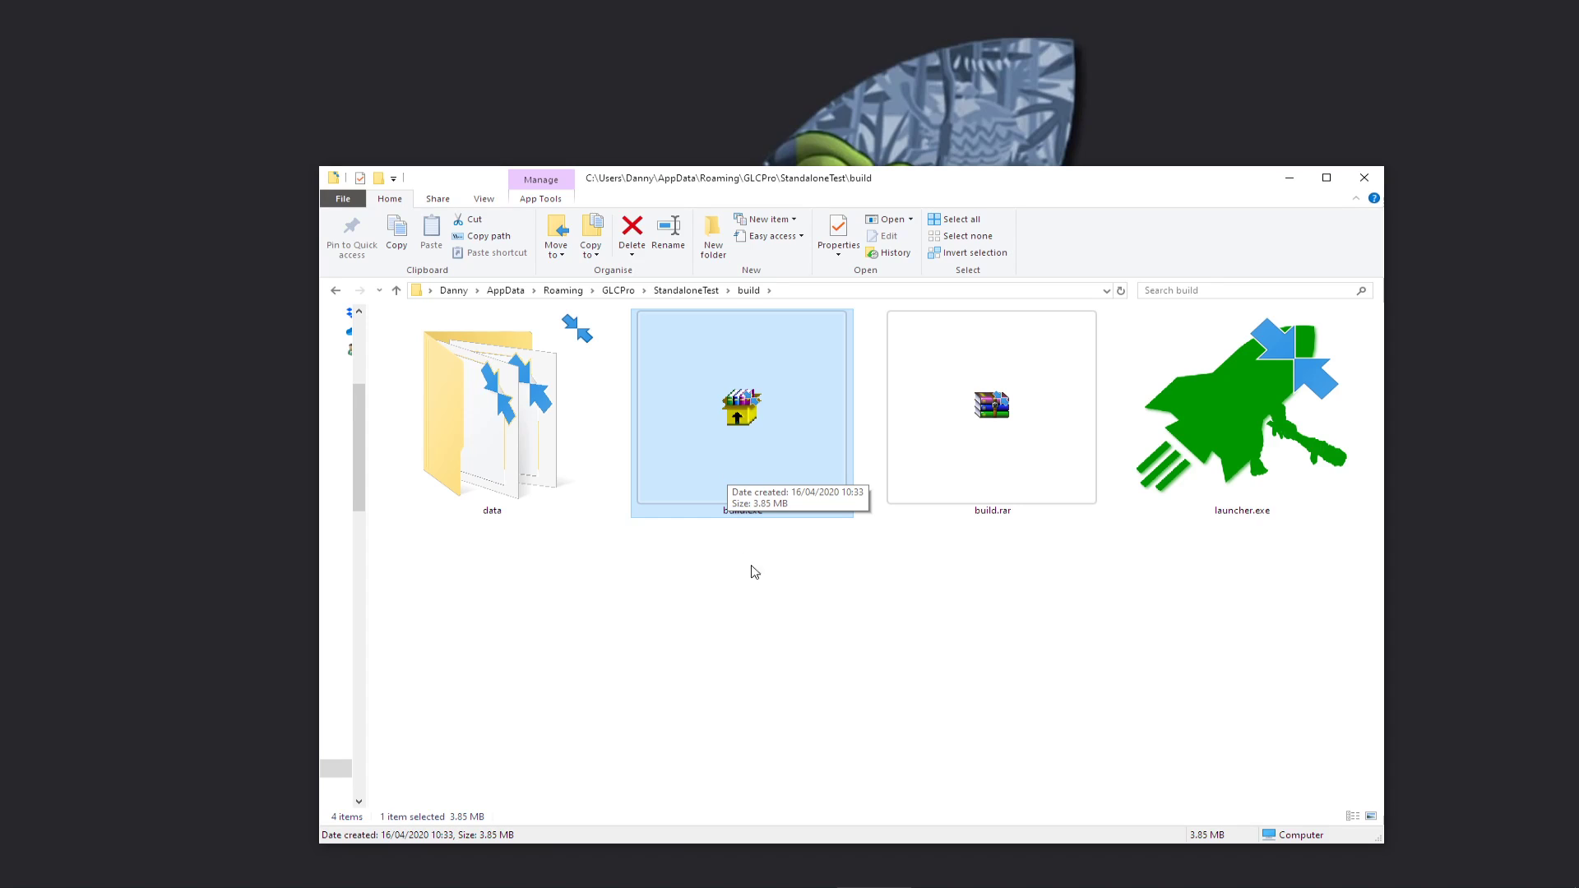
Step: Run build.exe to test the Sword Craft launcher, then open build.rar in WinRAR
double_click(741, 407)
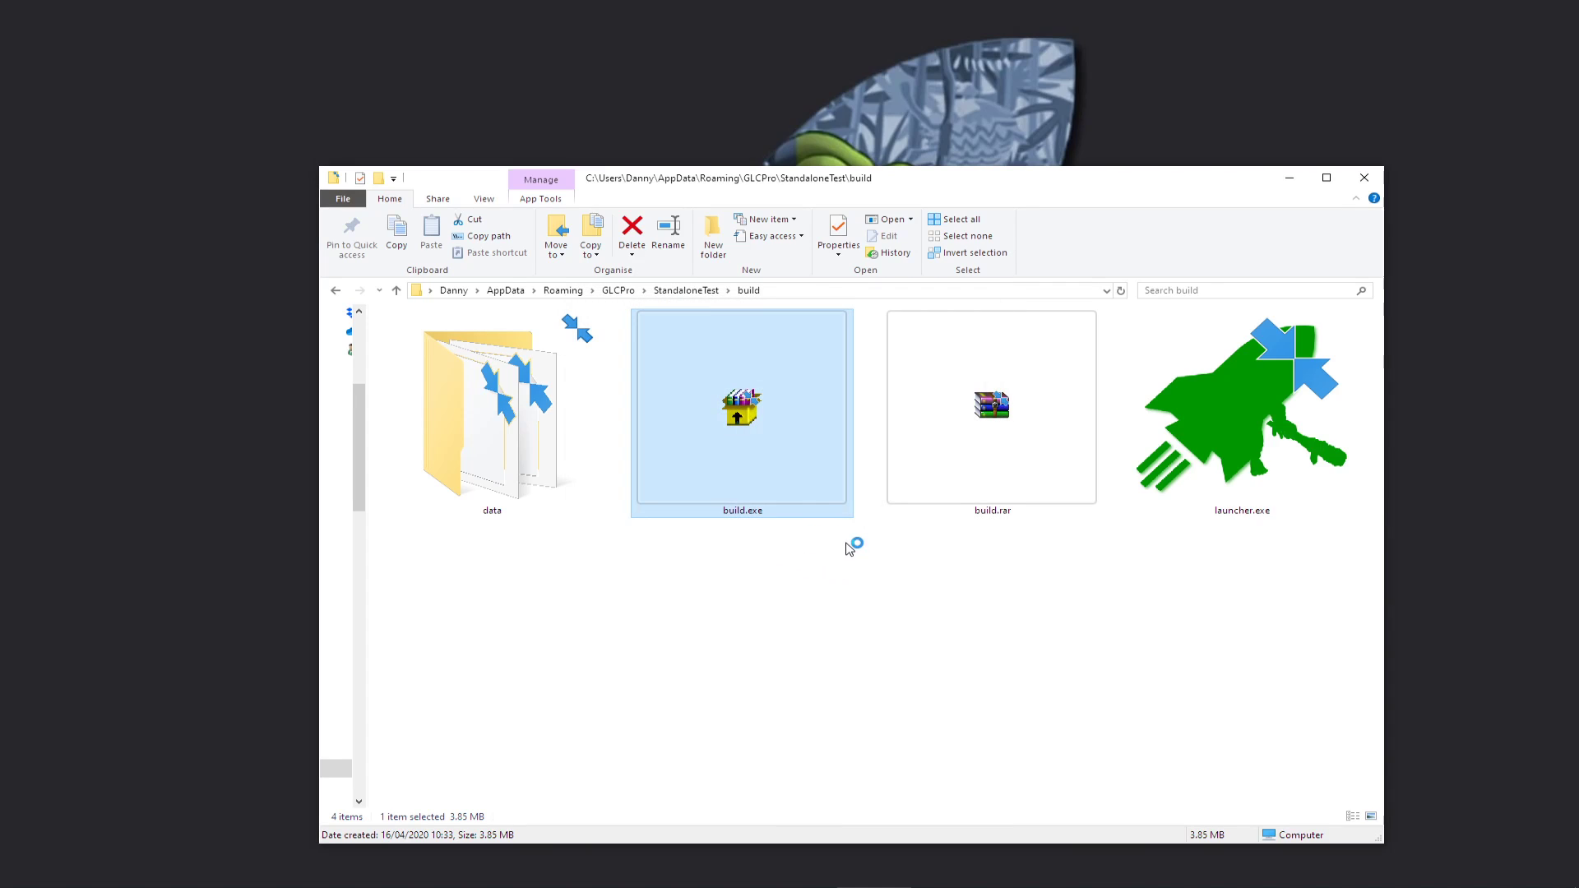
double_click(741, 411)
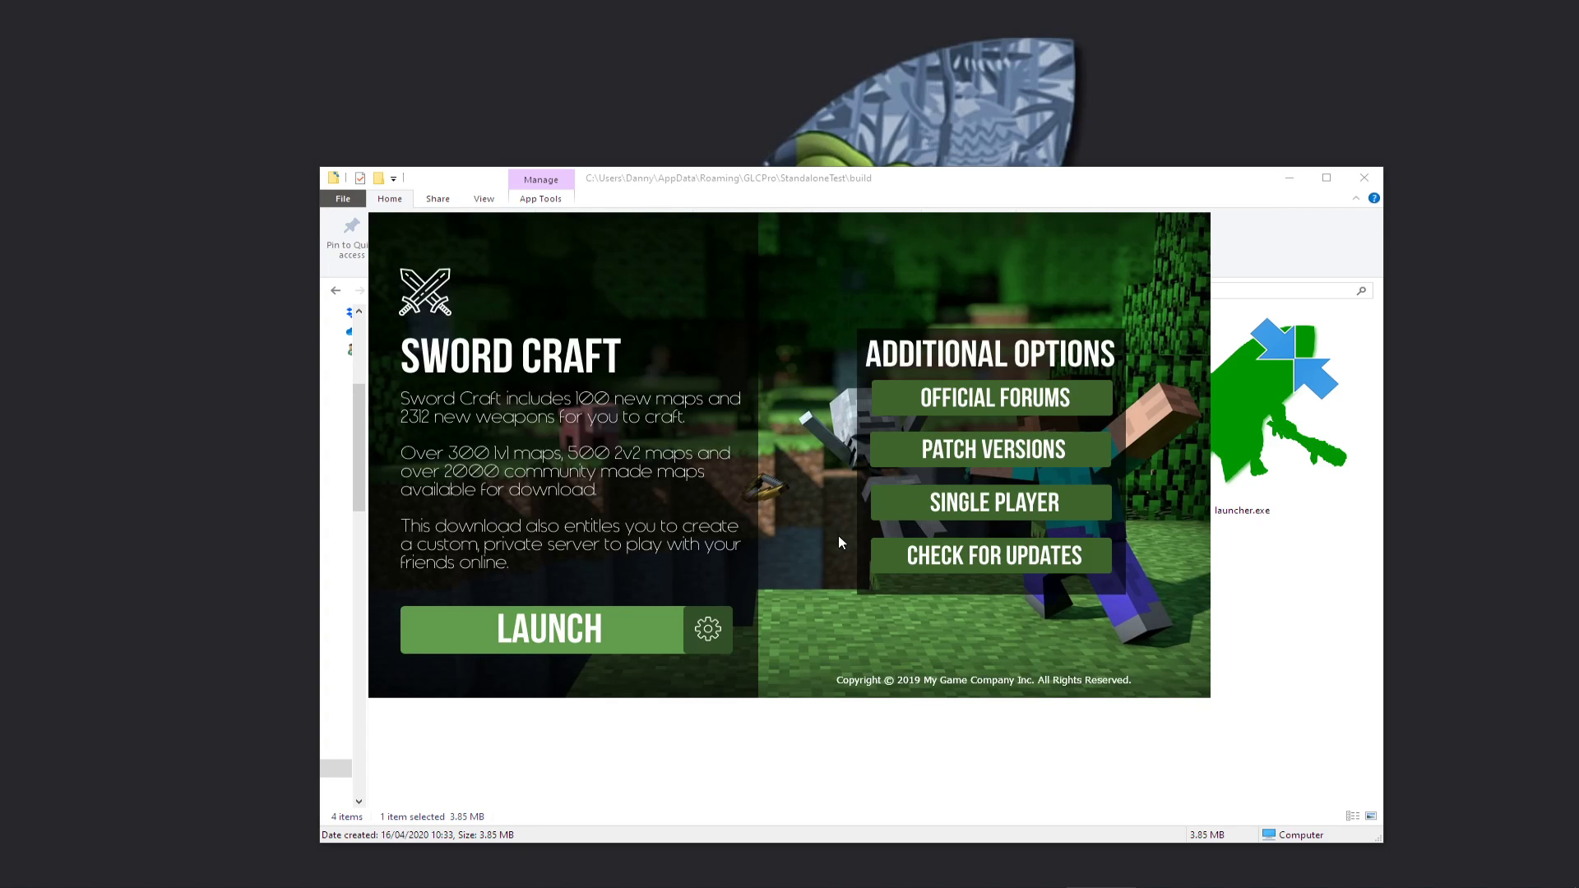
mouse_move(1018, 308)
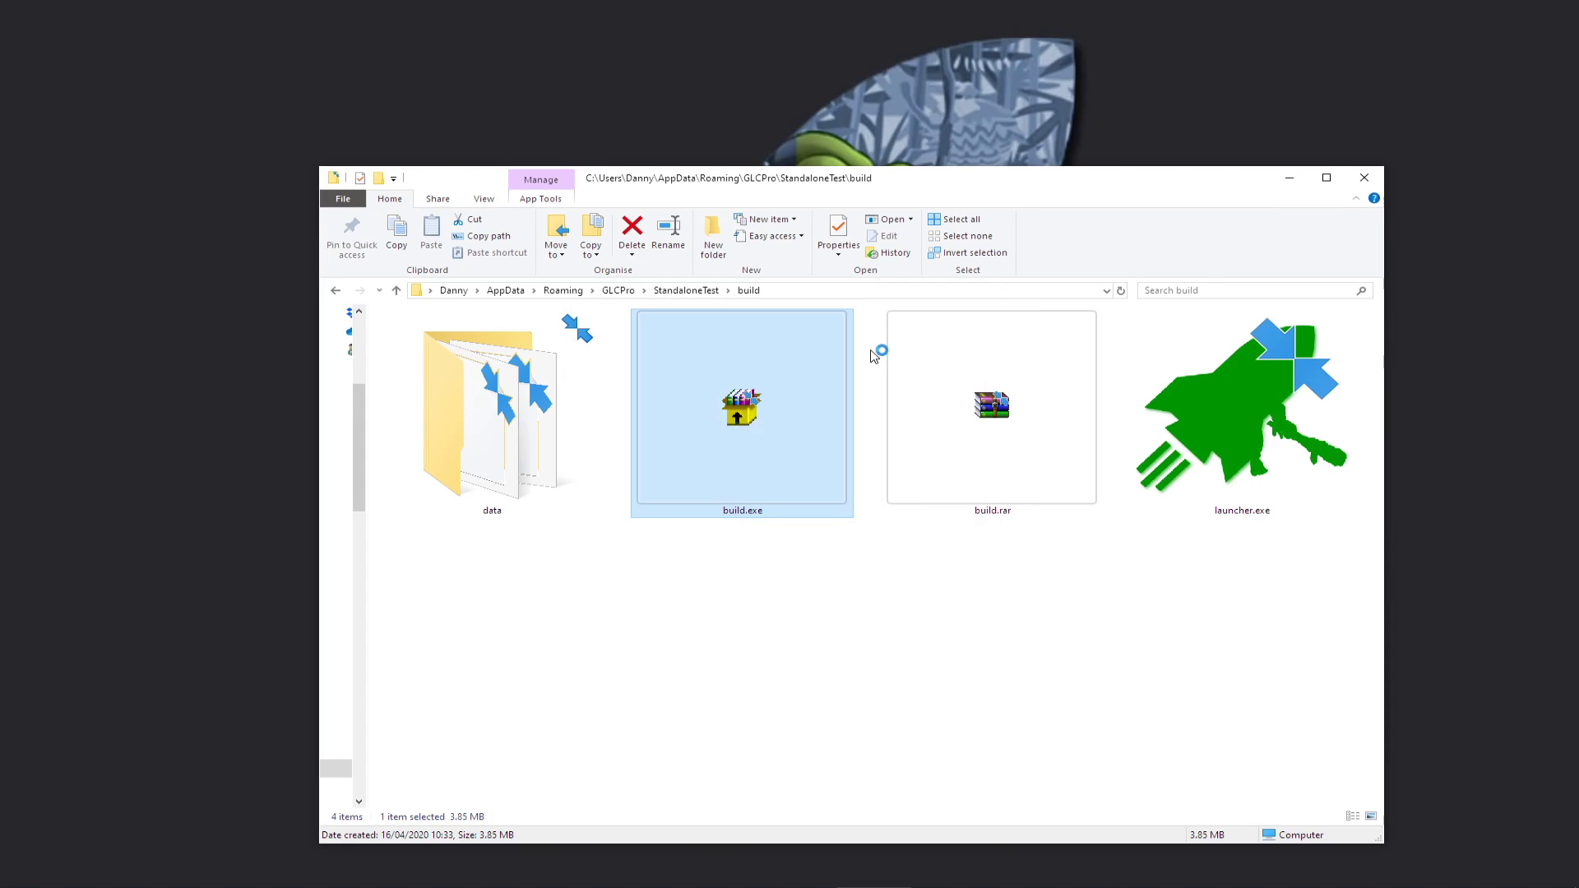
double_click(741, 405)
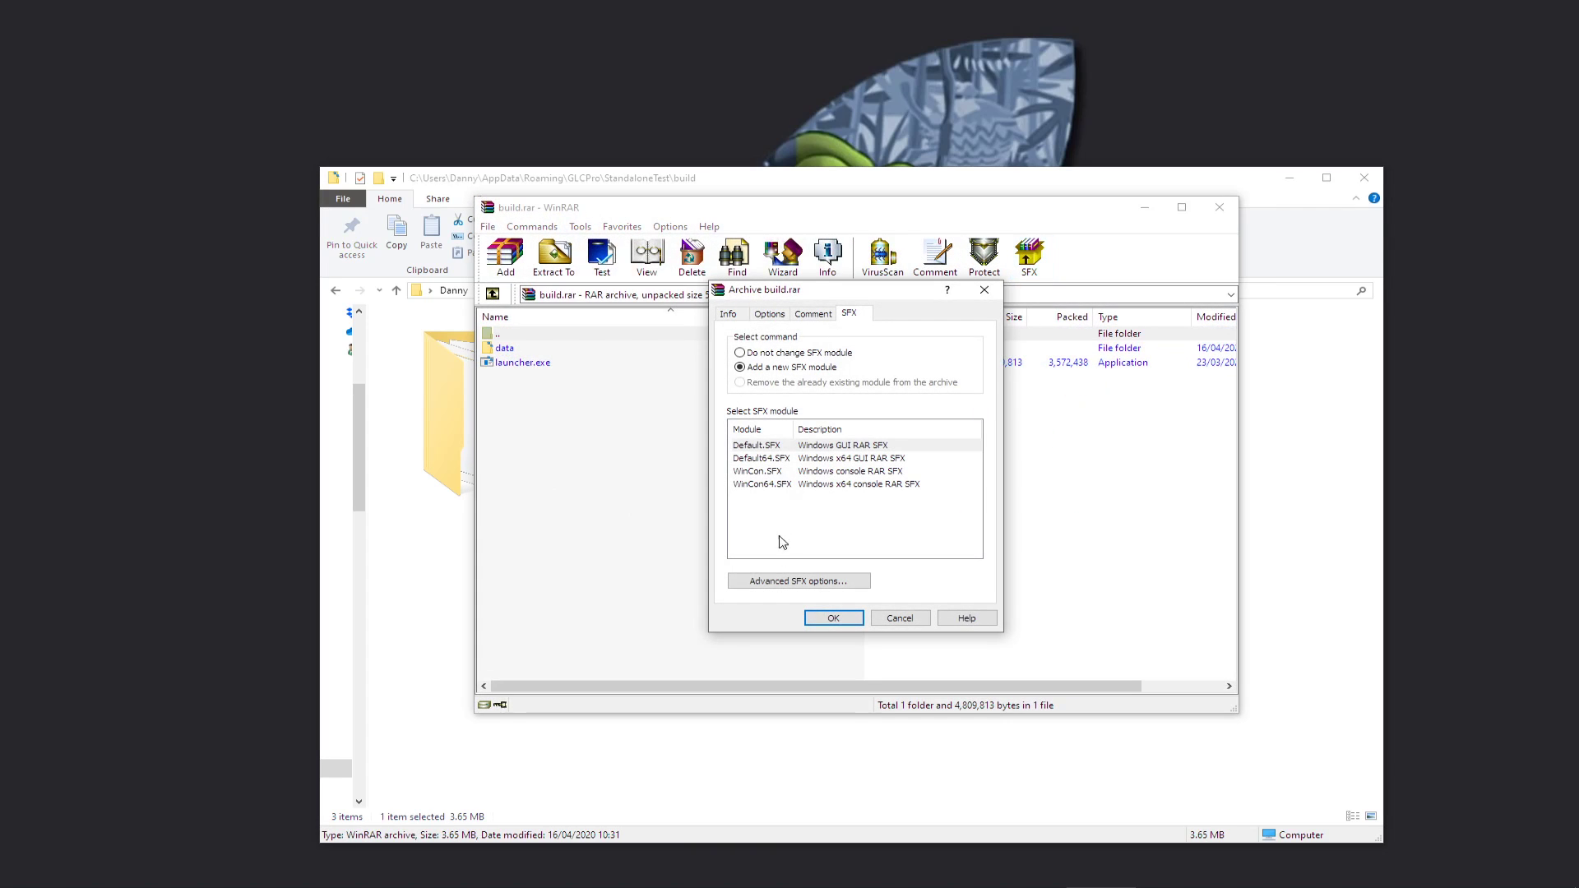
Step: Set SFX to run launcher.exe, unpack to a temp folder, and hide all dialogs
left_click(799, 579)
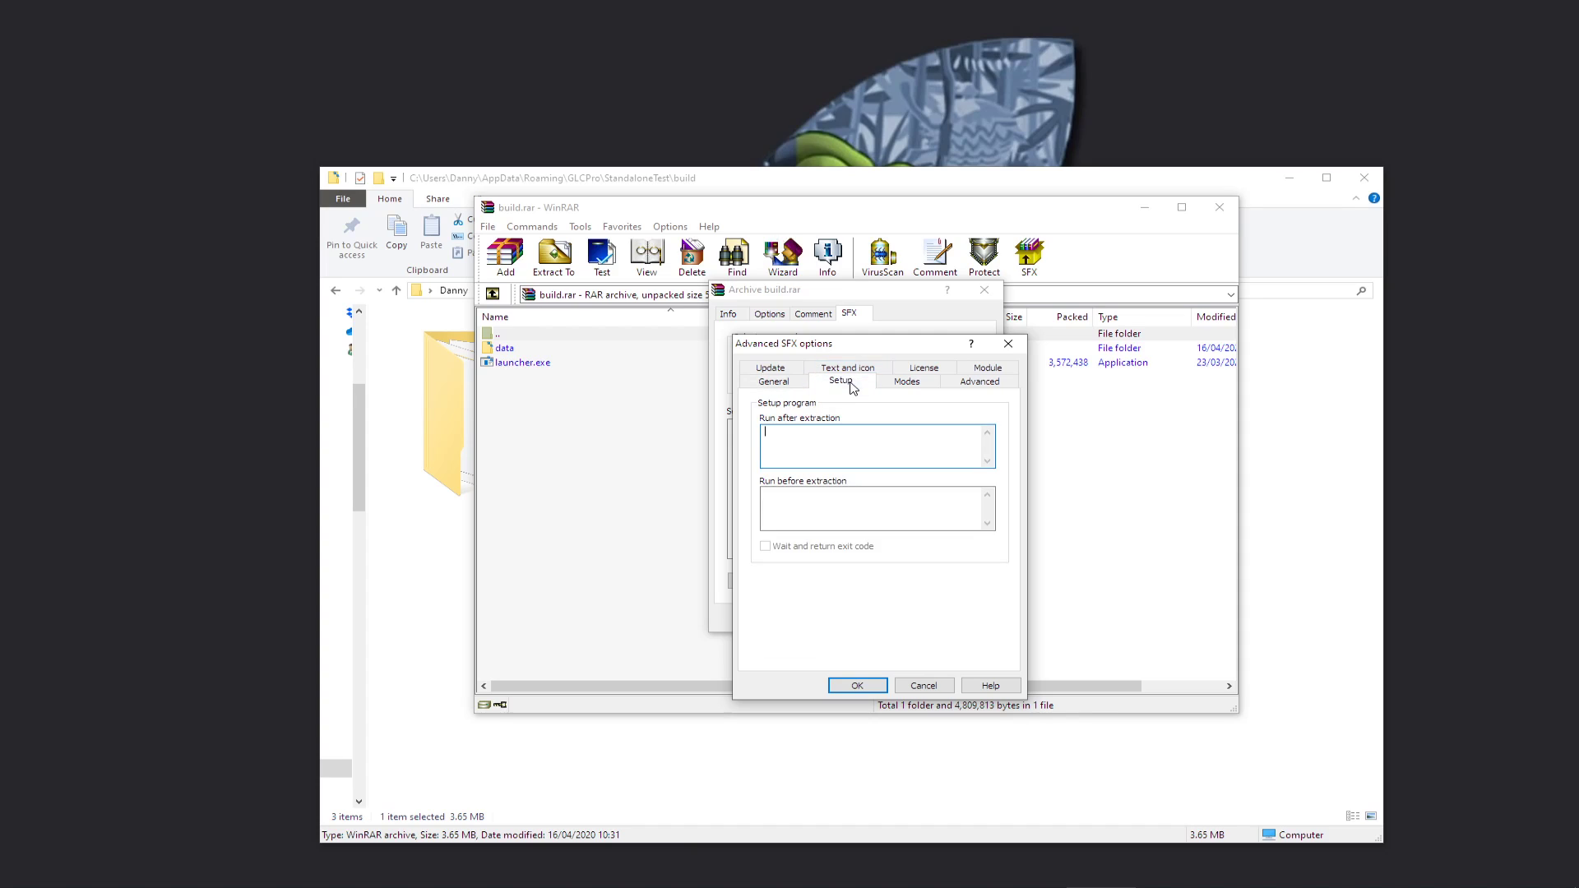
type("launcher.exe")
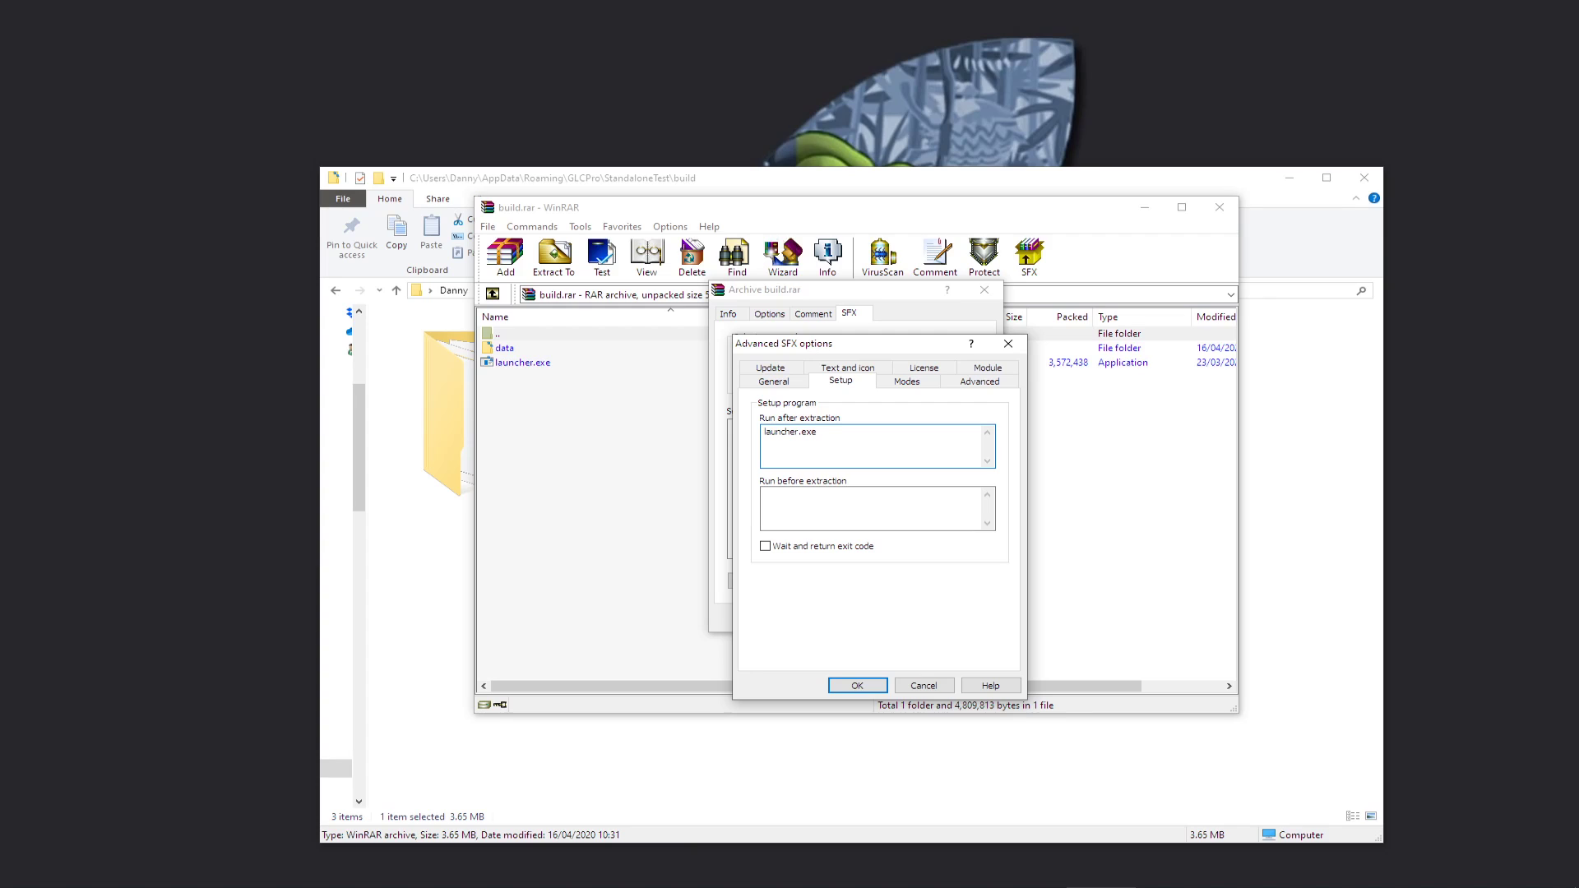
left_click(906, 380)
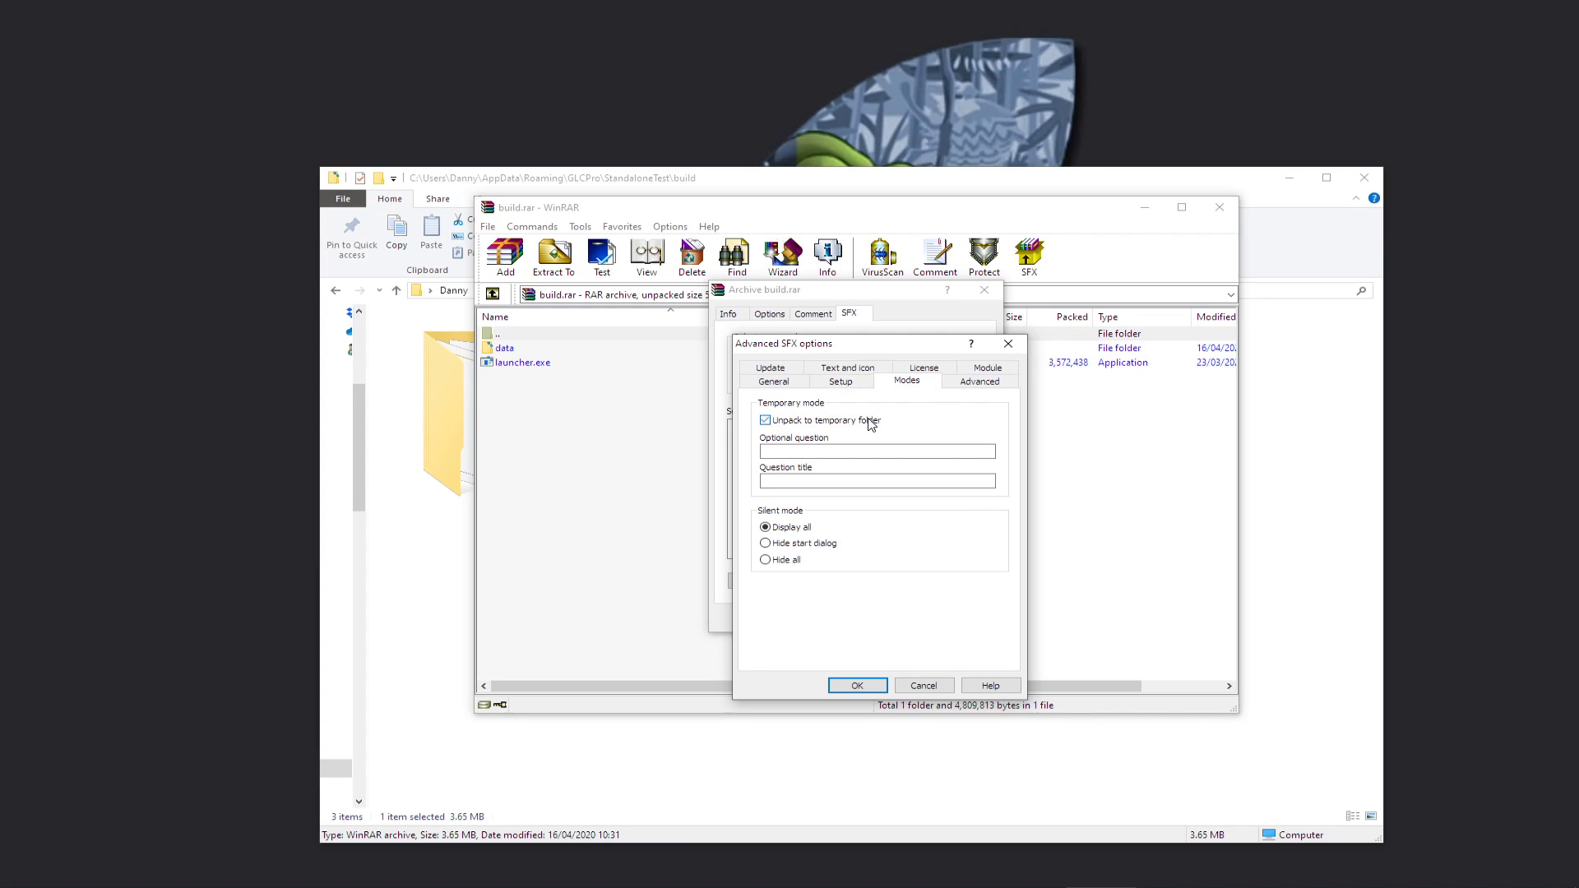
left_click(765, 559)
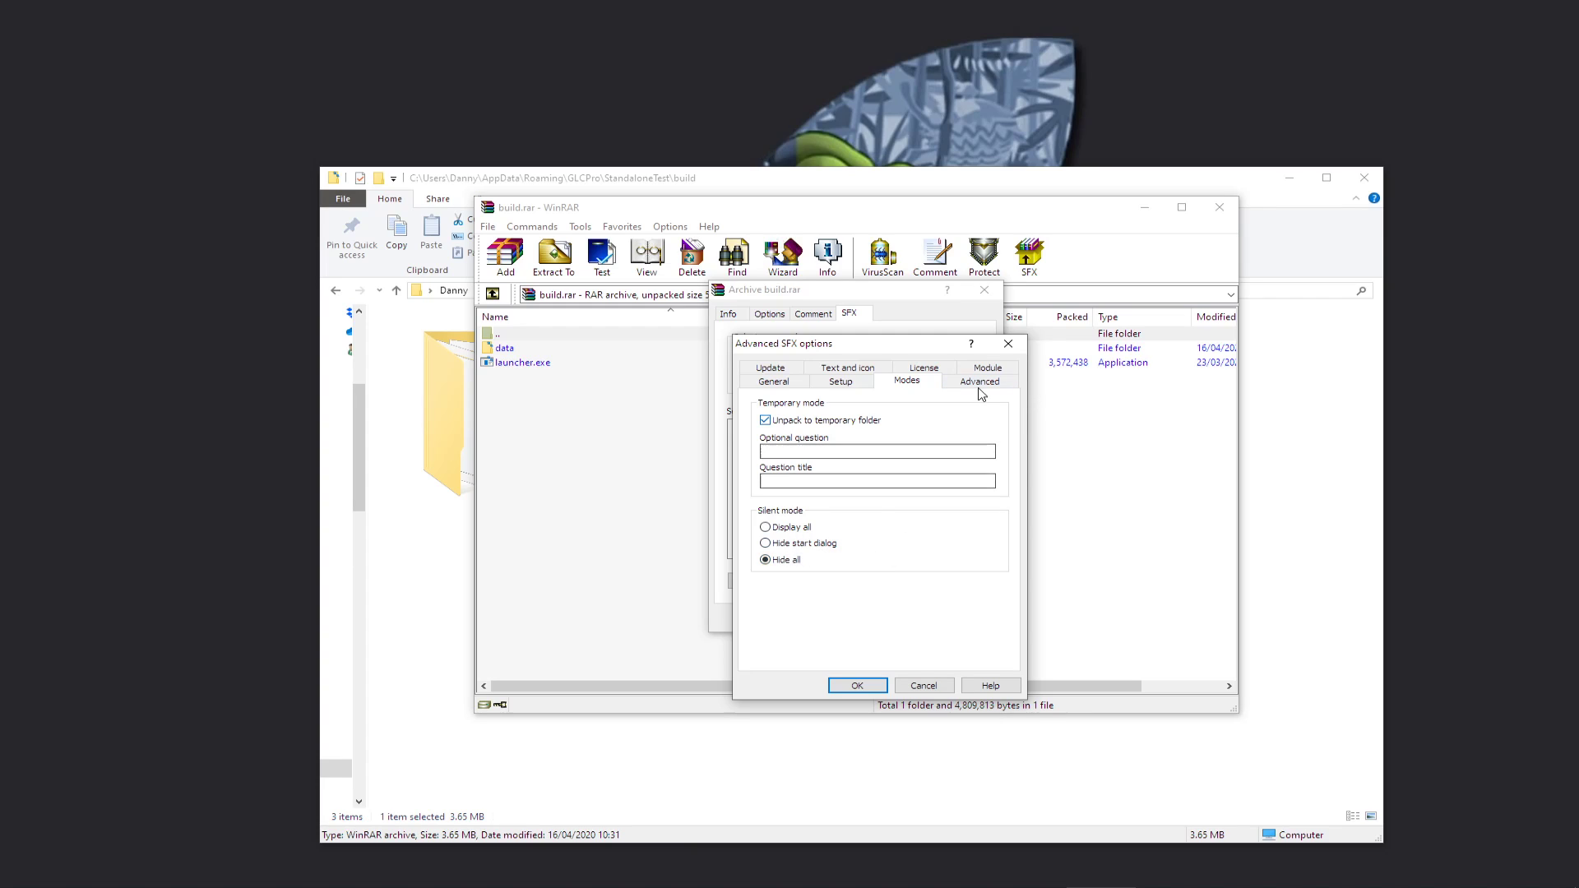
left_click(978, 380)
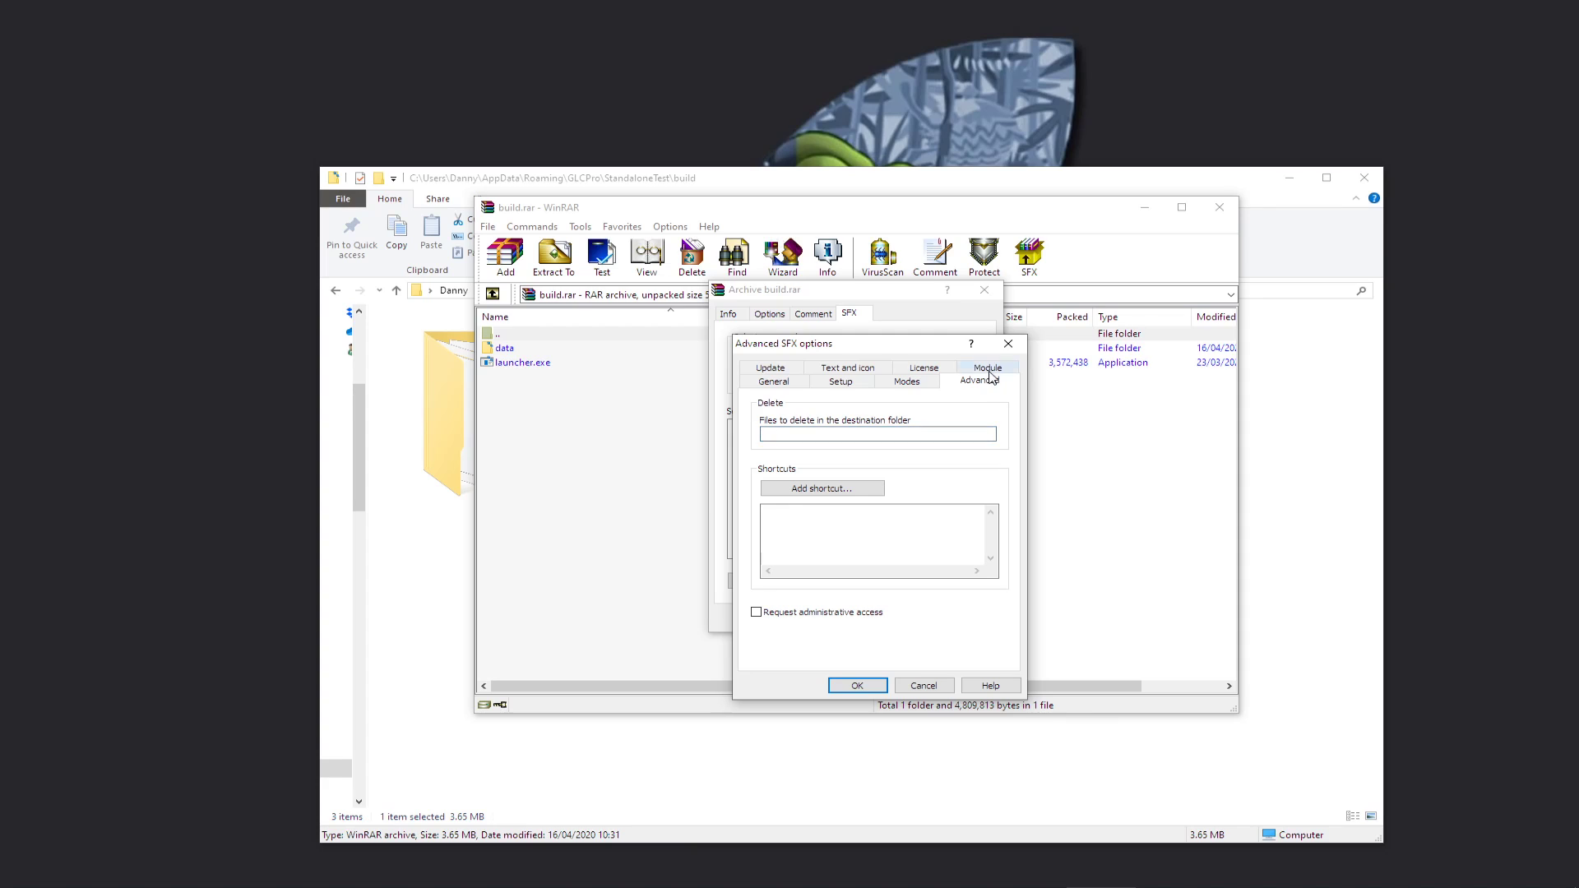
left_click(771, 382)
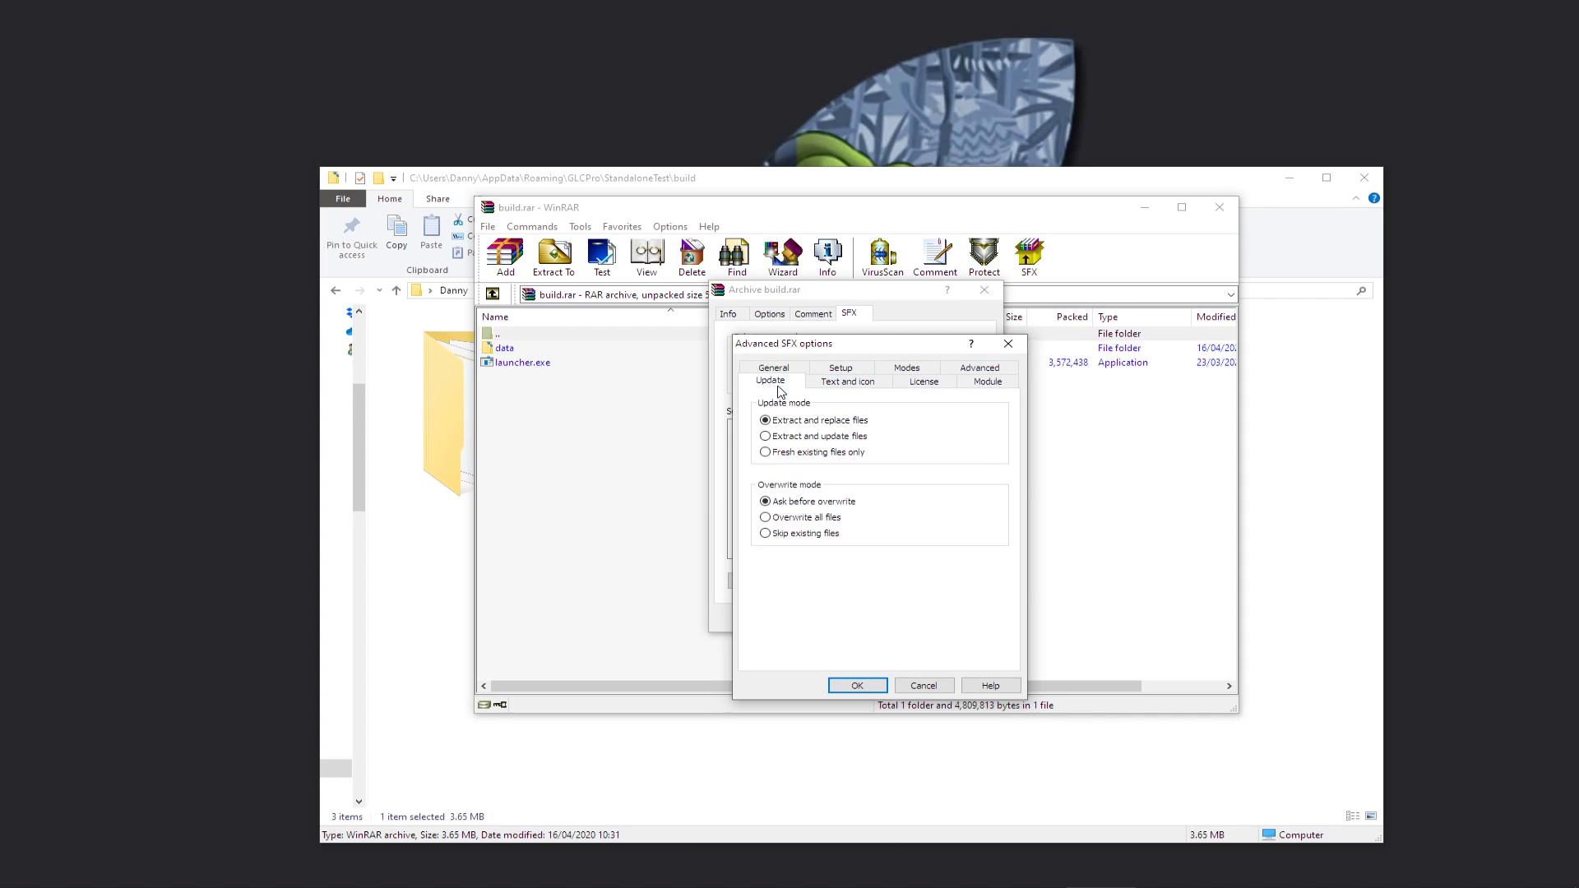
left_click(764, 436)
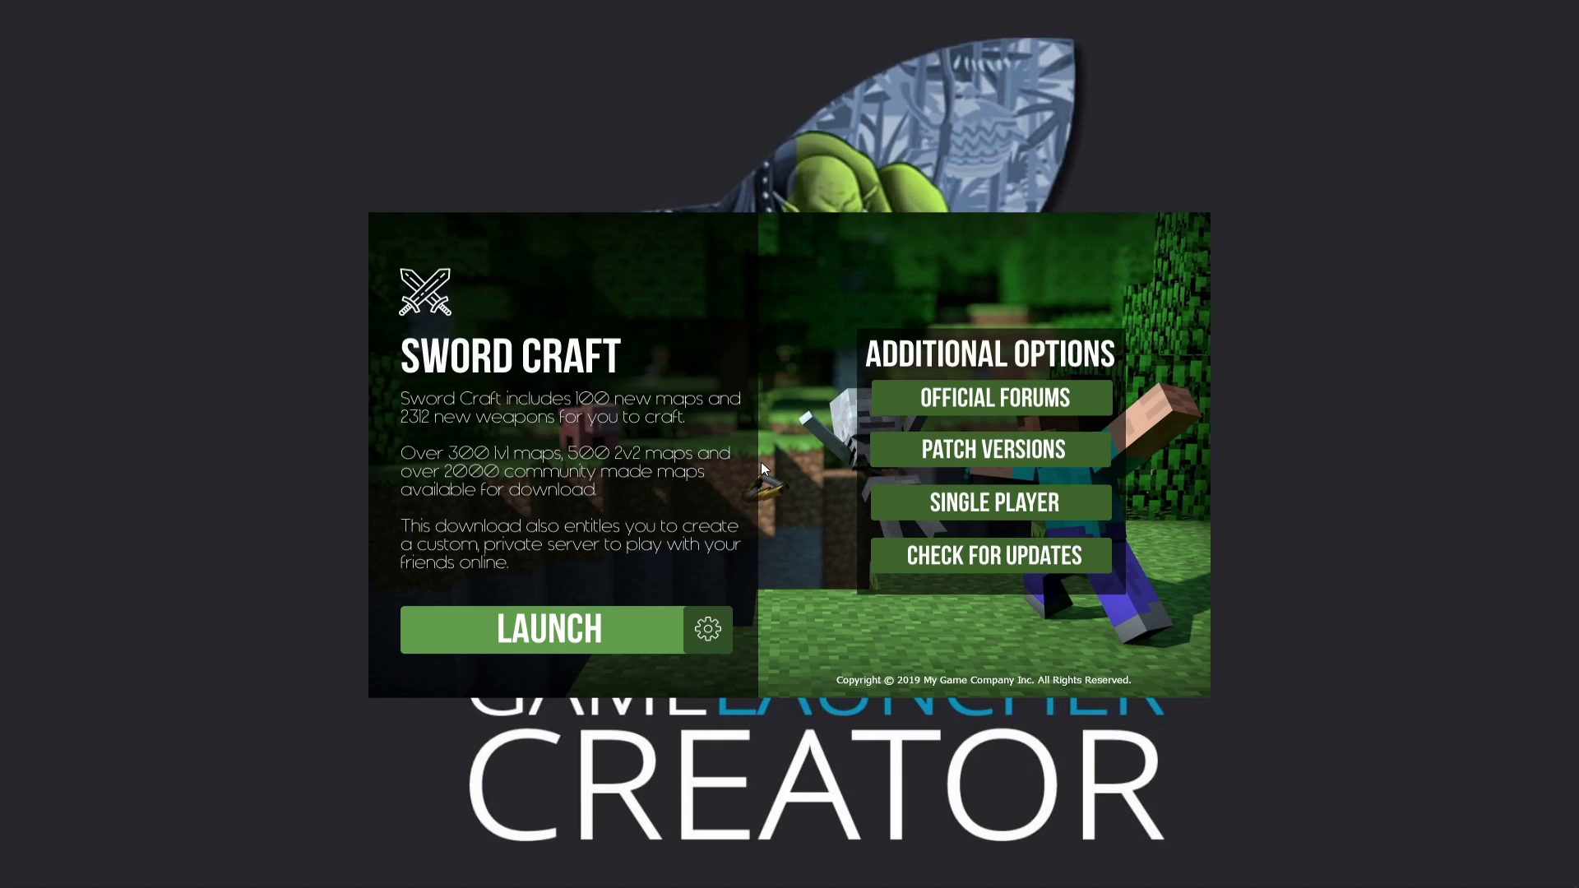
mouse_move(942, 421)
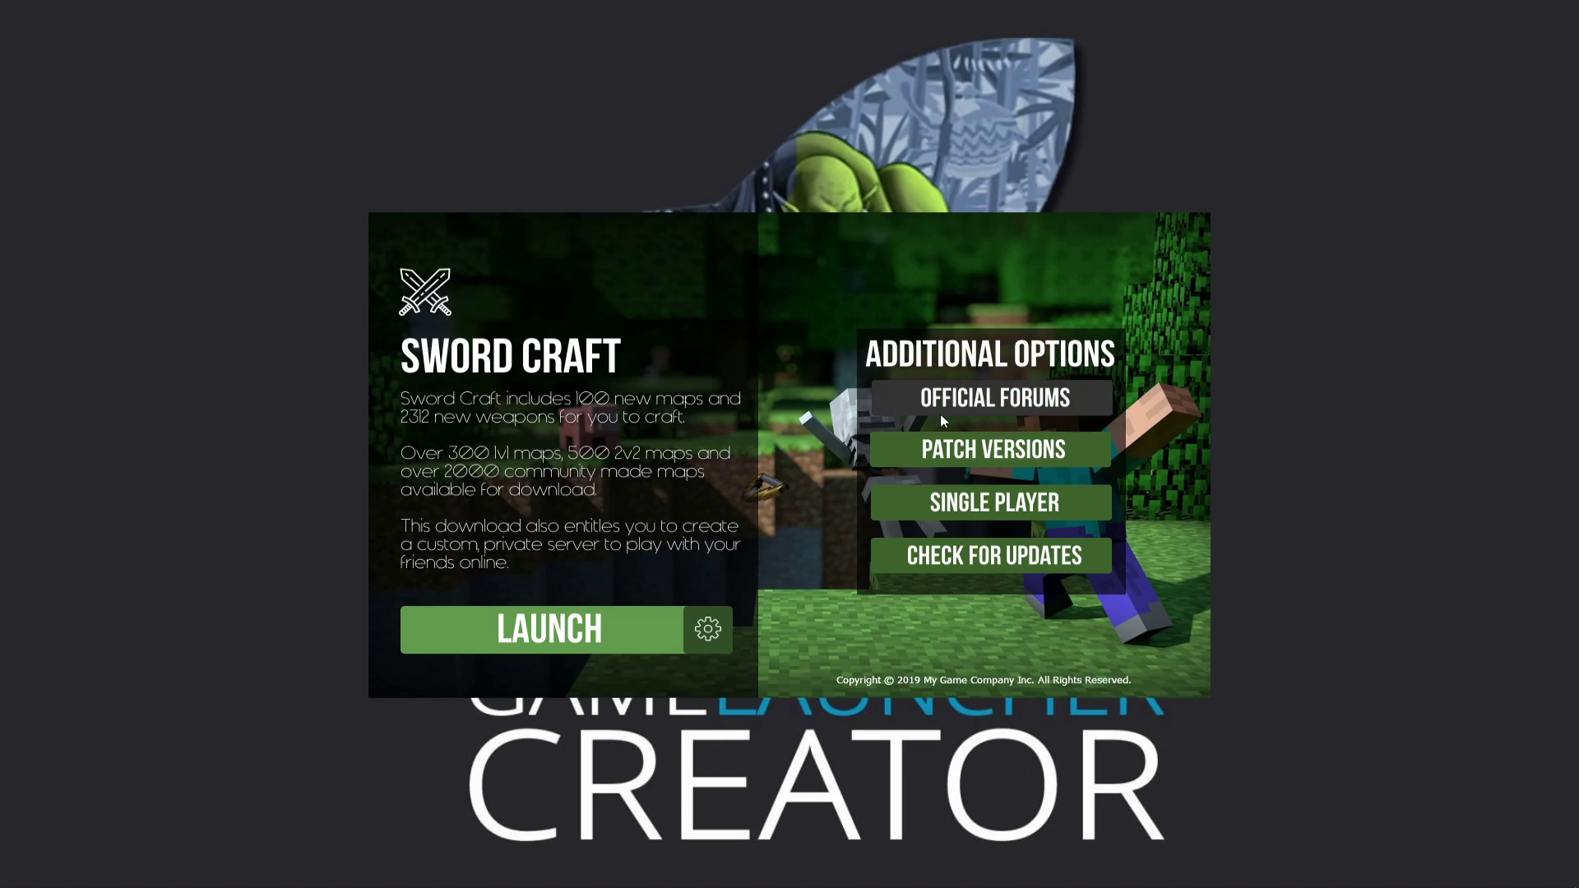
mouse_move(591, 303)
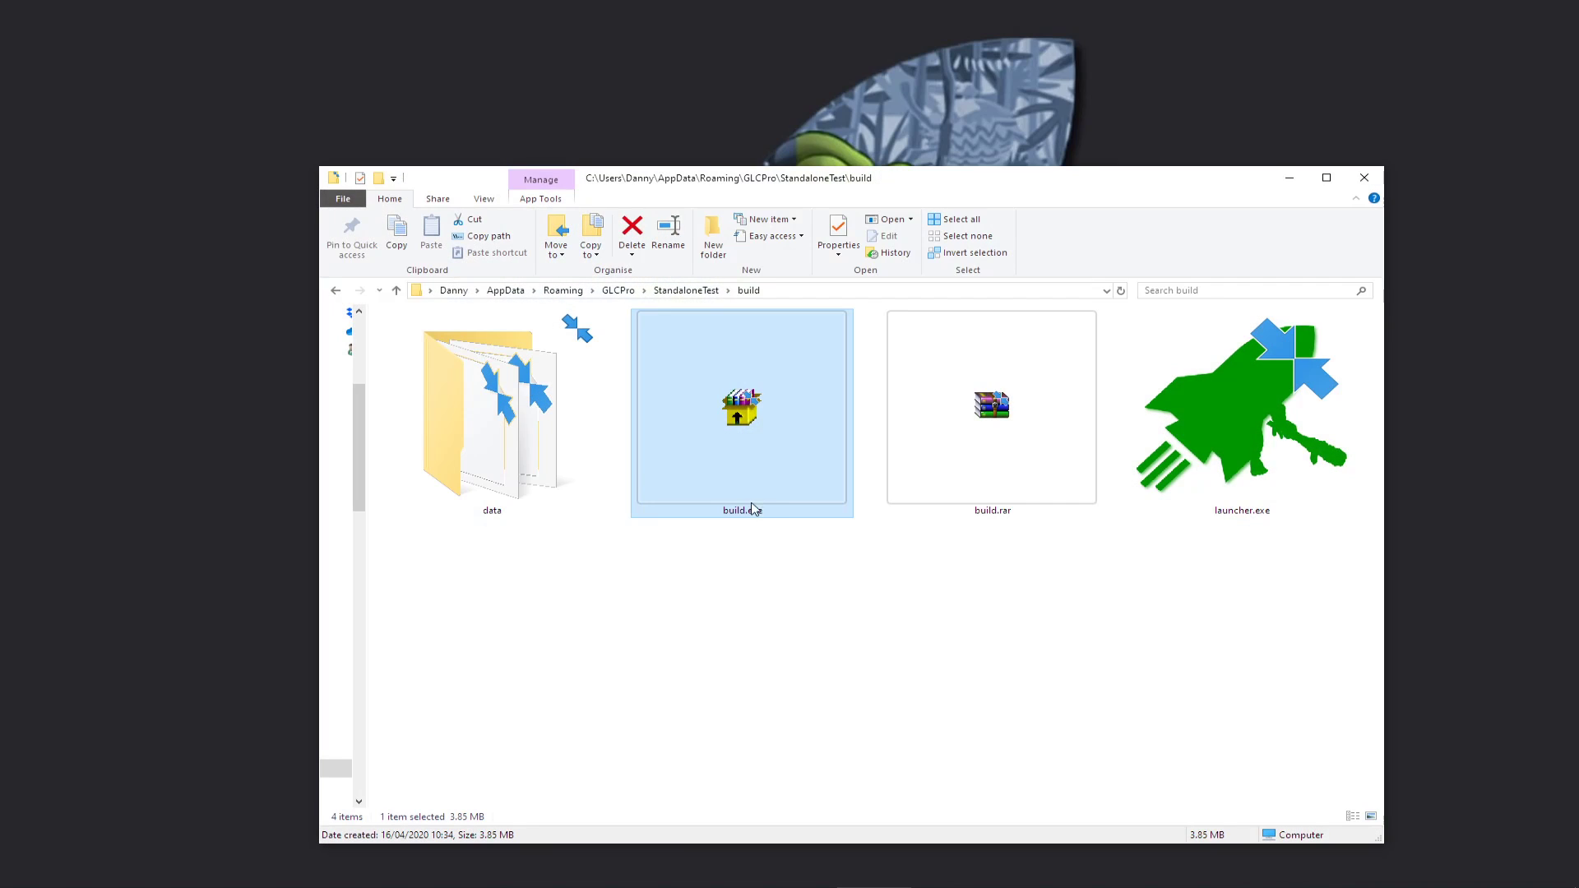
right_click(740, 407)
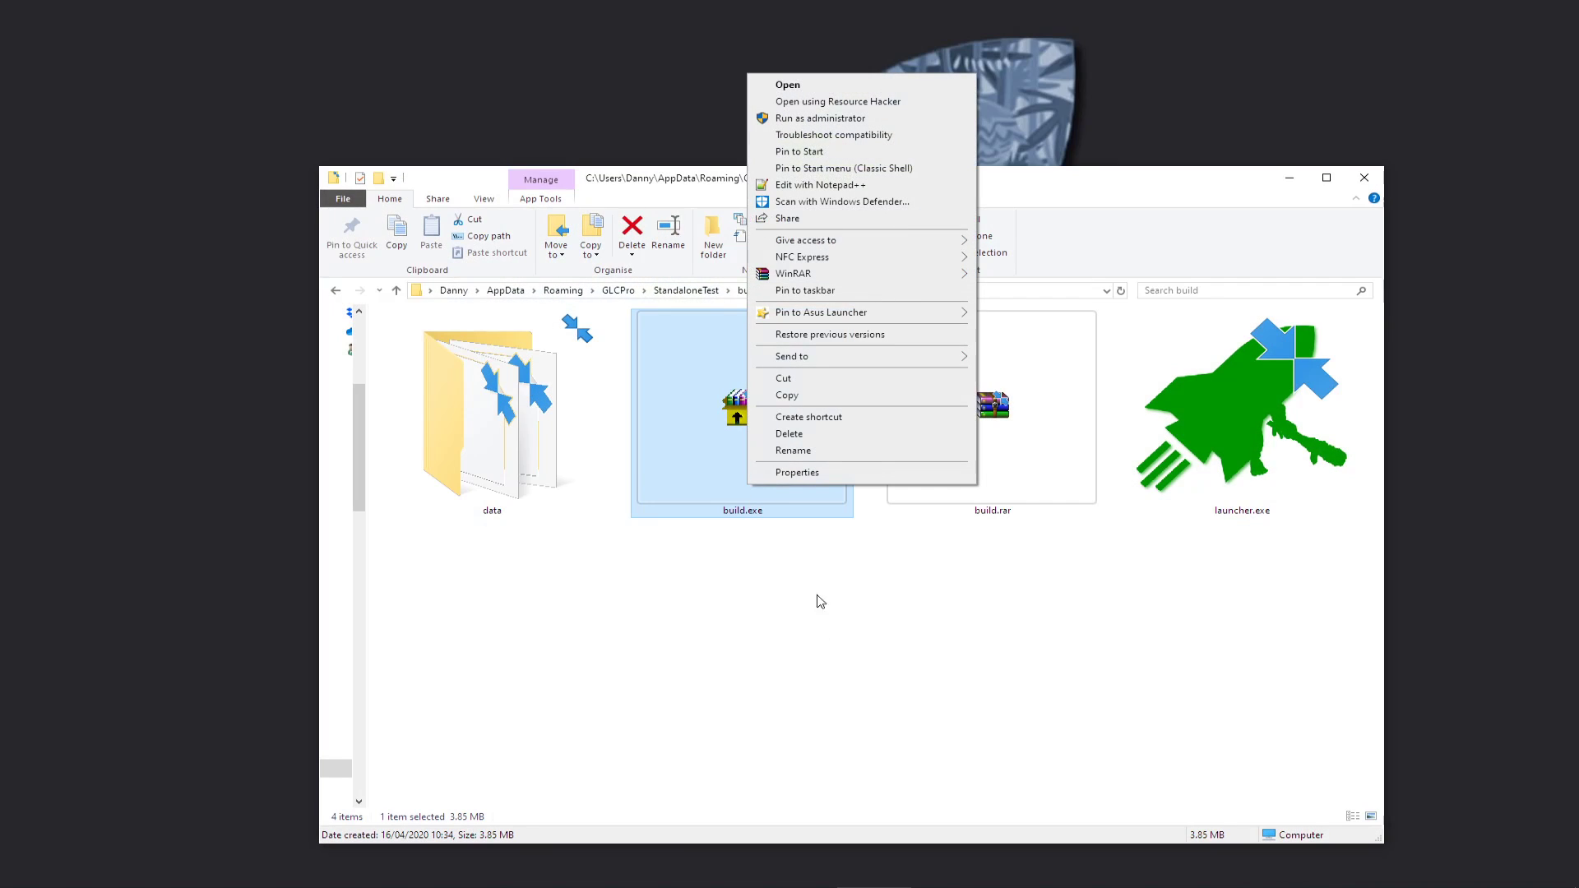
left_click(797, 472)
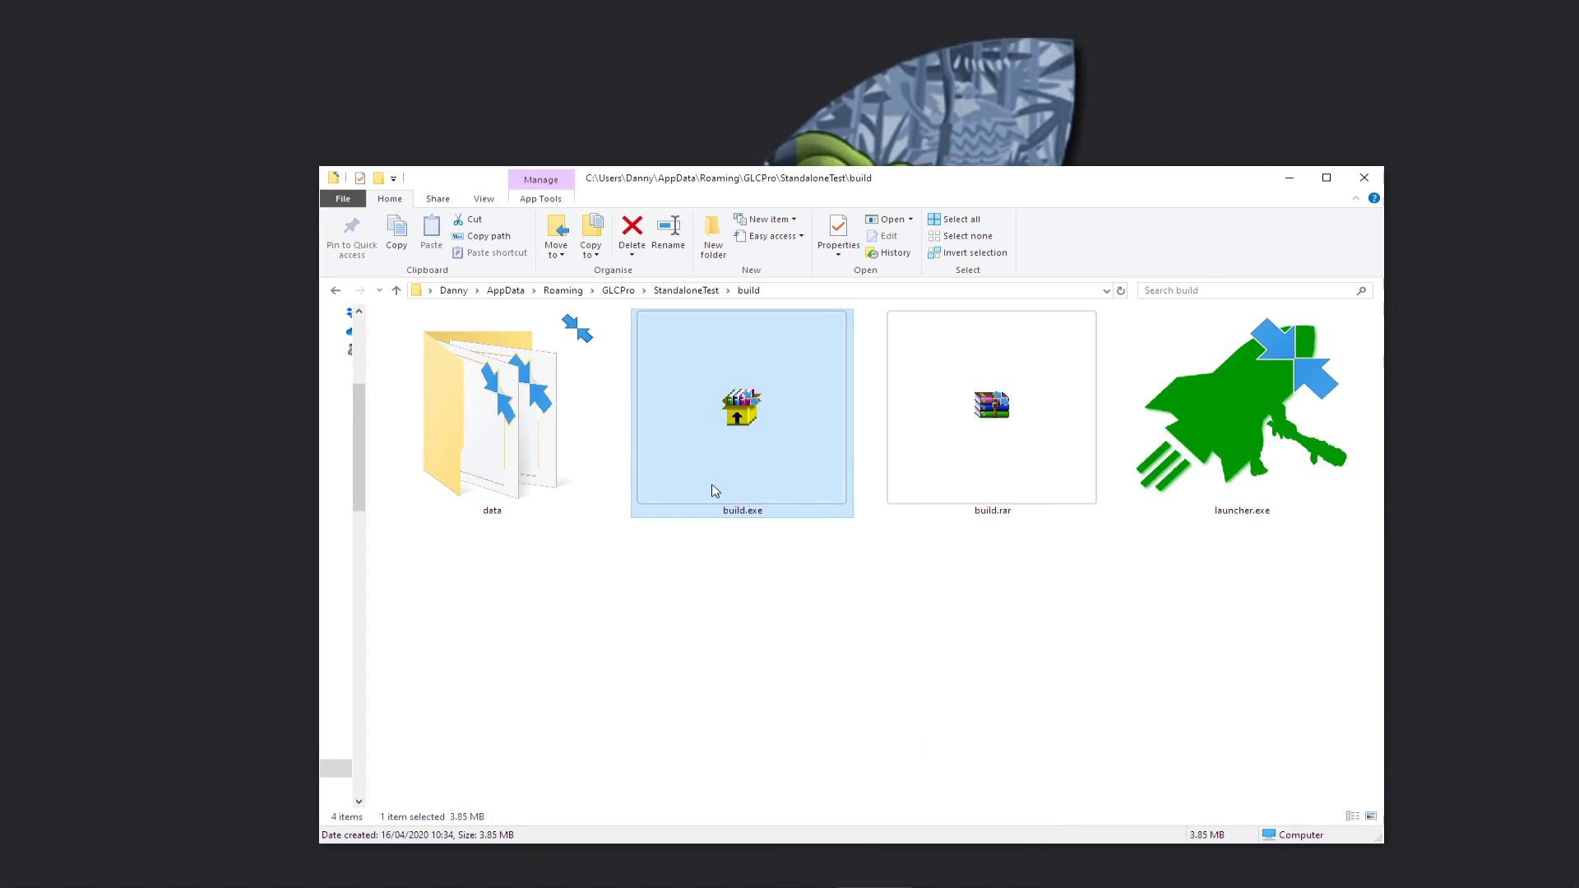
mouse_move(721, 489)
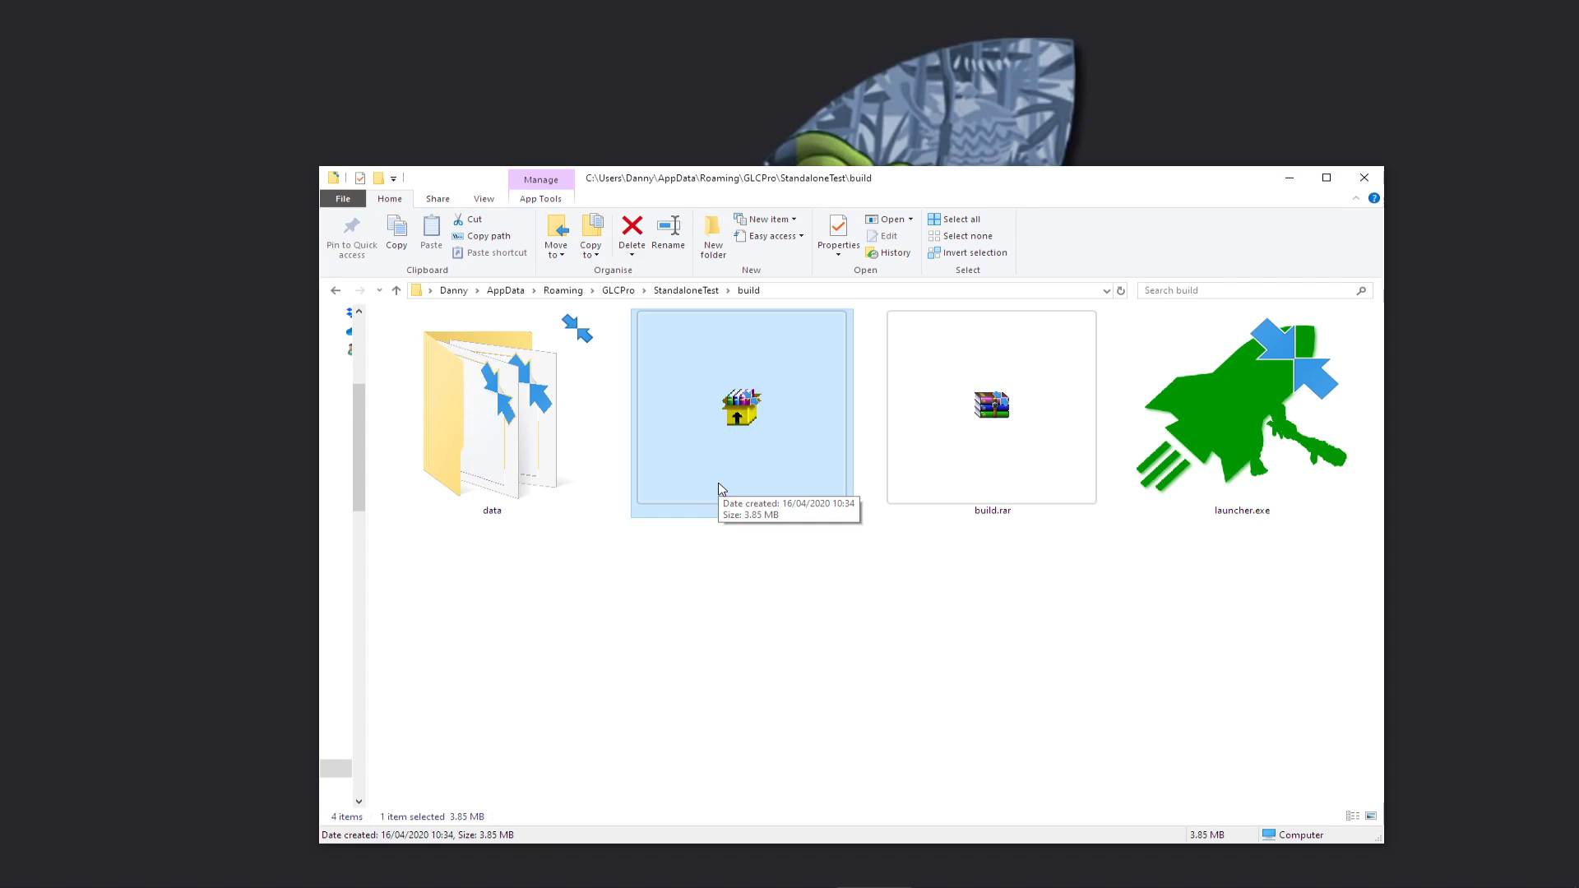
double_click(492, 412)
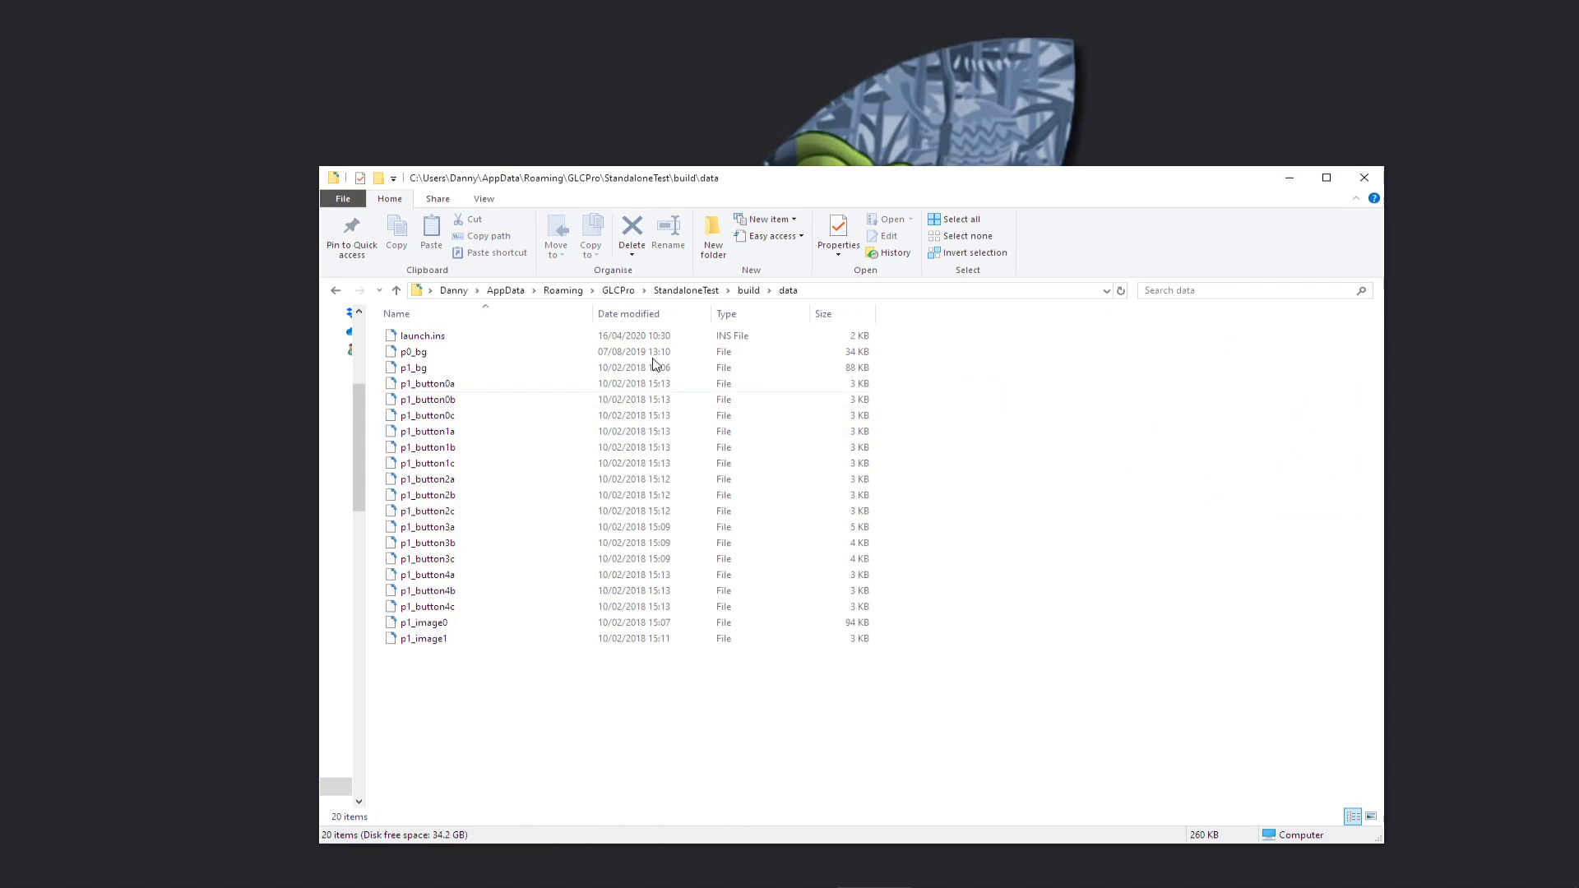
left_click(395, 290)
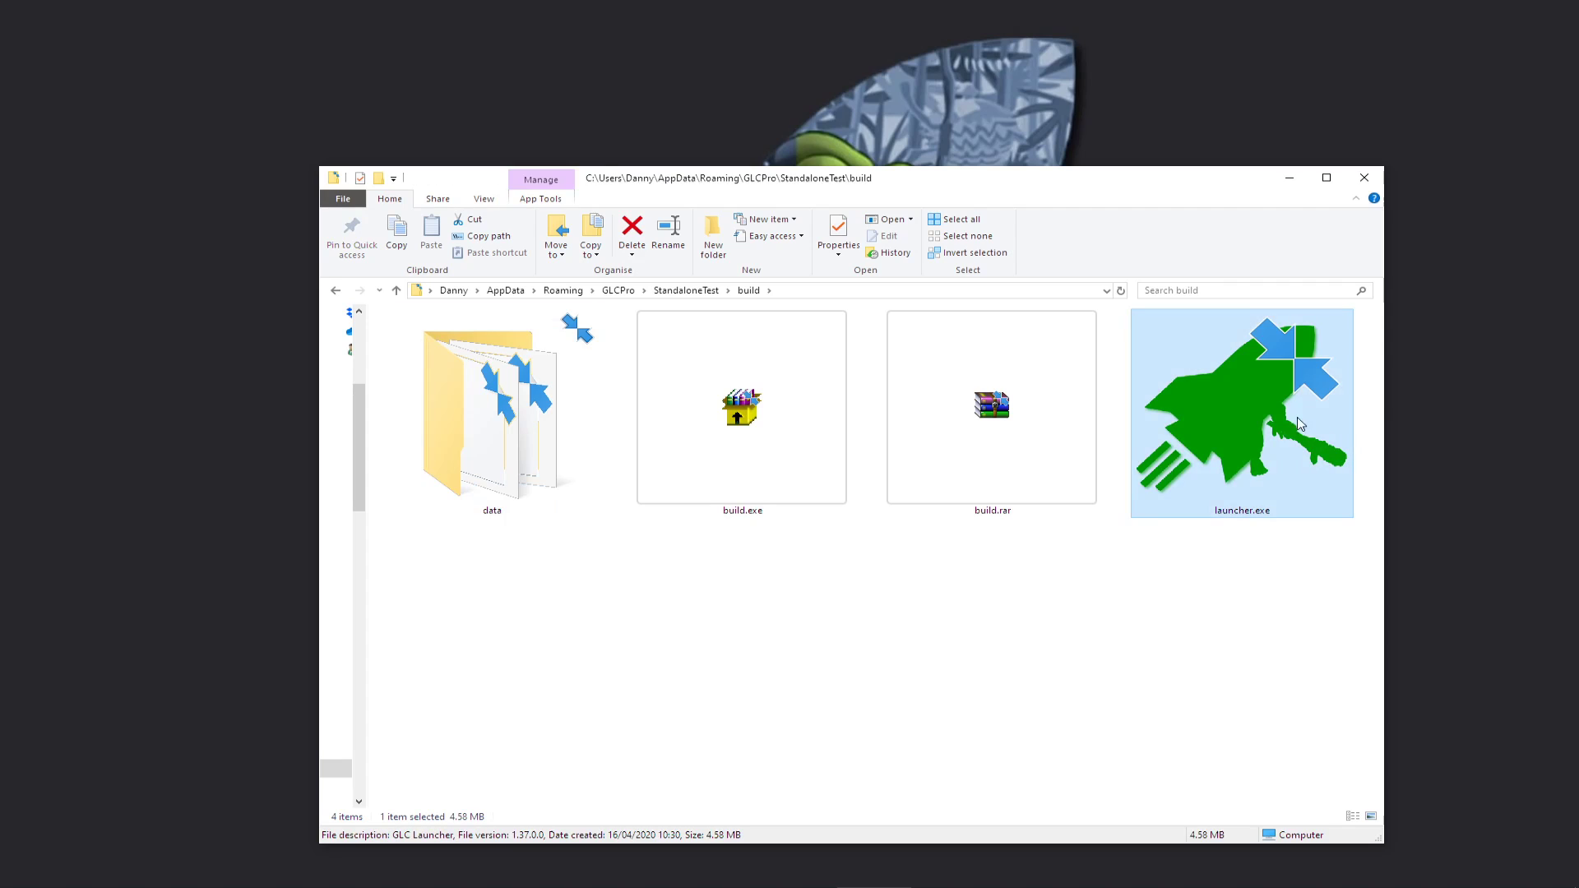
left_click(492, 413)
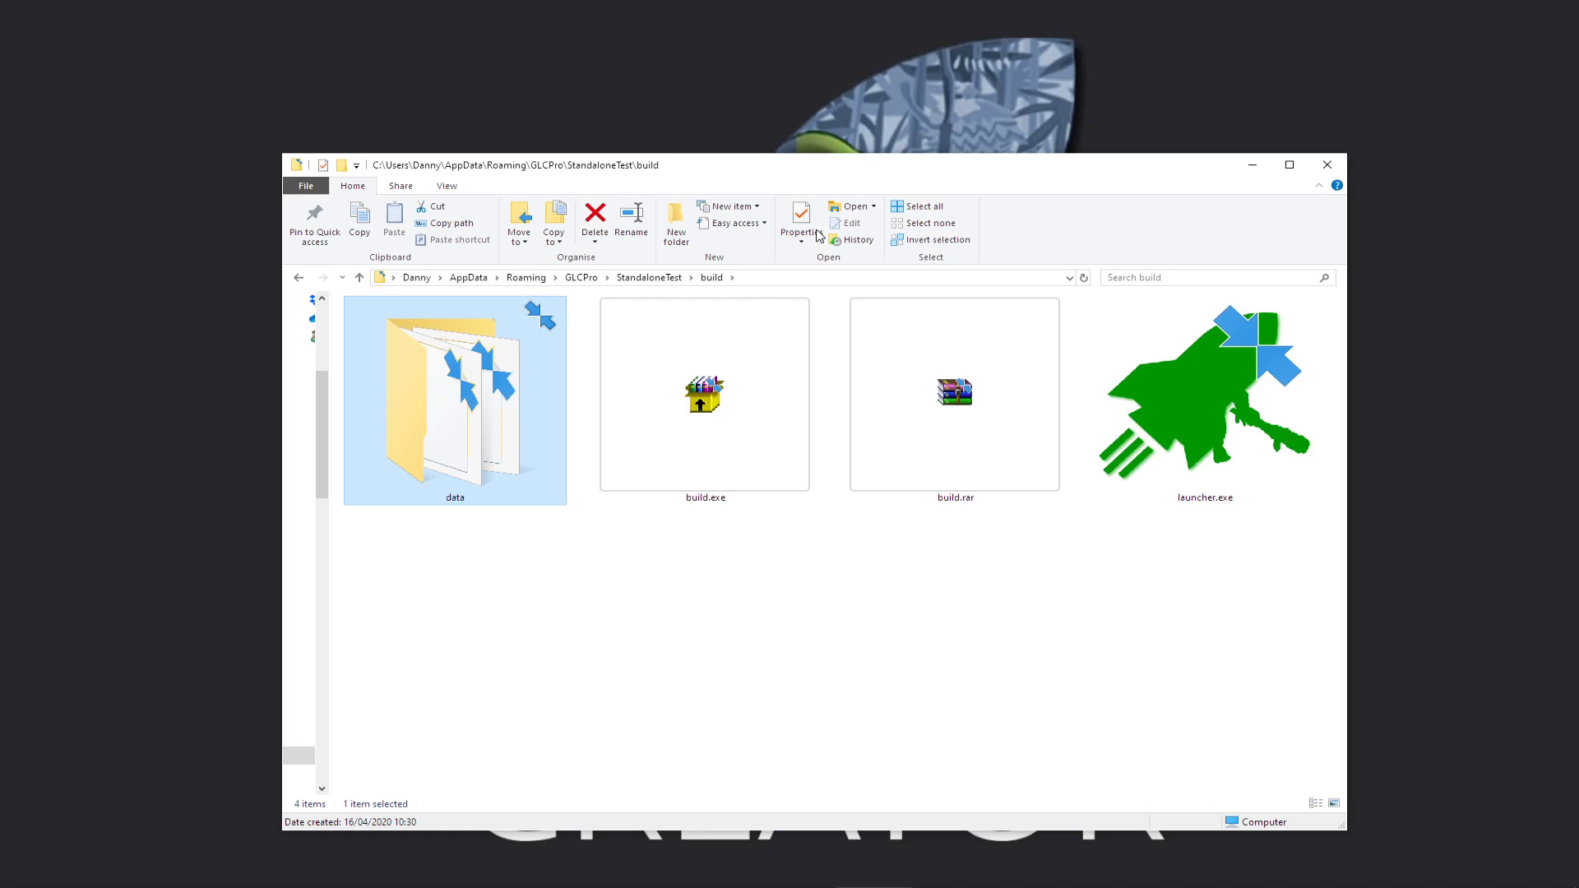
left_click(1202, 393)
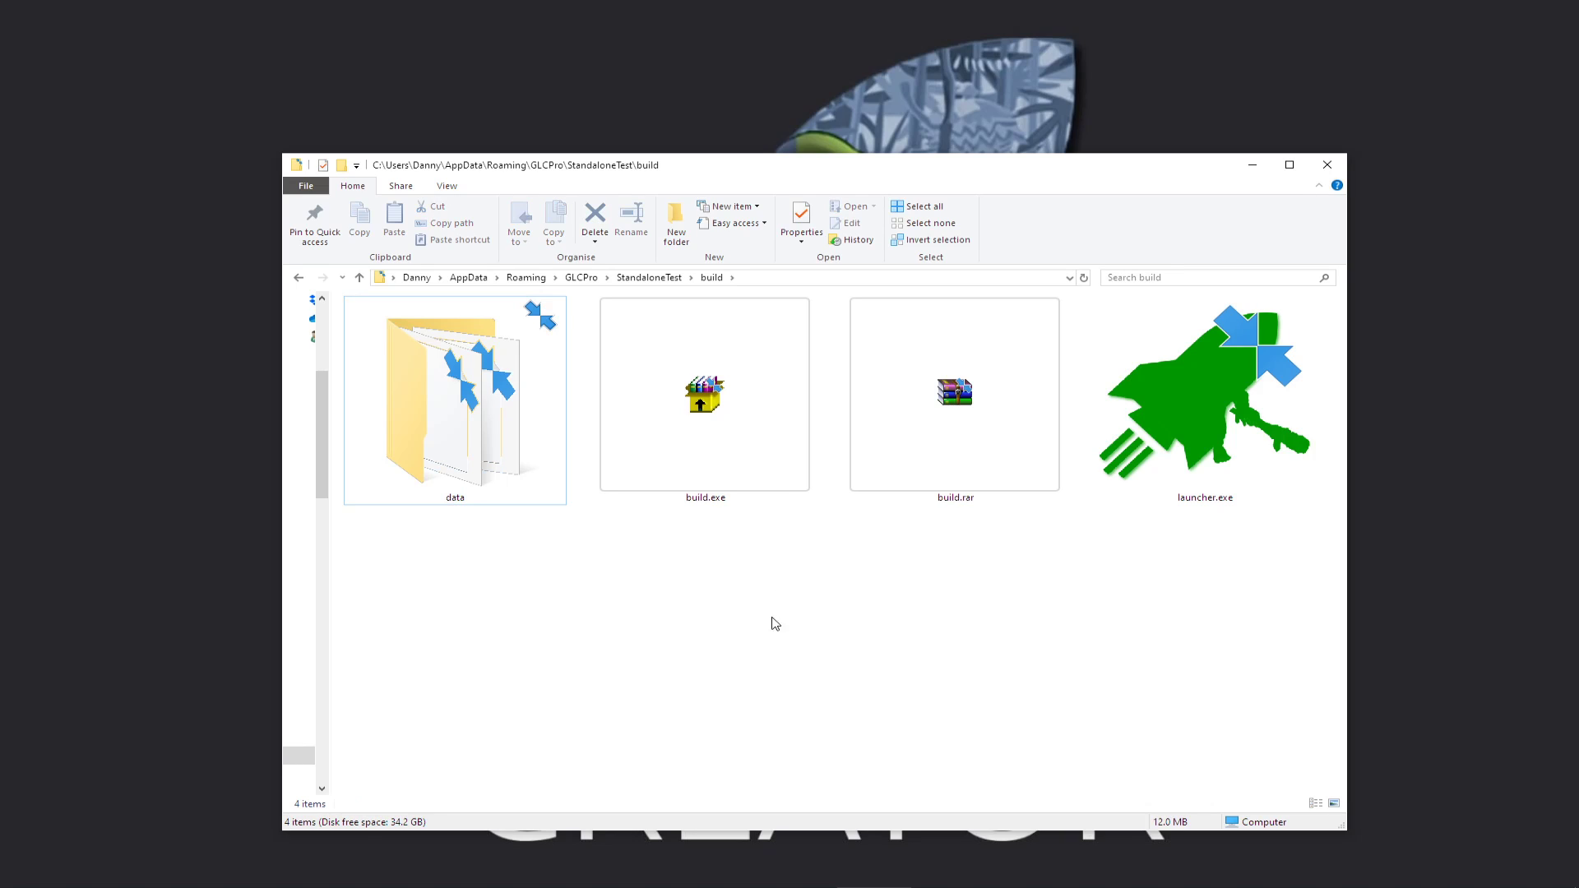
left_click(705, 394)
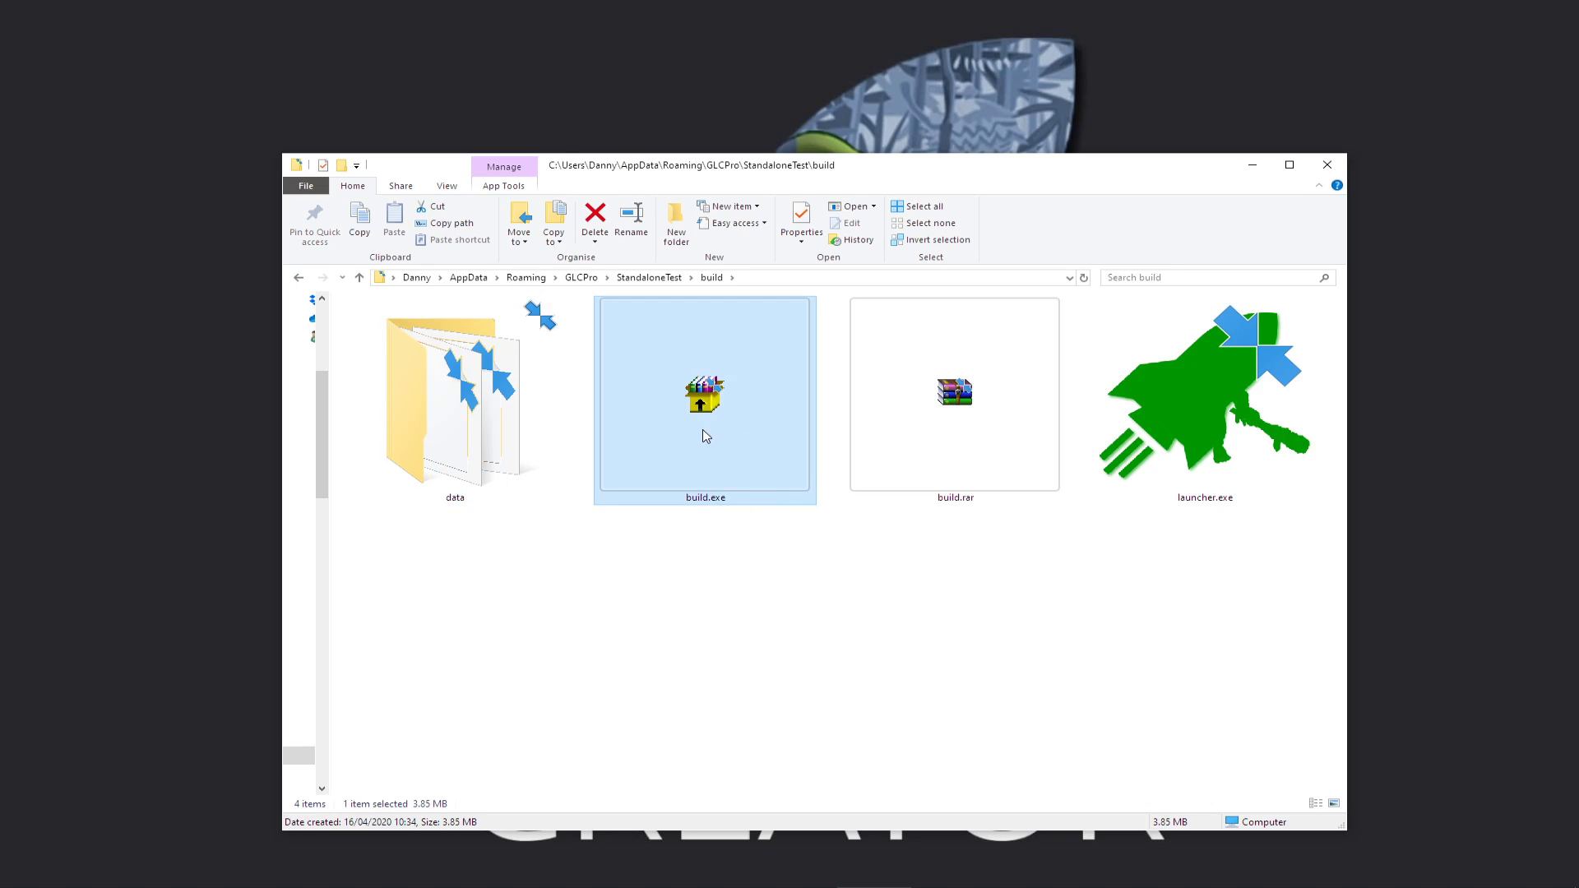
mouse_move(703, 404)
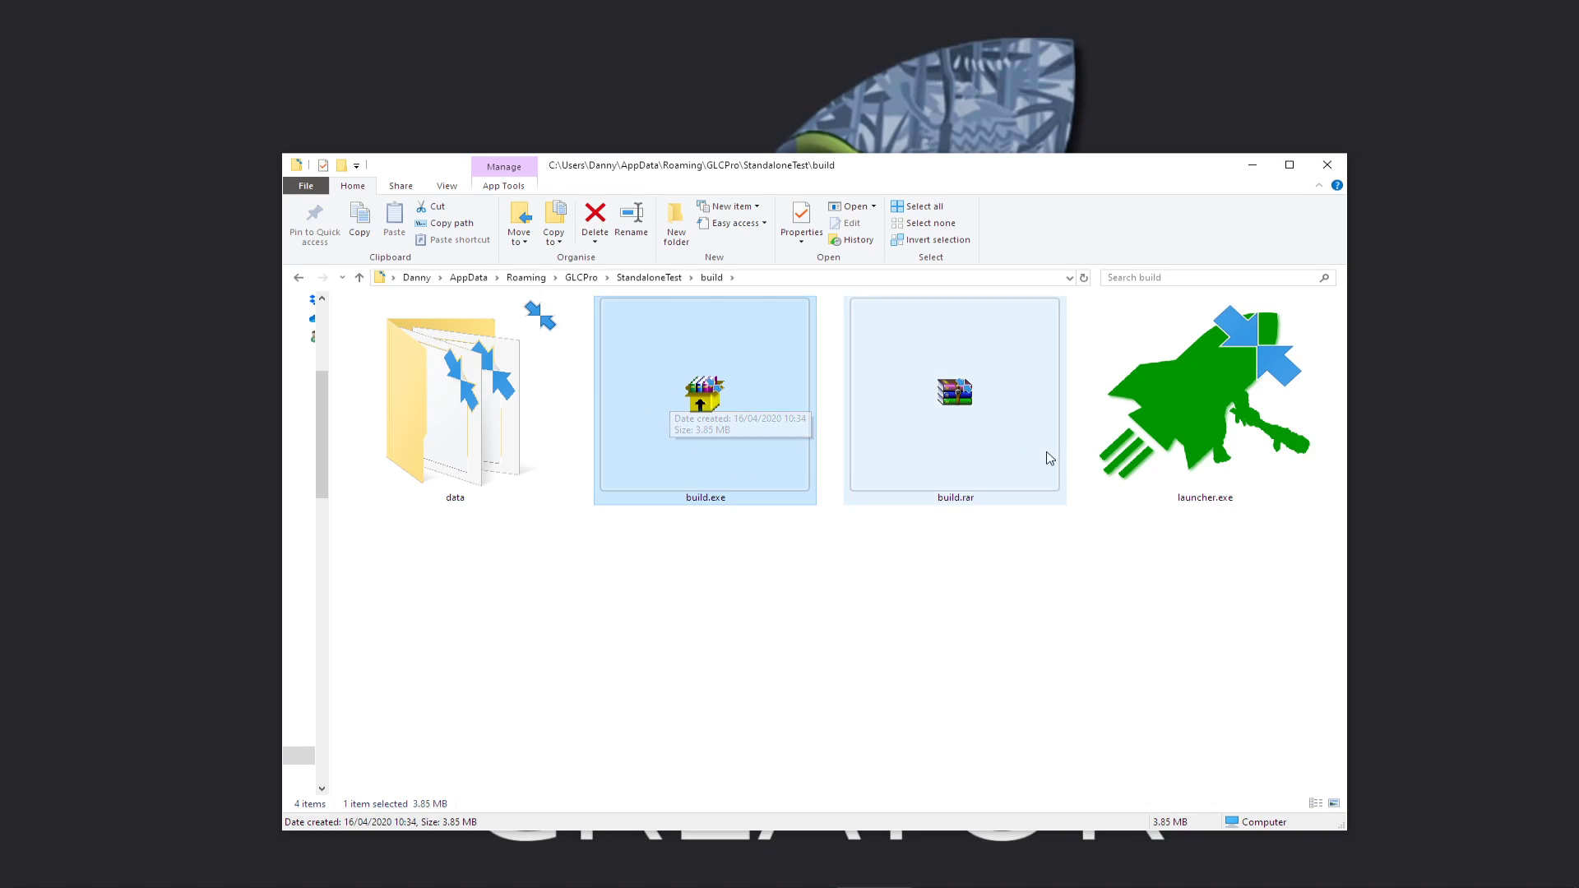
left_click(454, 398)
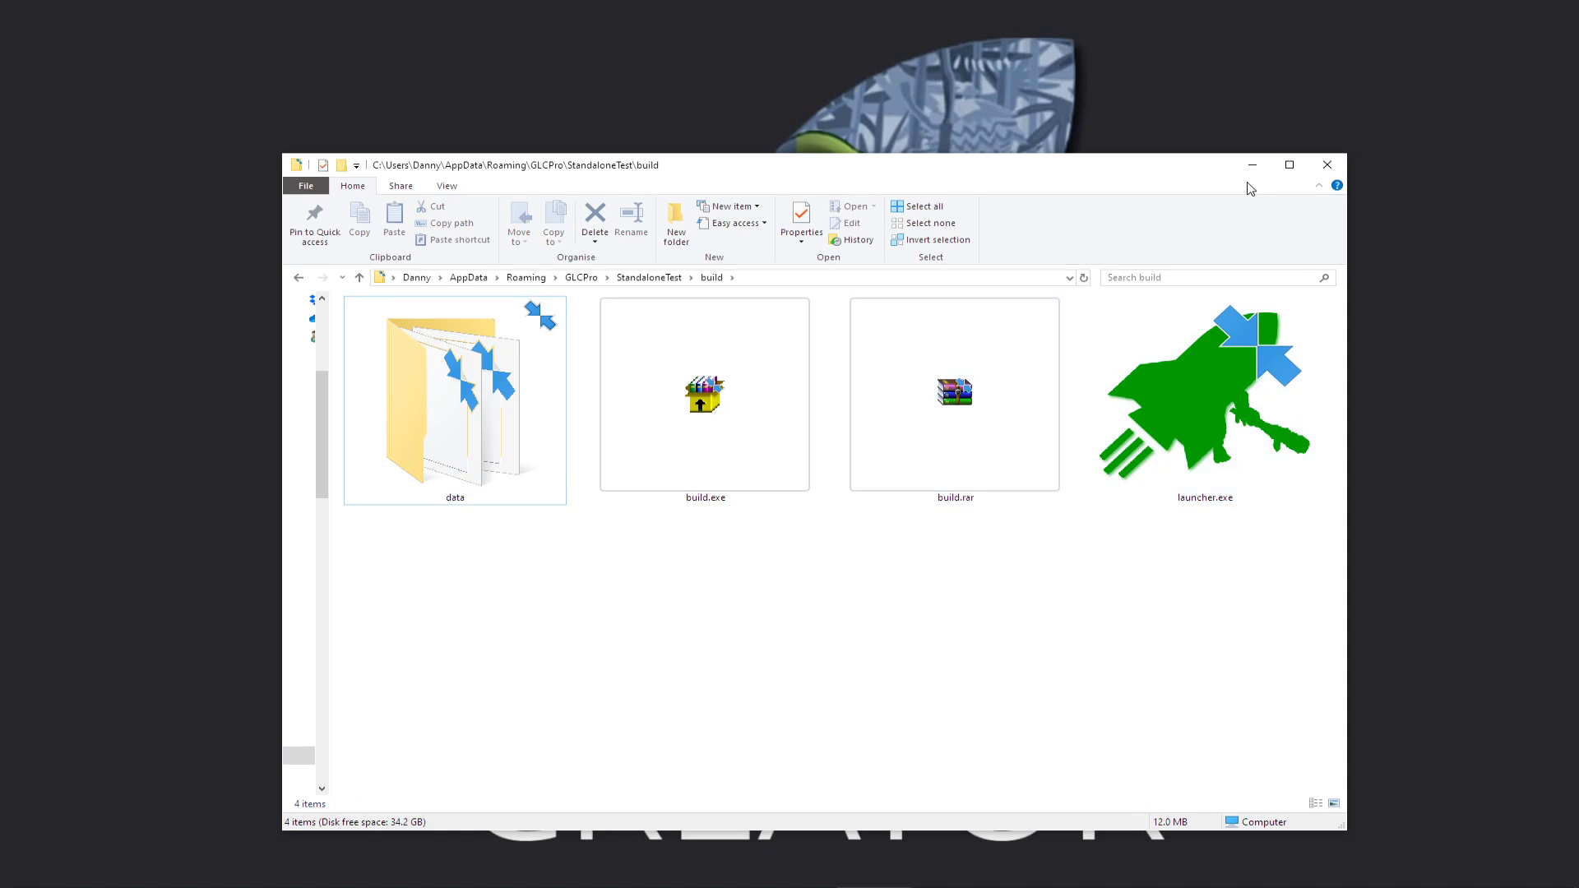
mouse_move(1252, 165)
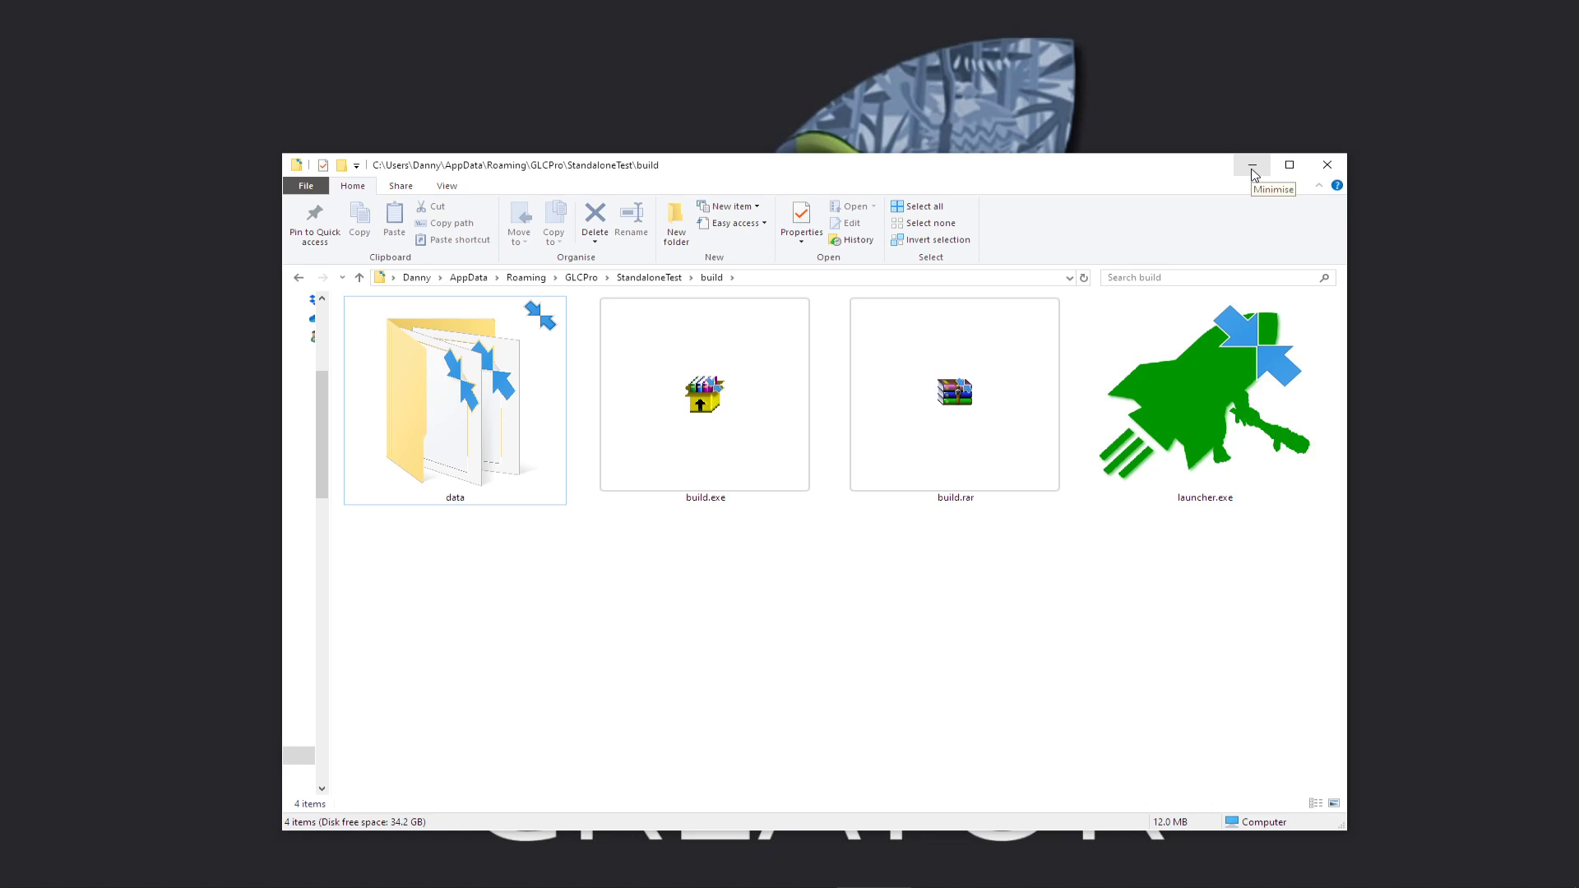